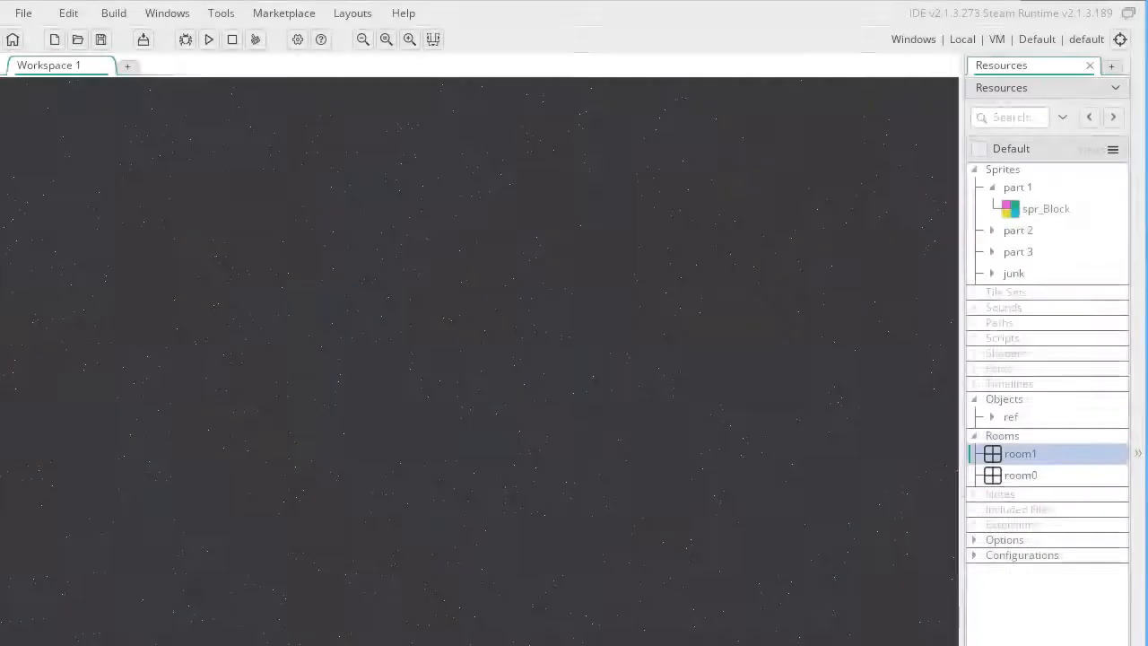
Open room1 from the Rooms folder in the Room Editor.
{"action": "double_click", "coordinate": [1046, 208]}
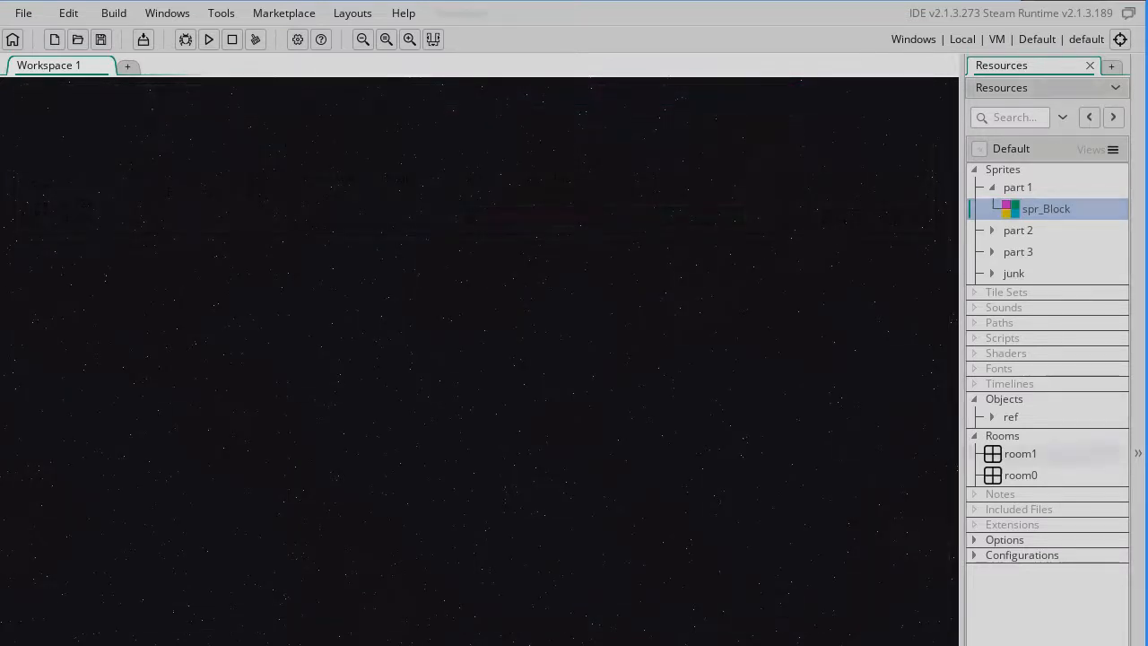
{"action": "double_click", "coordinate": [1020, 453]}
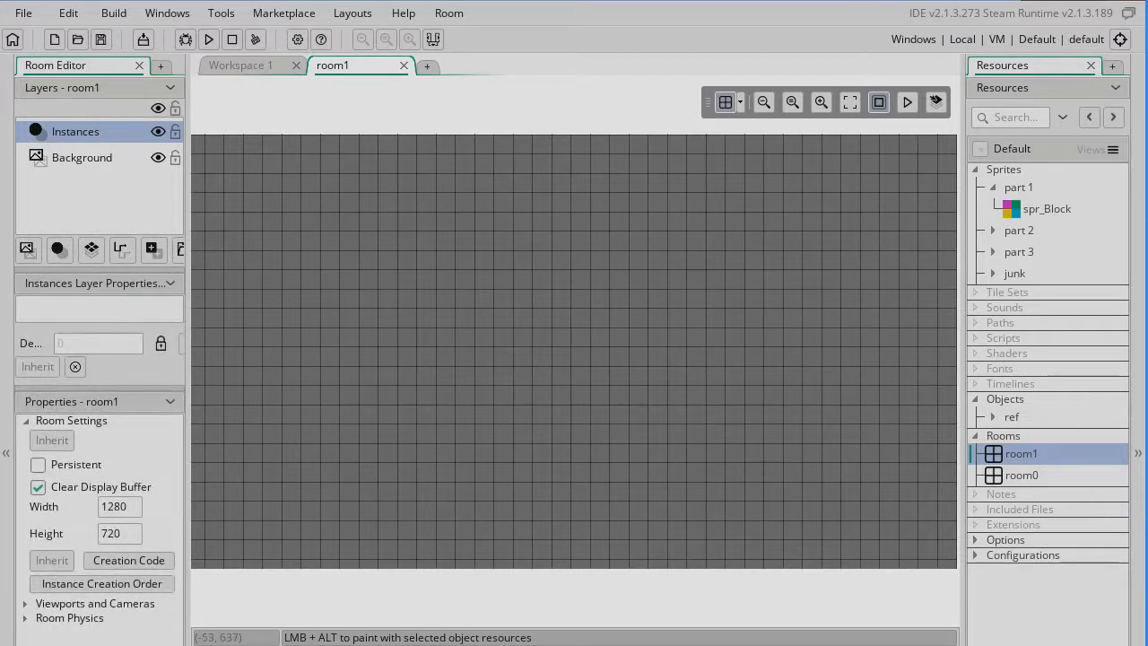
Review room1's 1280×720 size and Background layer, then close the room1 editor.
{"action": "left_click", "coordinate": [763, 102]}
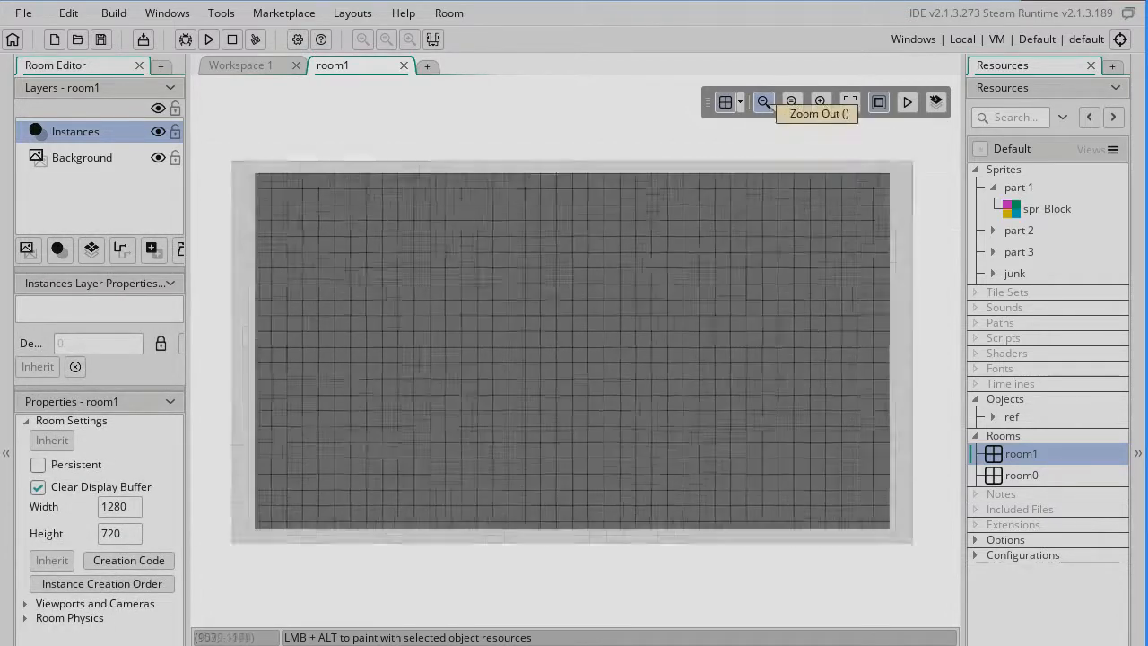
{"action": "left_click", "coordinate": [763, 101]}
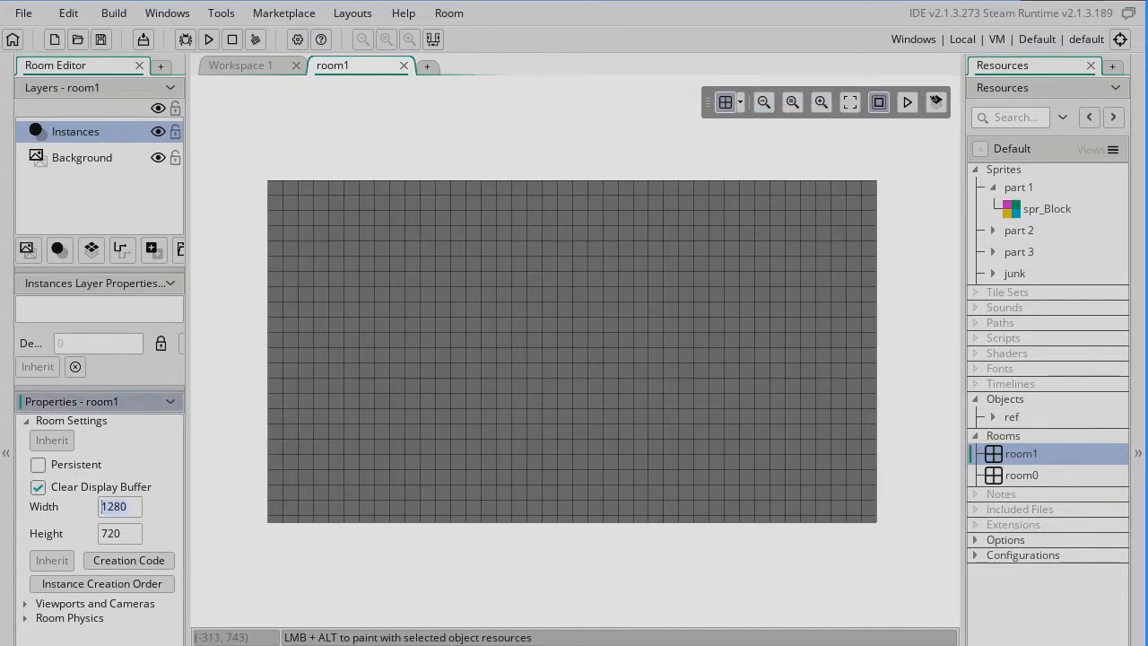
{"action": "left_click", "coordinate": [119, 533]}
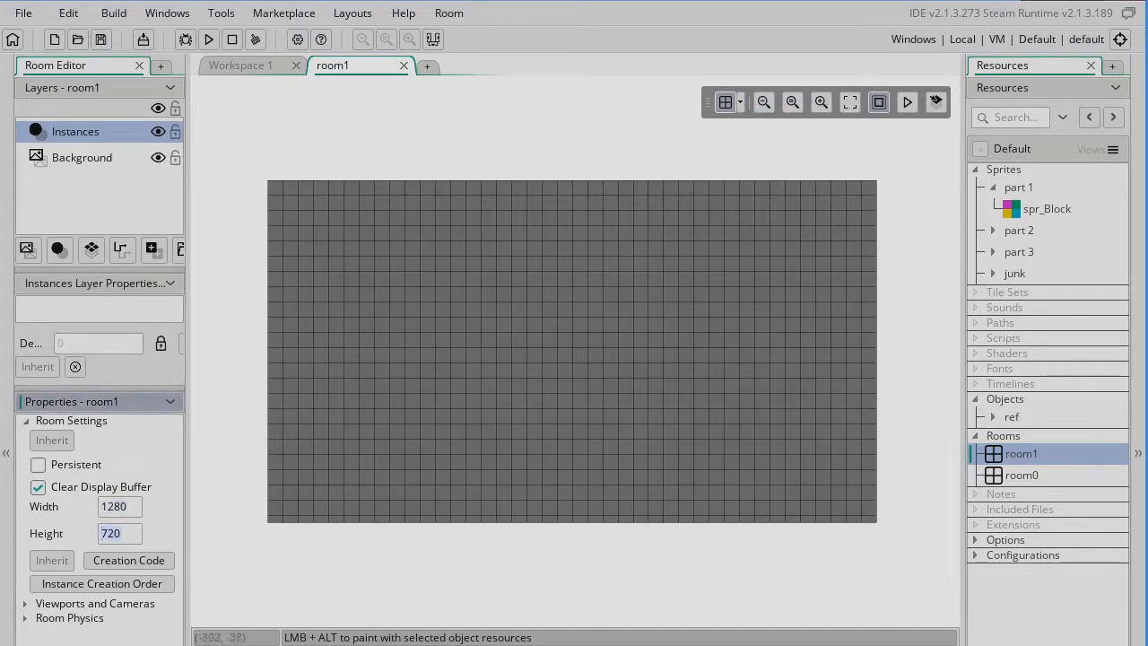
{"action": "left_click", "coordinate": [82, 157]}
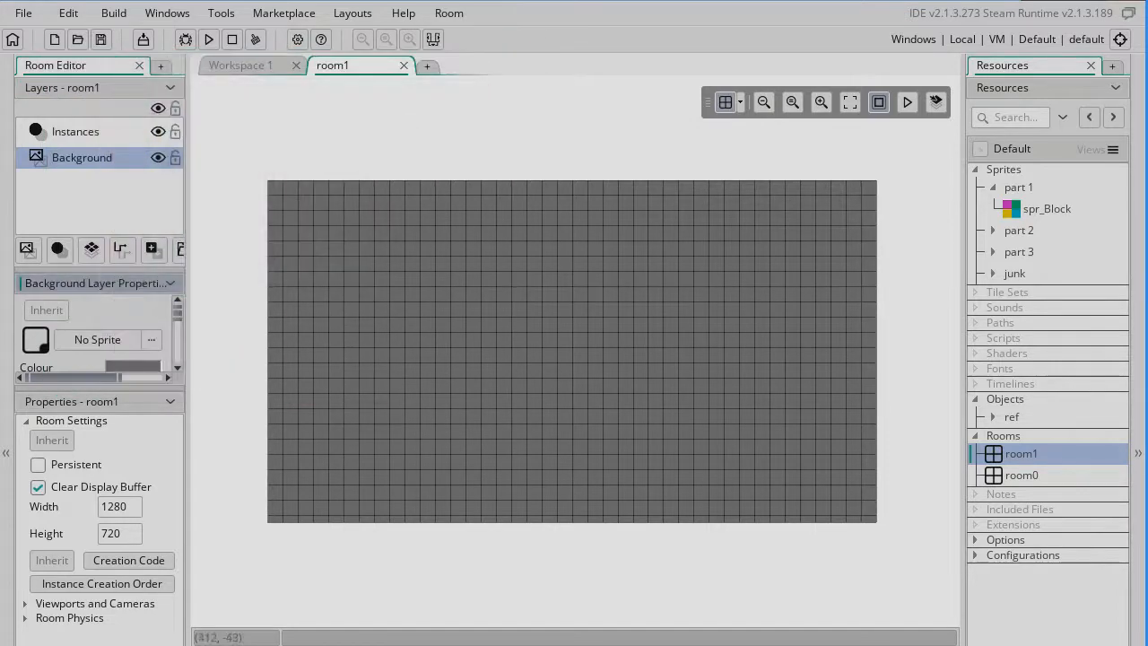
{"action": "left_click", "coordinate": [403, 65]}
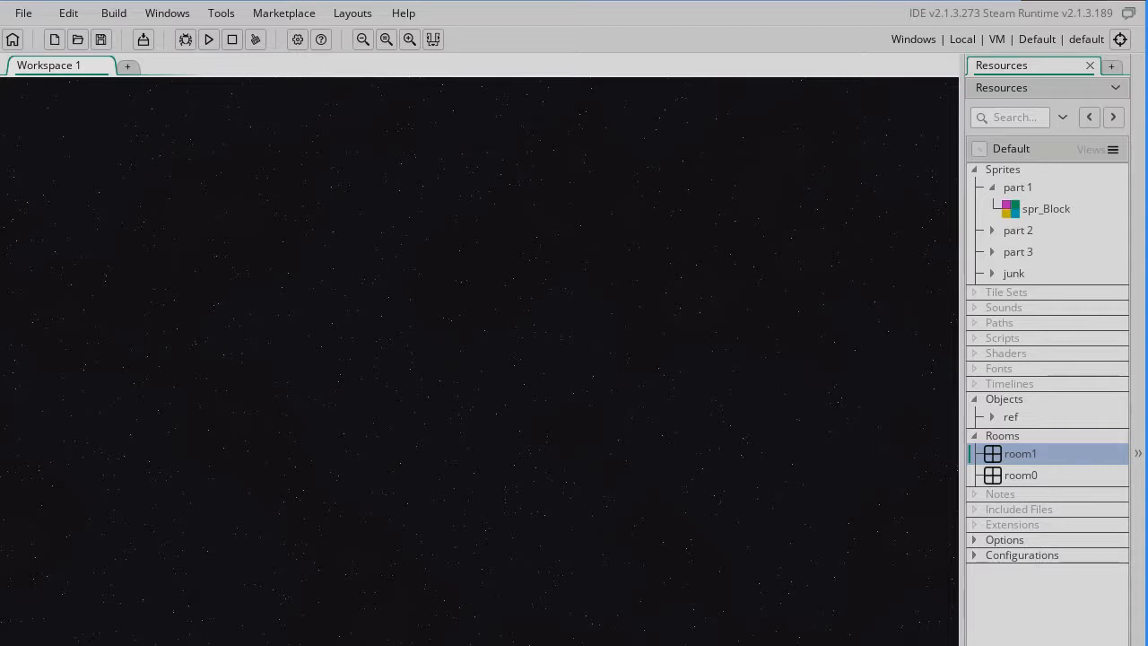
Create a new object named obj_Terrain with spr_Block as its sprite.
{"action": "left_click", "coordinate": [1005, 400]}
{"action": "type", "text": "objTe"}
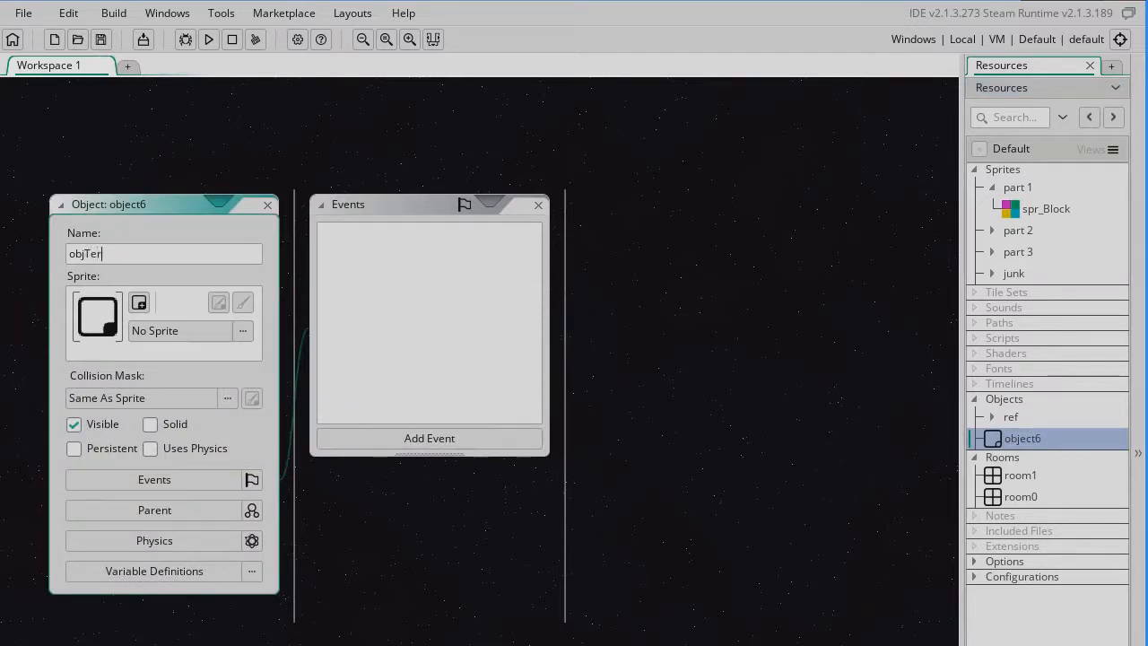
{"action": "type", "text": "rain"}
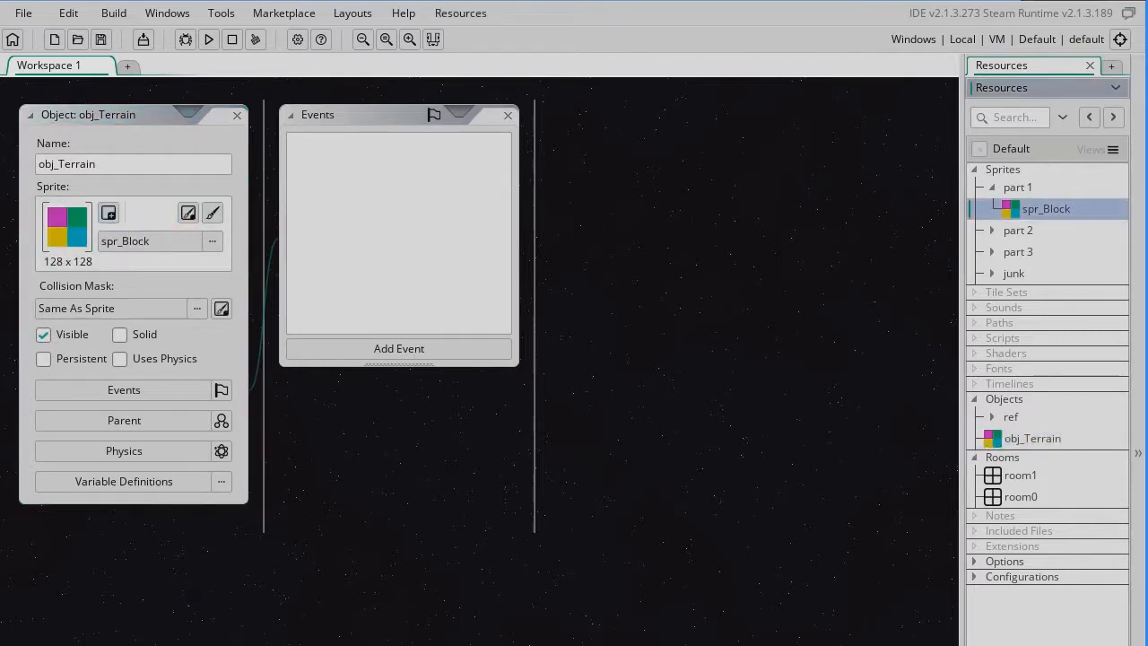
{"action": "left_click", "coordinate": [1020, 474]}
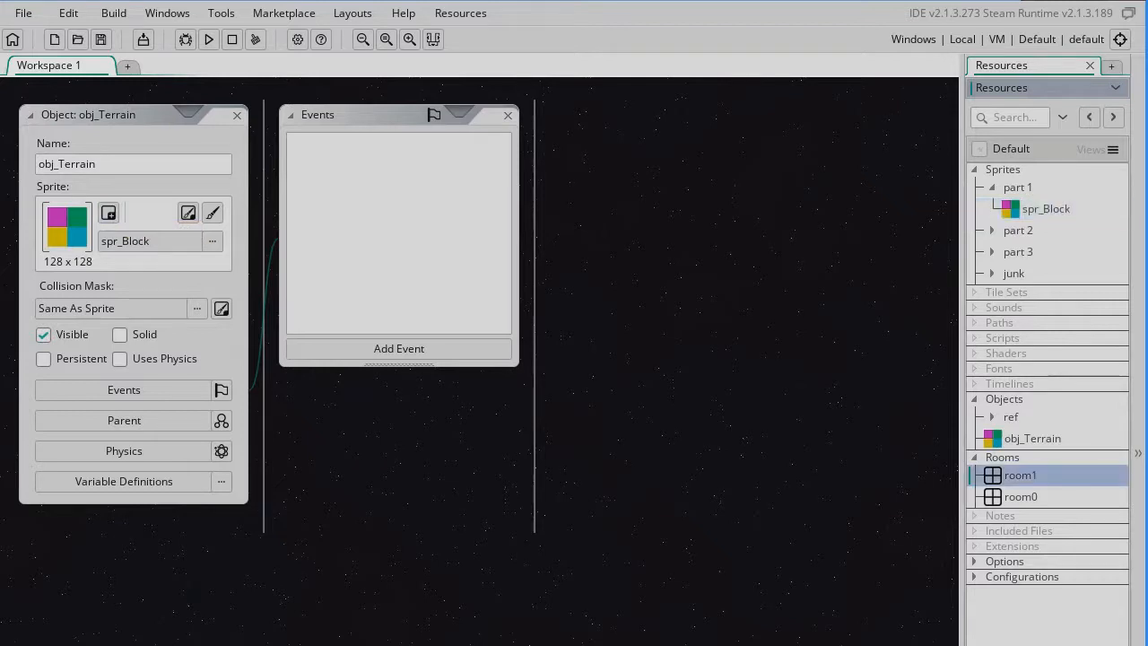
Place an obj_Terrain instance at room1's centre and bring obj_Terrain's editor back.
{"action": "double_click", "coordinate": [1020, 475]}
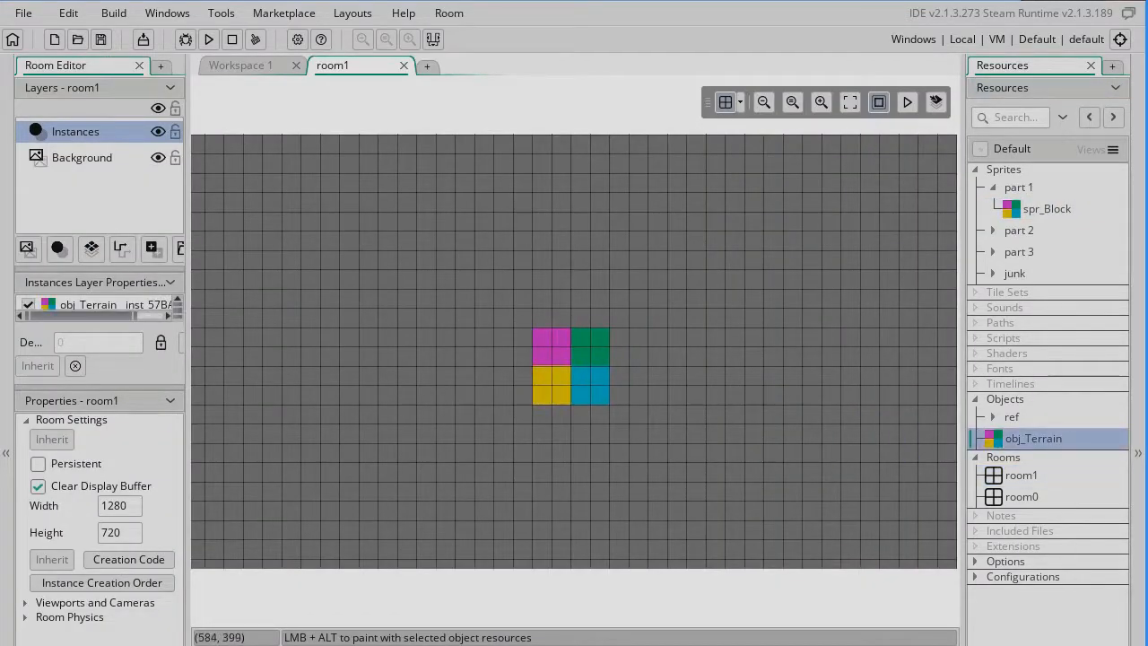
{"action": "double_click", "coordinate": [1033, 437]}
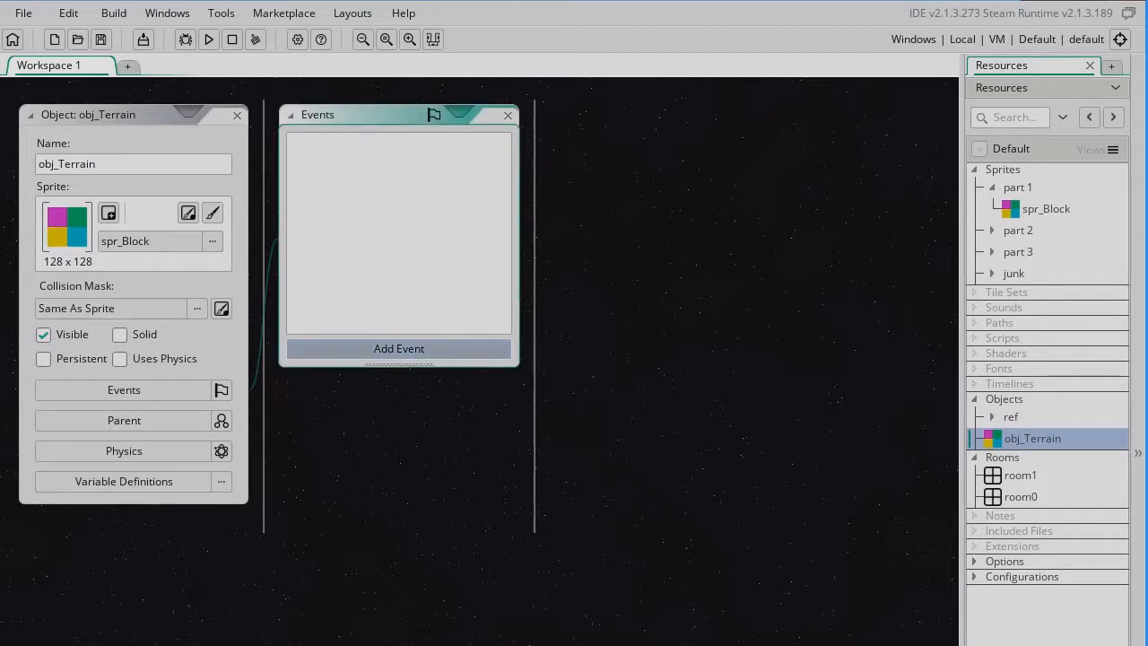
{"action": "left_click", "coordinate": [398, 348]}
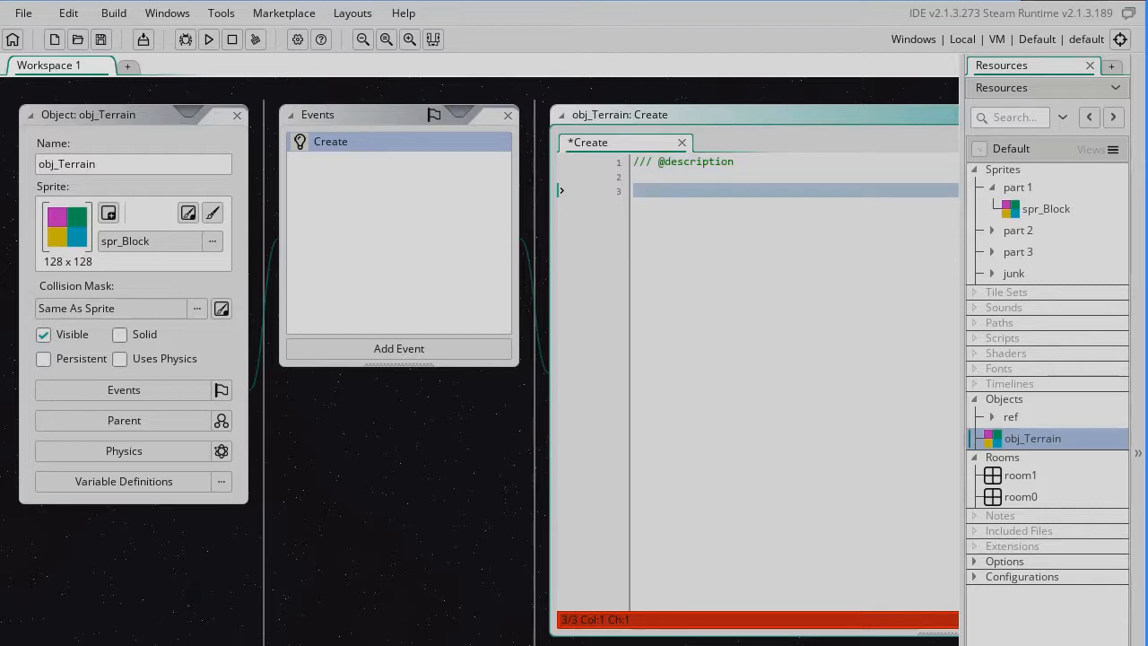
Write HIT = false; in obj_Terrain's Create event code.
{"action": "type", "text": "HIT ="}
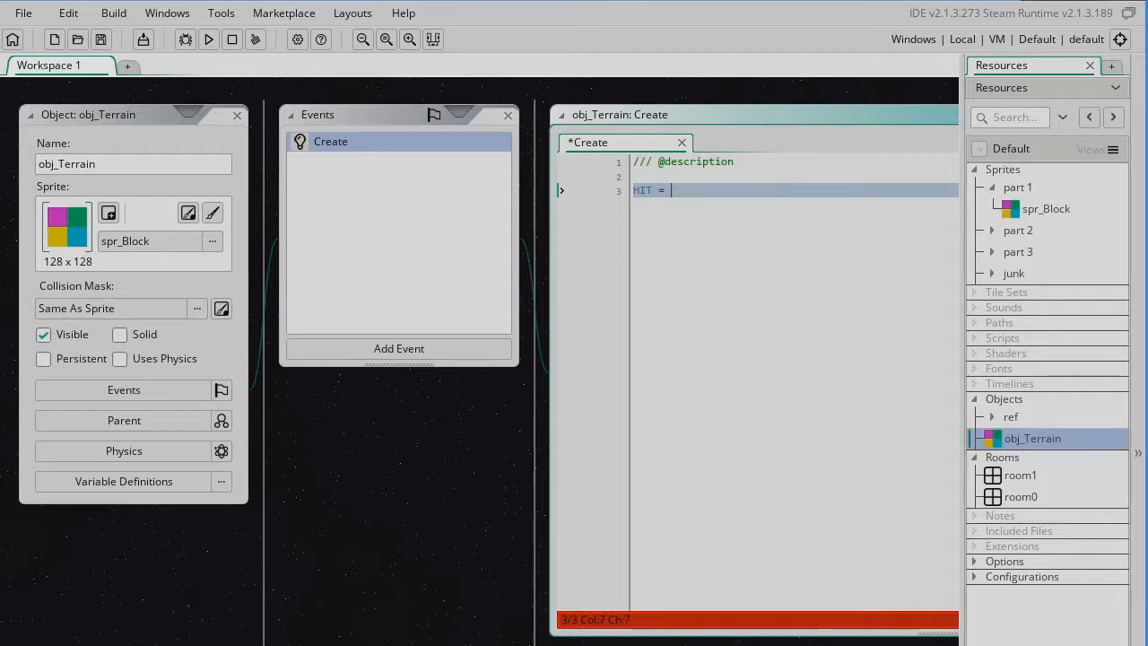
{"action": "type", "text": "false;"}
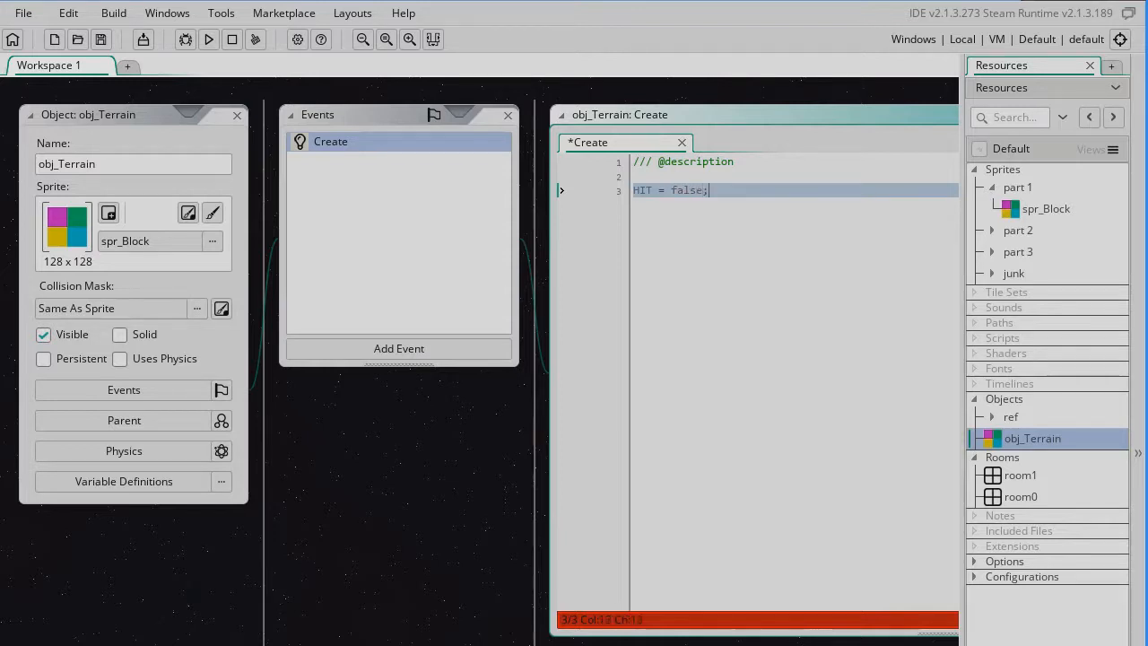
{"action": "key", "text": "Enter"}
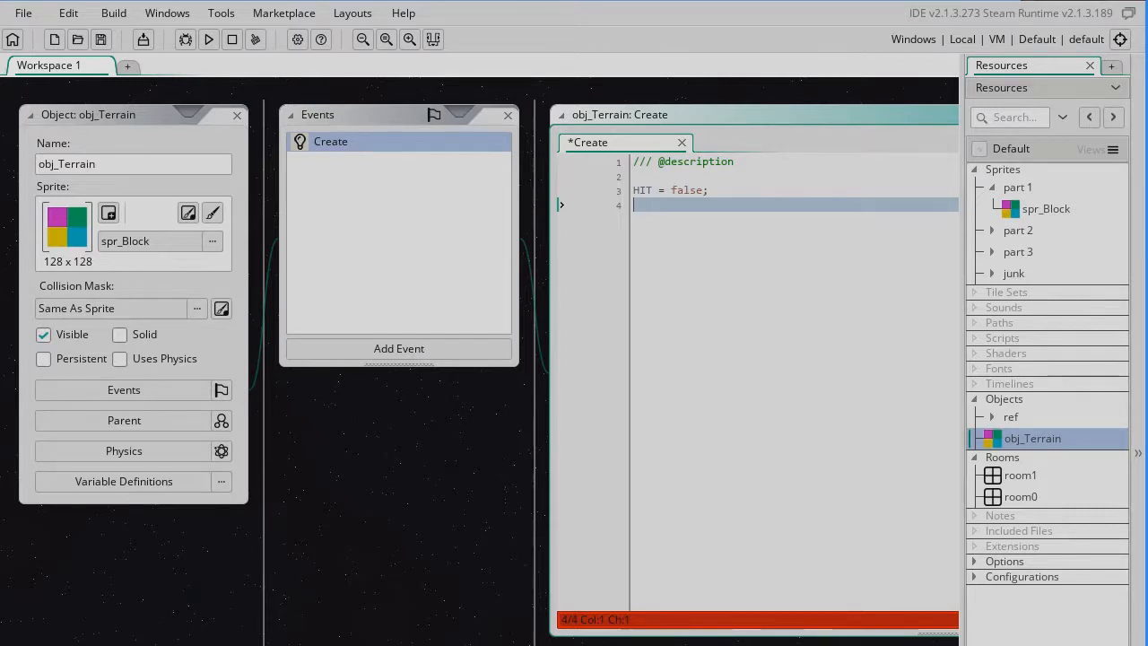
{"action": "left_click", "coordinate": [398, 348]}
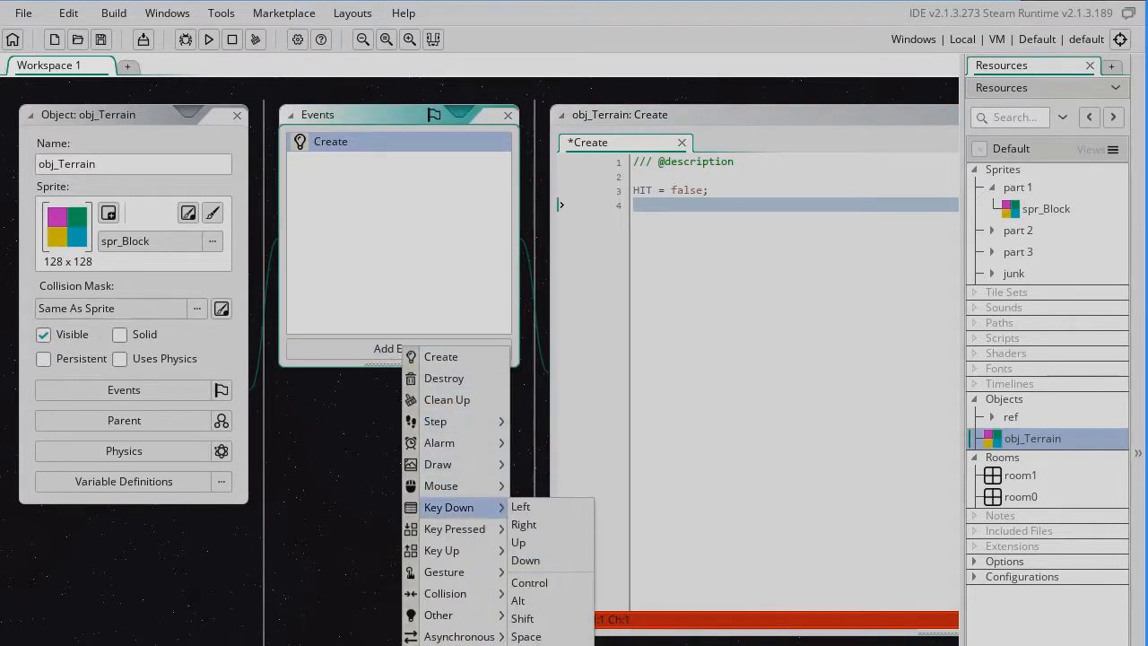
{"action": "mouse_move", "coordinate": [441, 486]}
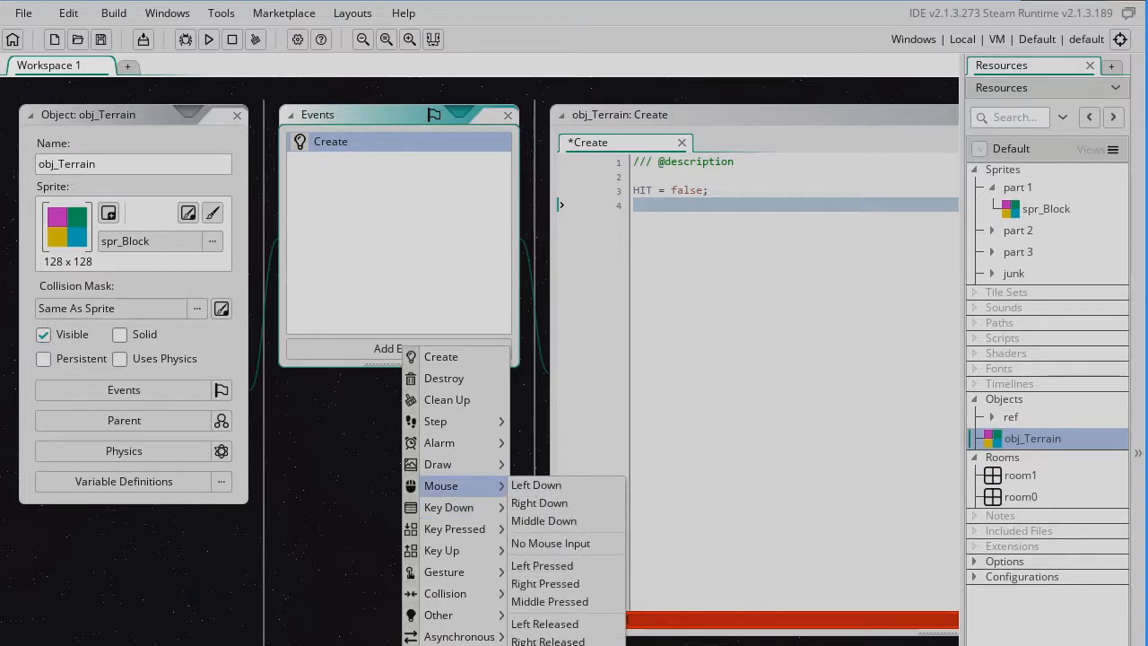
Add a Mouse > Left Pressed event to obj_Terrain.
{"action": "left_click", "coordinate": [542, 565]}
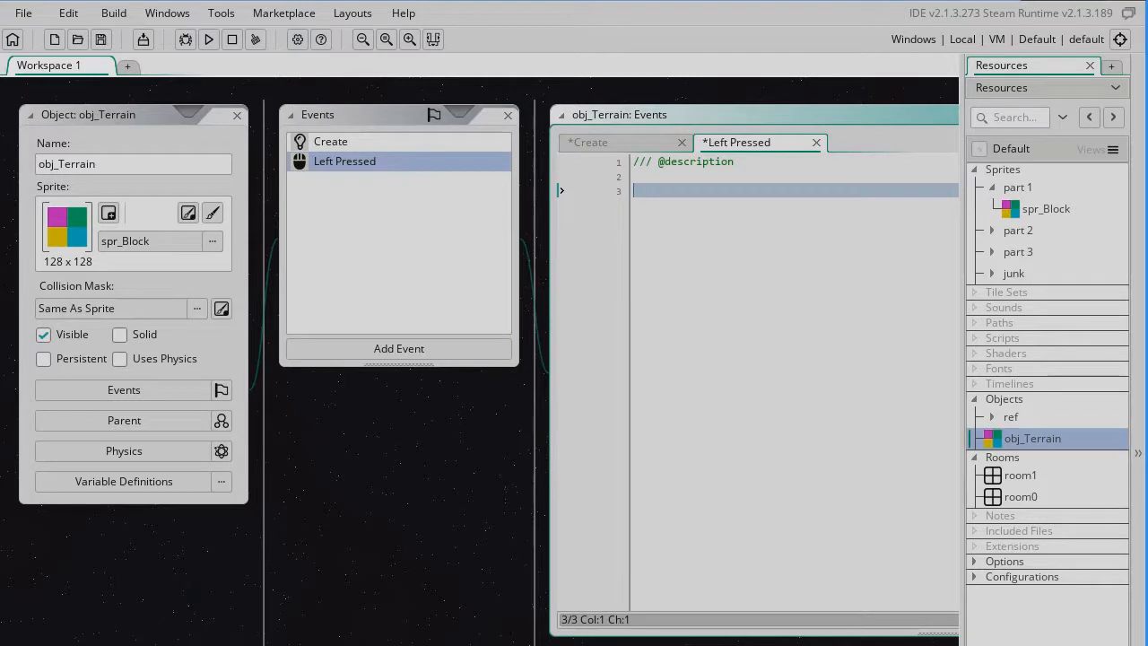
In Left Pressed, write var _mx = mouse_x - x; and var _my = mouse_y - y;.
{"action": "type", "text": "v"}
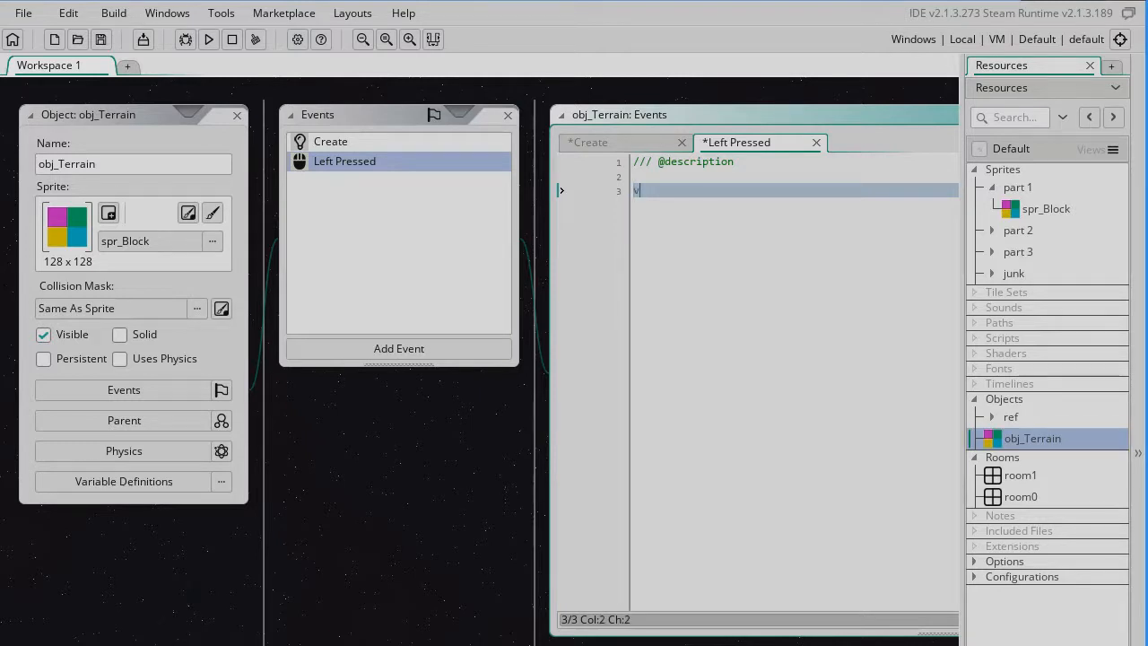
{"action": "type", "text": "va_mx"}
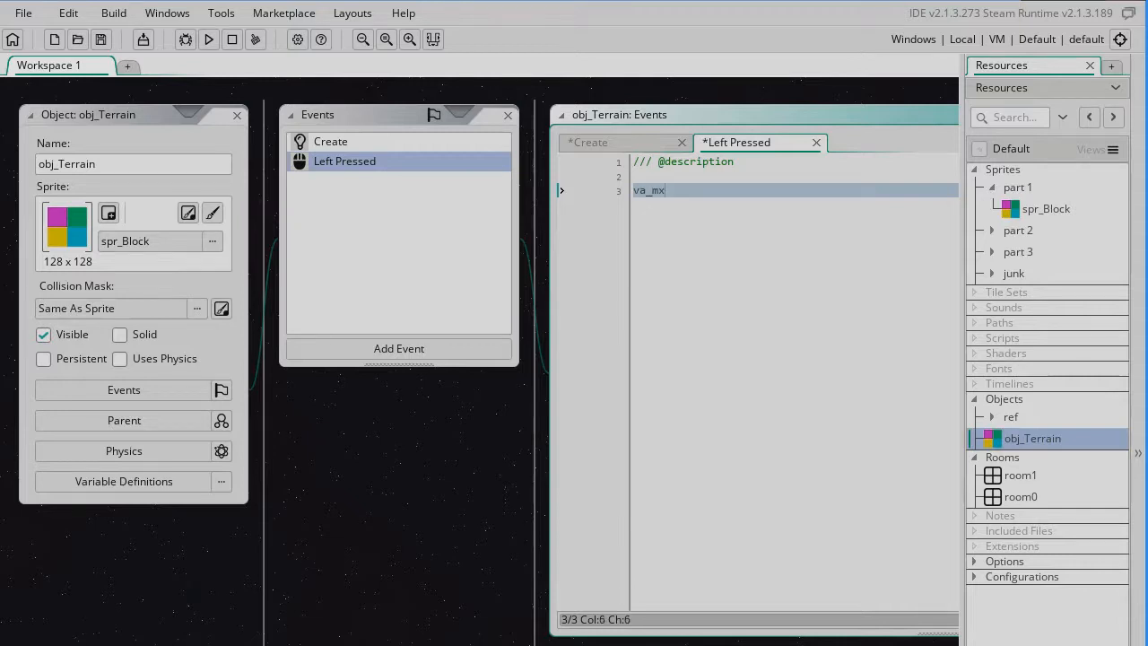
{"action": "key", "text": "BackSpace"}
{"action": "type", "text": "var"}
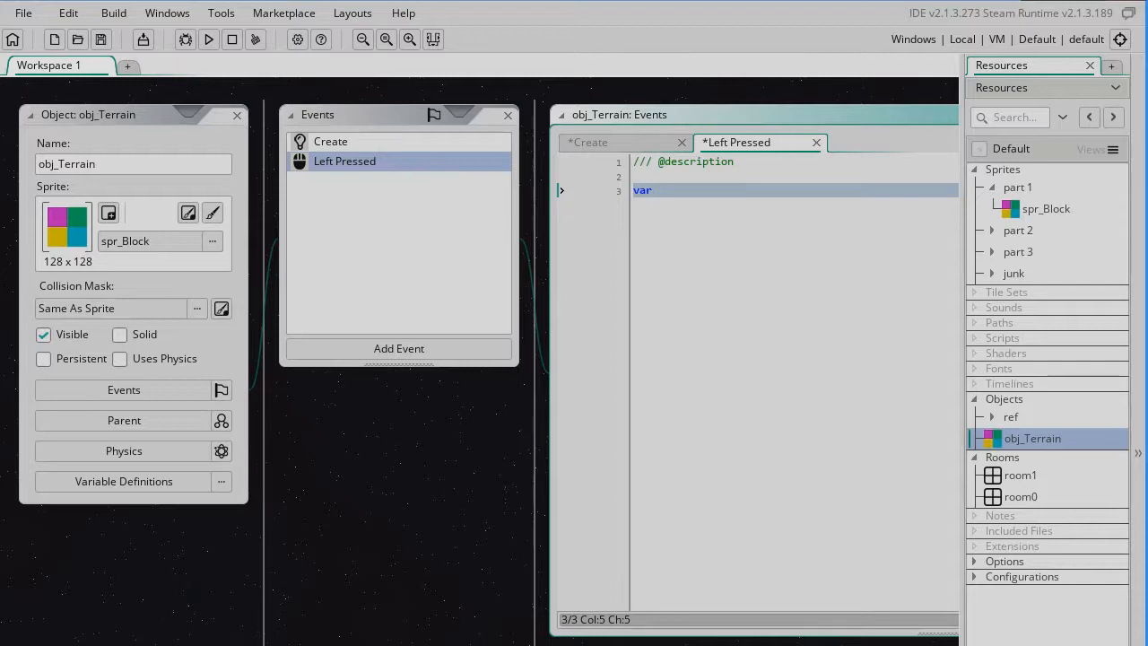
{"action": "type", "text": "_m"}
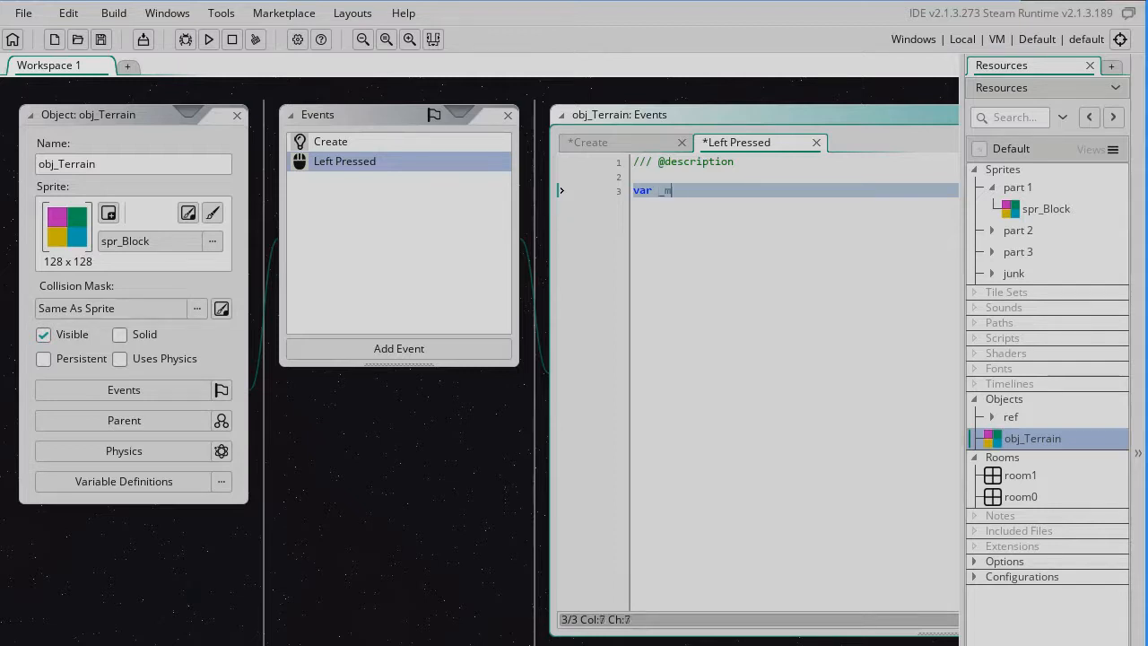
{"action": "type", "text": "x"}
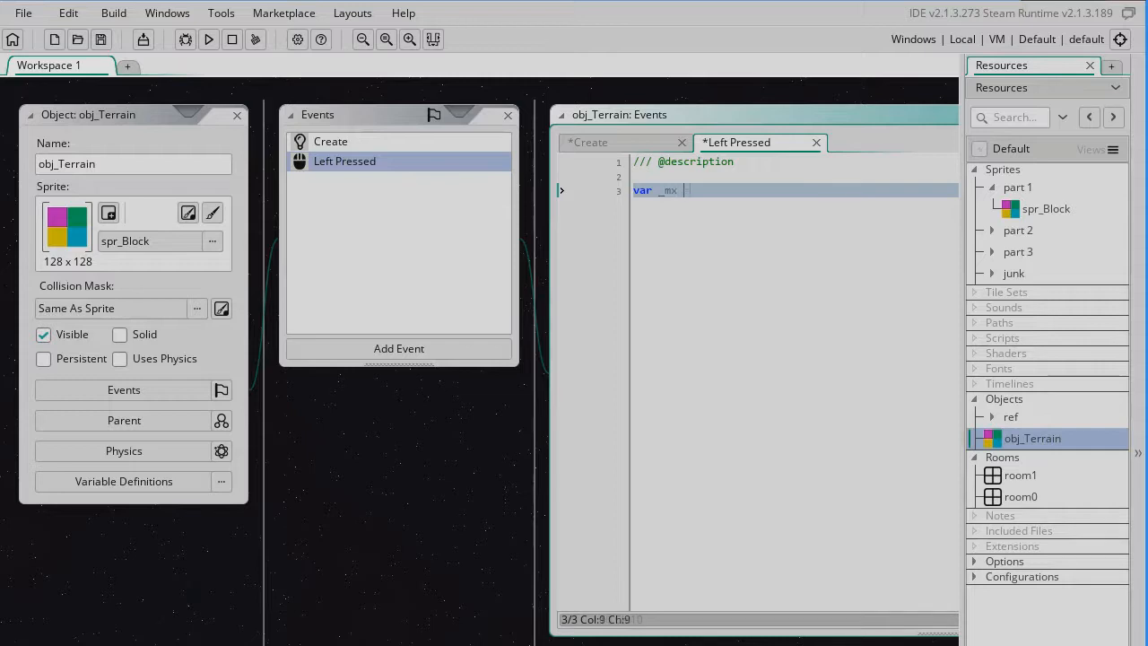
{"action": "type", "text": "="}
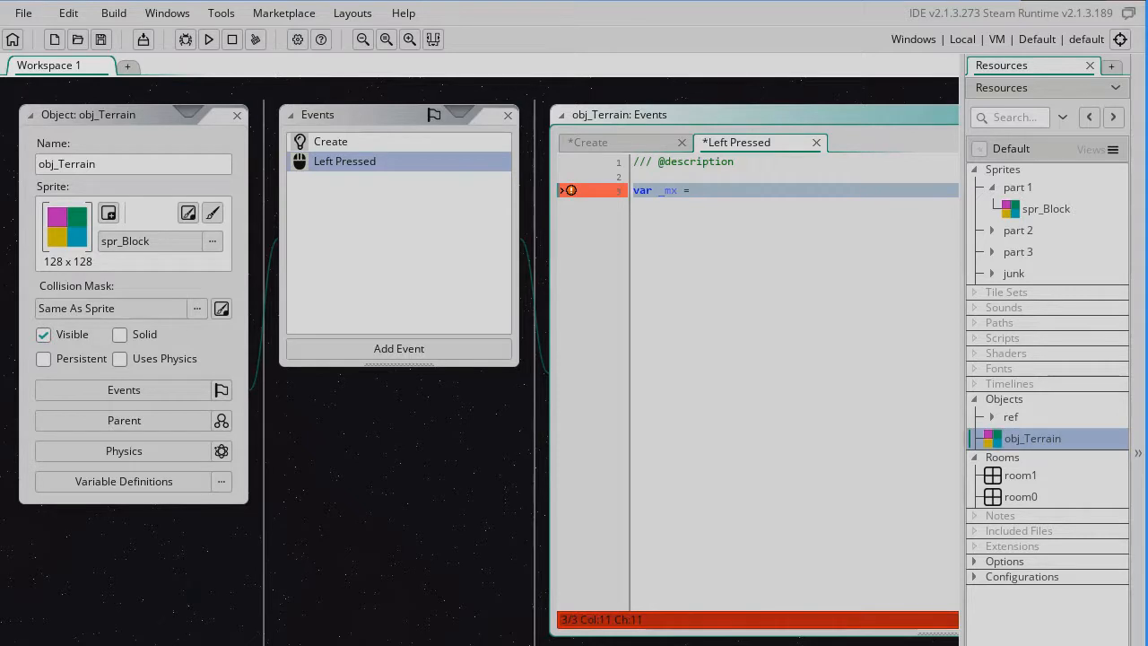
{"action": "type", "text": "mouse_x - x"}
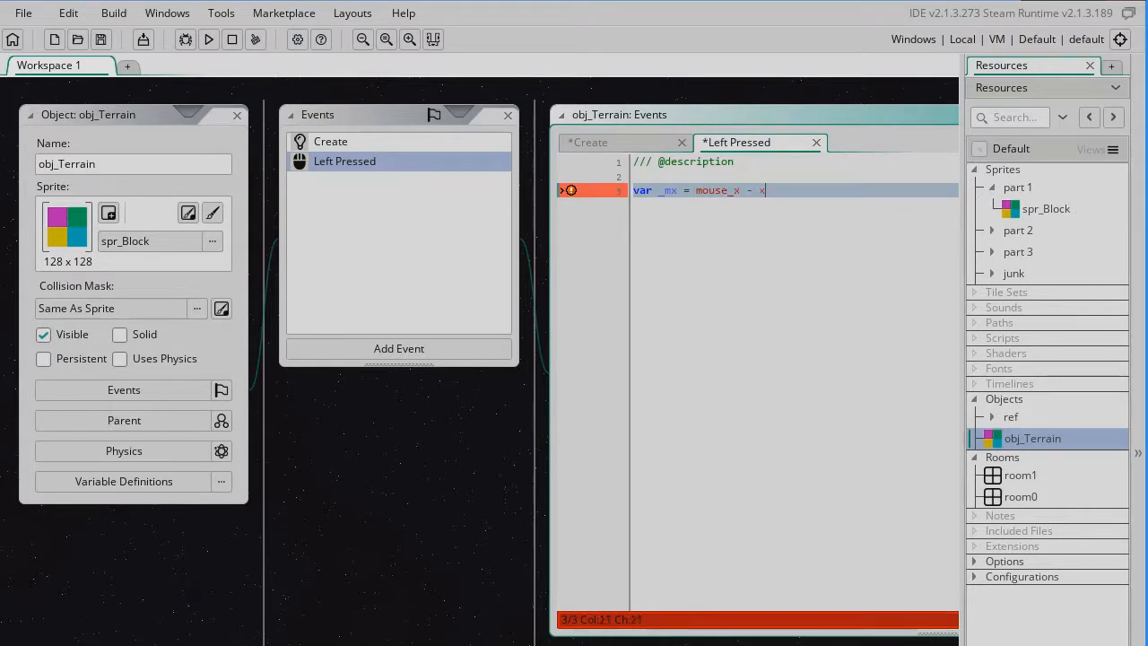
{"action": "type", "text": ";"}
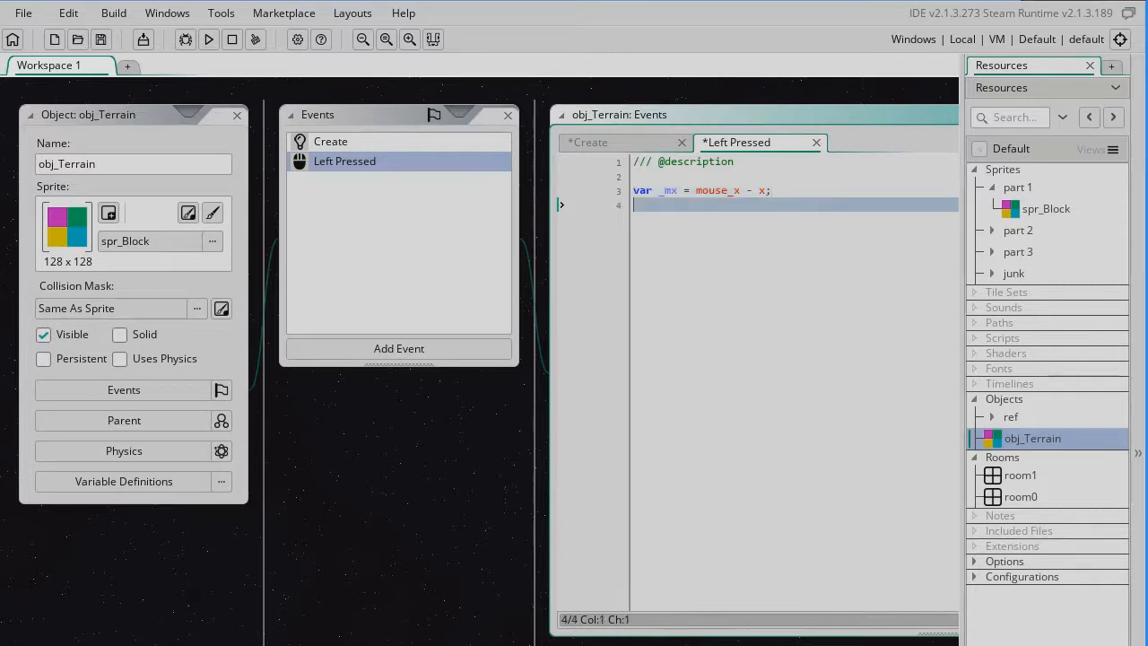
{"action": "type", "text": "var _my = mou"}
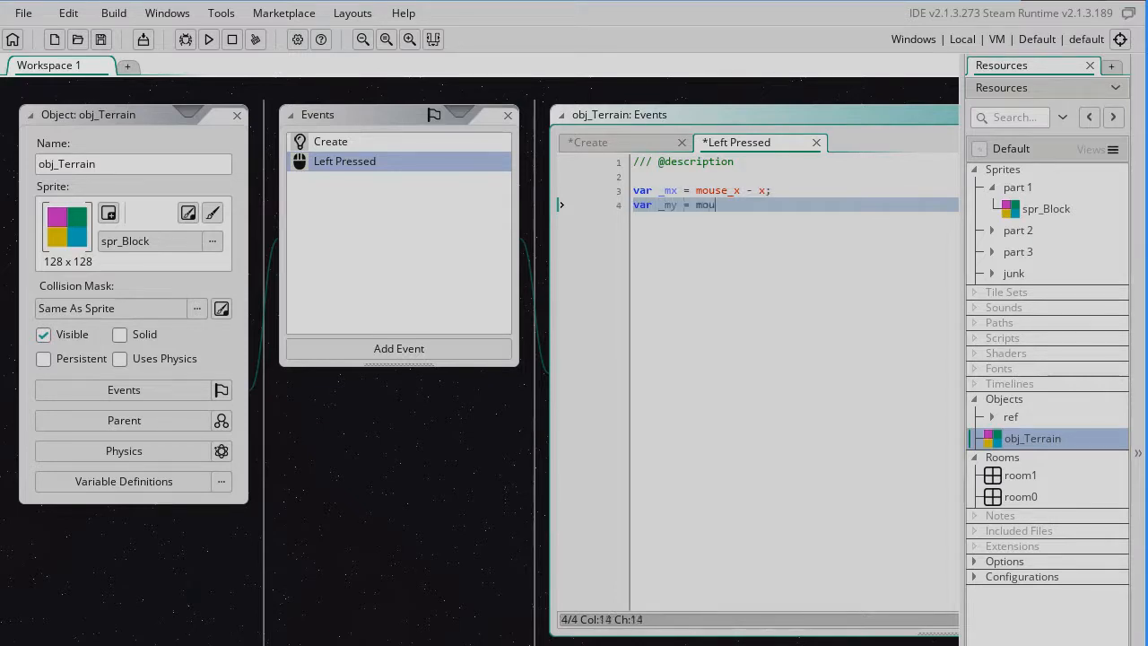
{"action": "type", "text": "se_y - y;"}
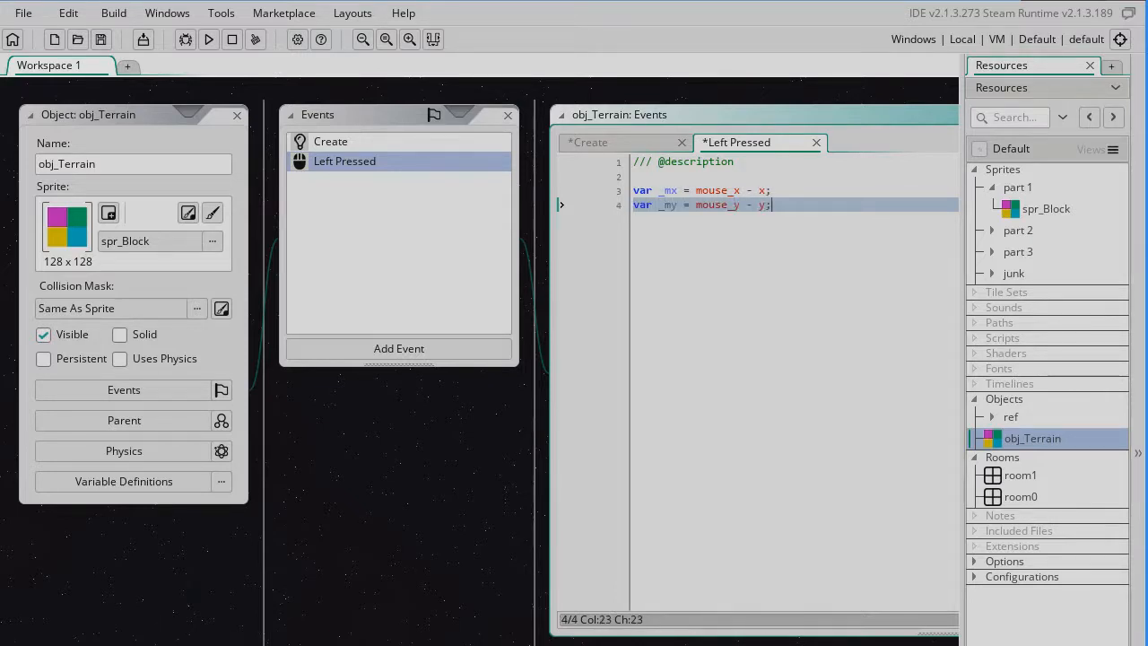
{"action": "key", "text": "Enter"}
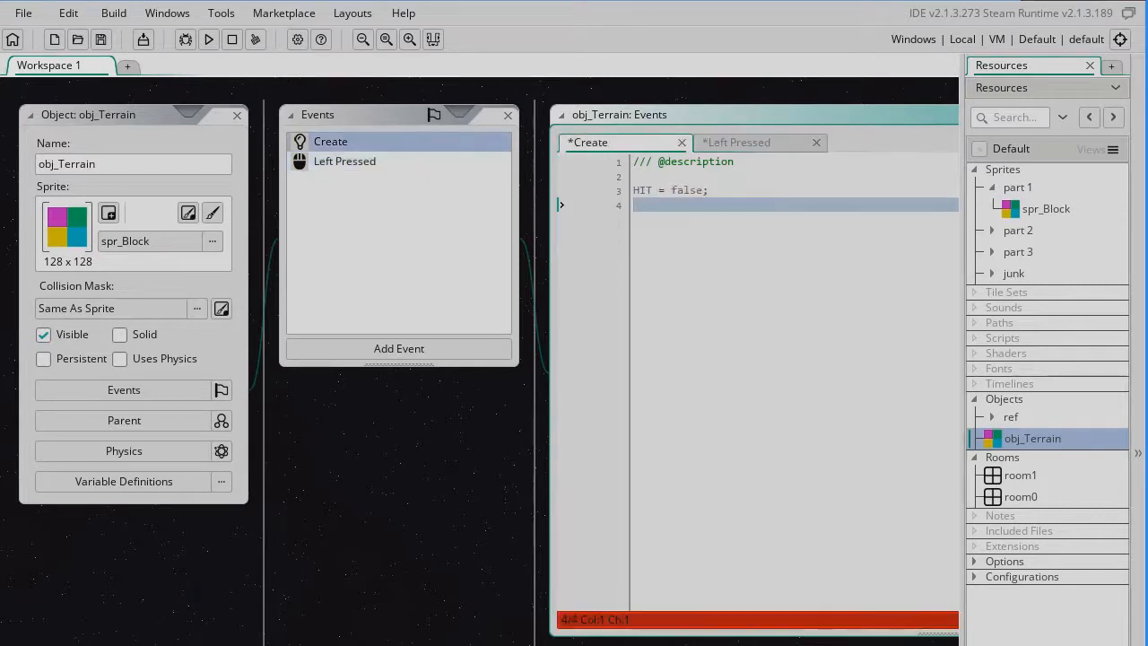
In the Create event, initialise damage_x and damage_y to 0.
{"action": "type", "text": "damage_x = 0;"}
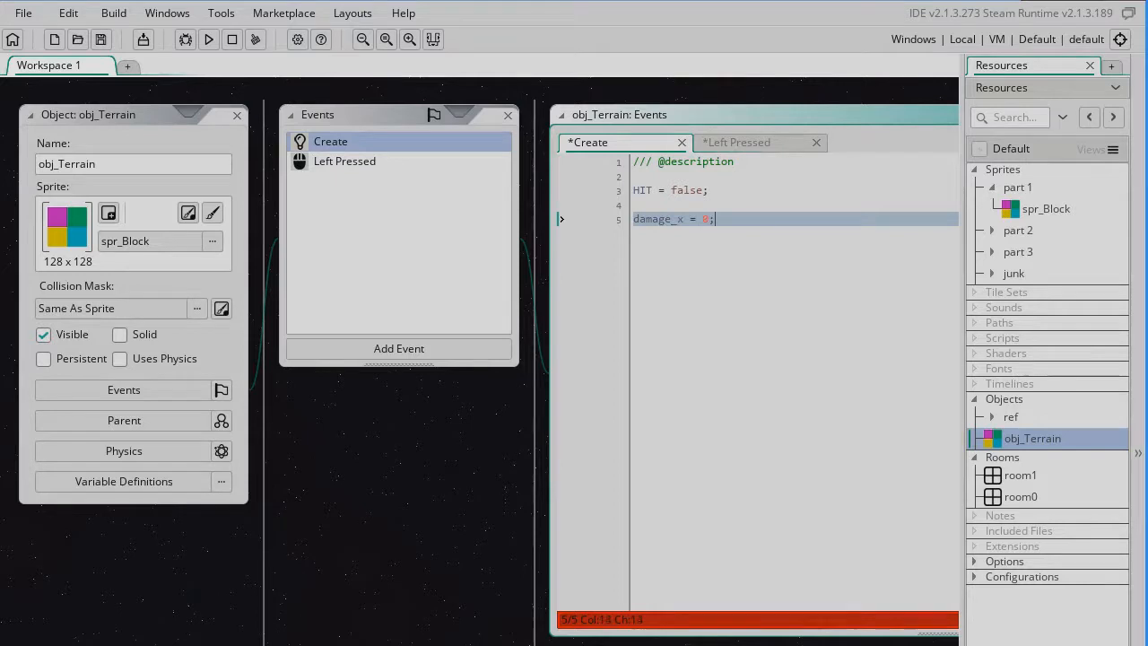
{"action": "type", "text": "damage_y  0;"}
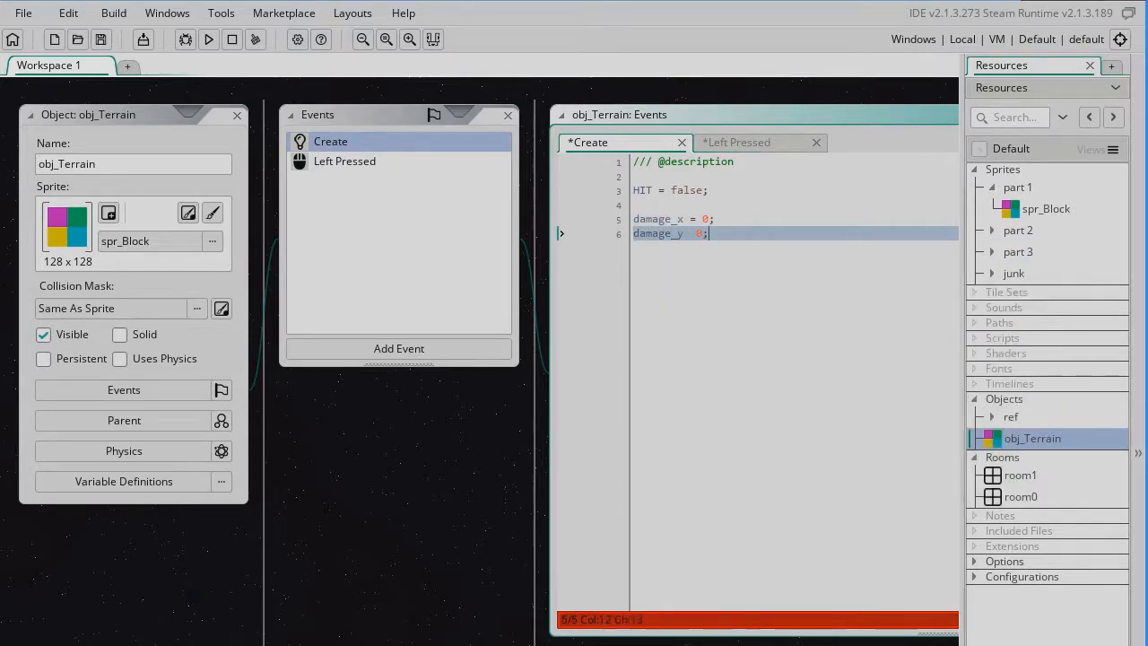
{"action": "type", "text": "= mouse_y - y;"}
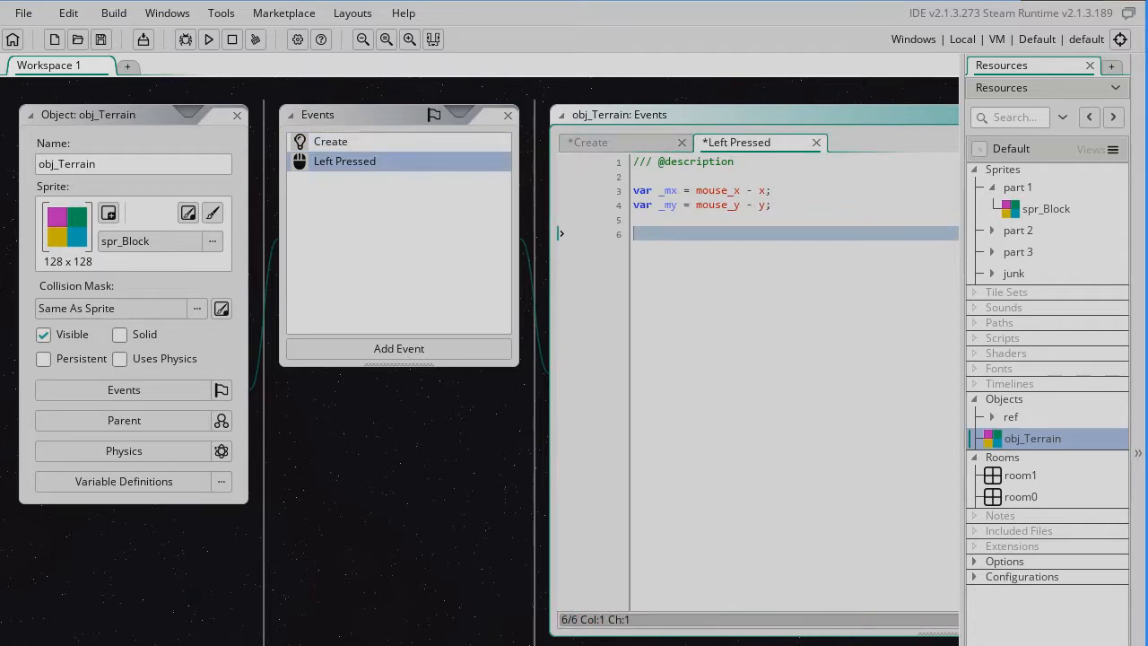
In Left Pressed, assign damage_x = _mx; and damage_y = _my;.
{"action": "type", "text": "damage"}
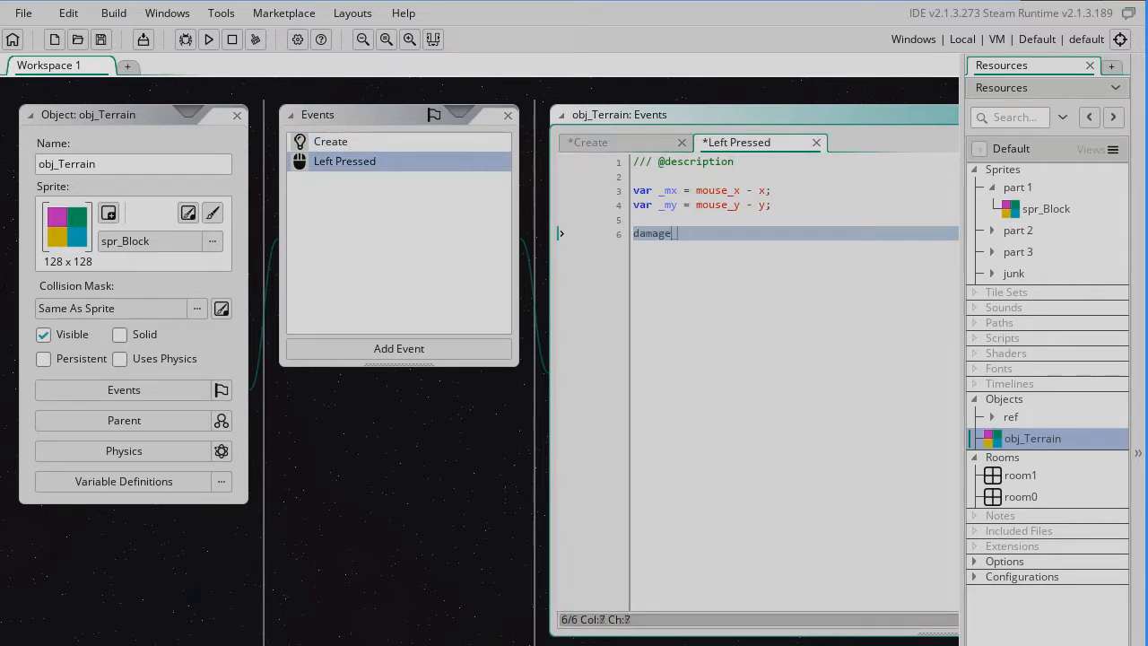
{"action": "type", "text": "_x = _m"}
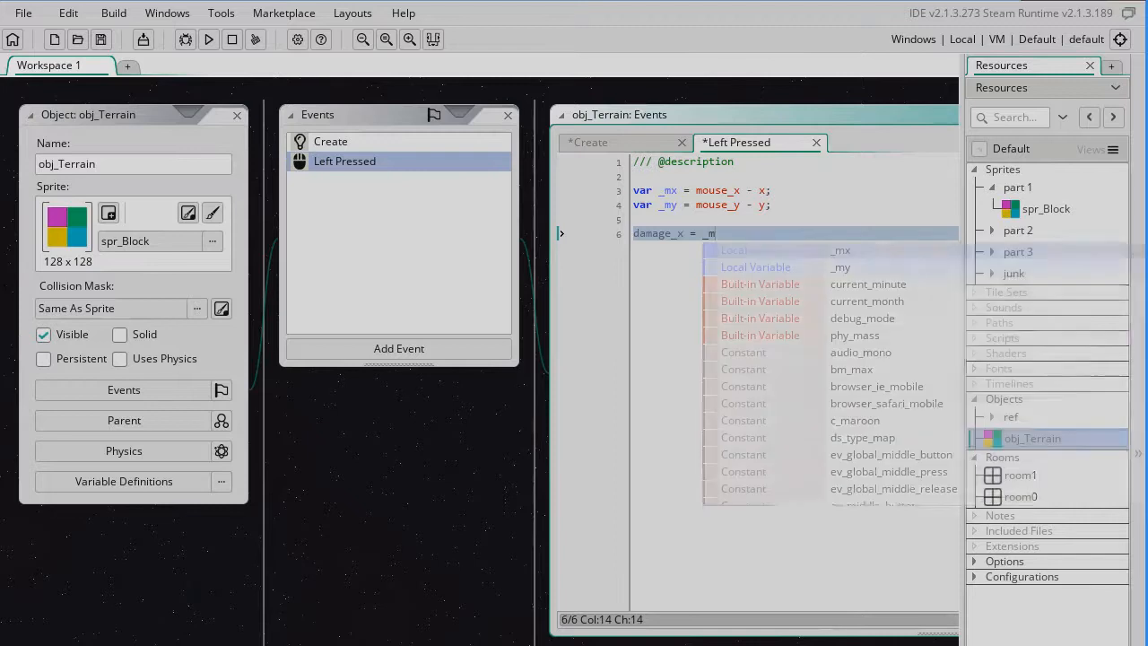
{"action": "left_click", "coordinate": [841, 250]}
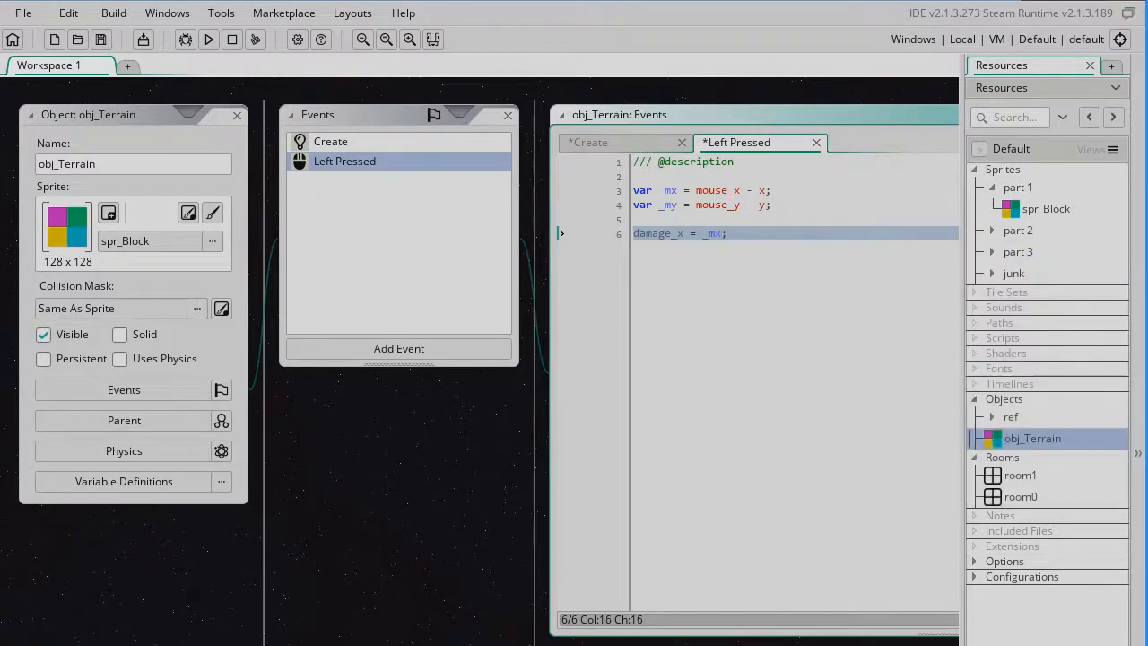
{"action": "type", "text": "daamage_y"}
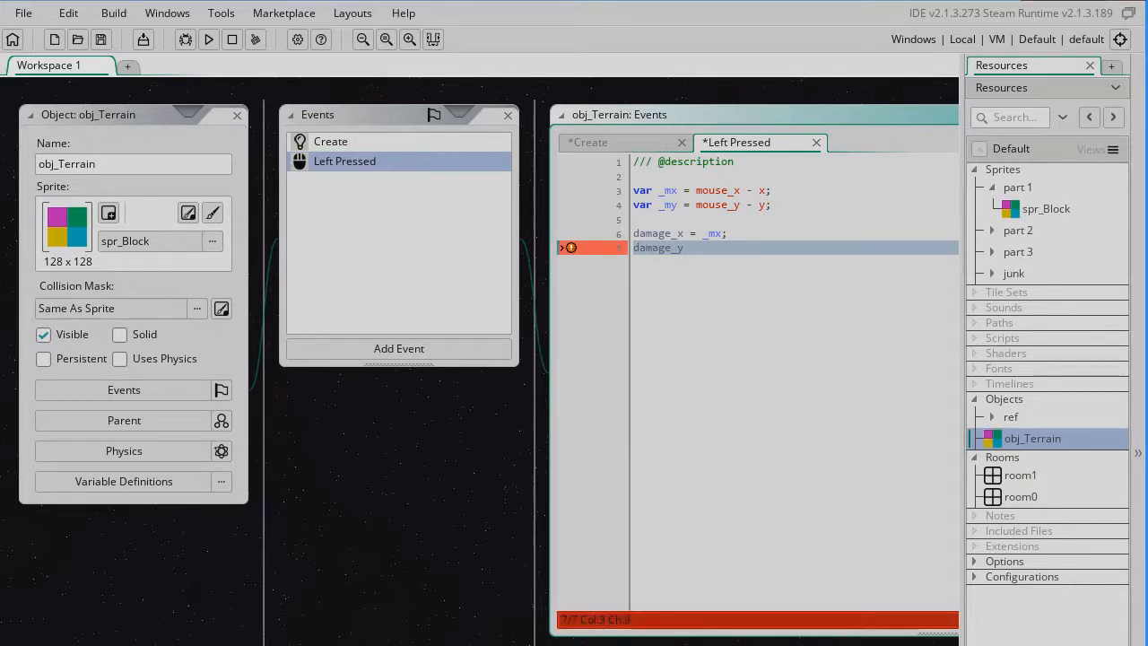
{"action": "type", "text": "= _my"}
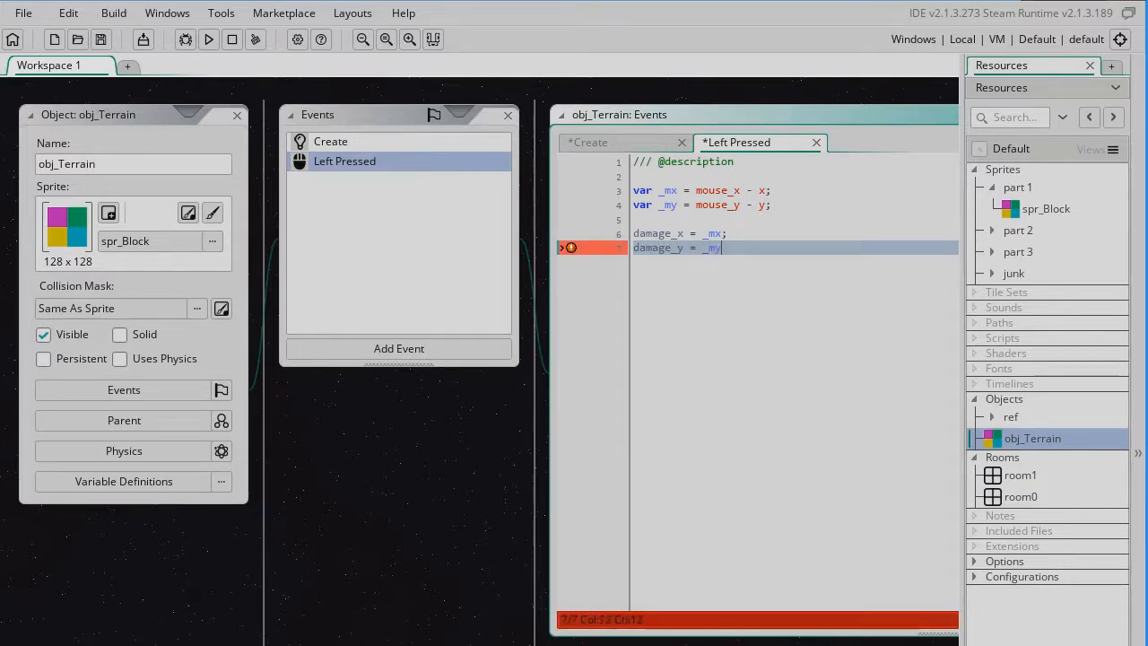
{"action": "type", "text": ";"}
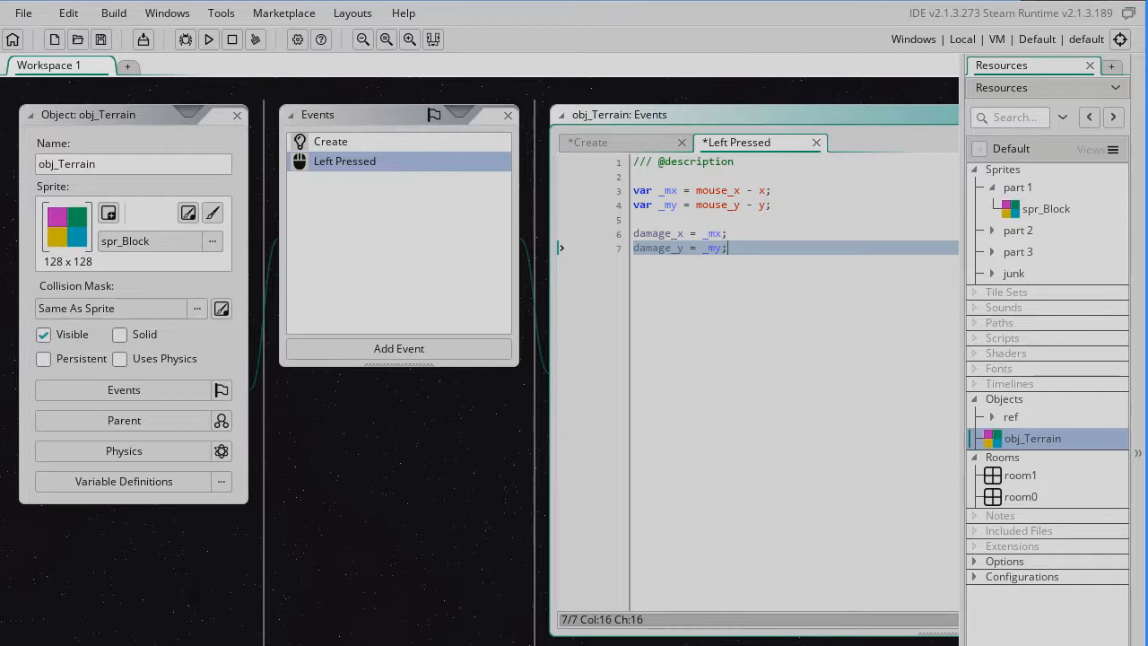
{"action": "key", "text": "Enter"}
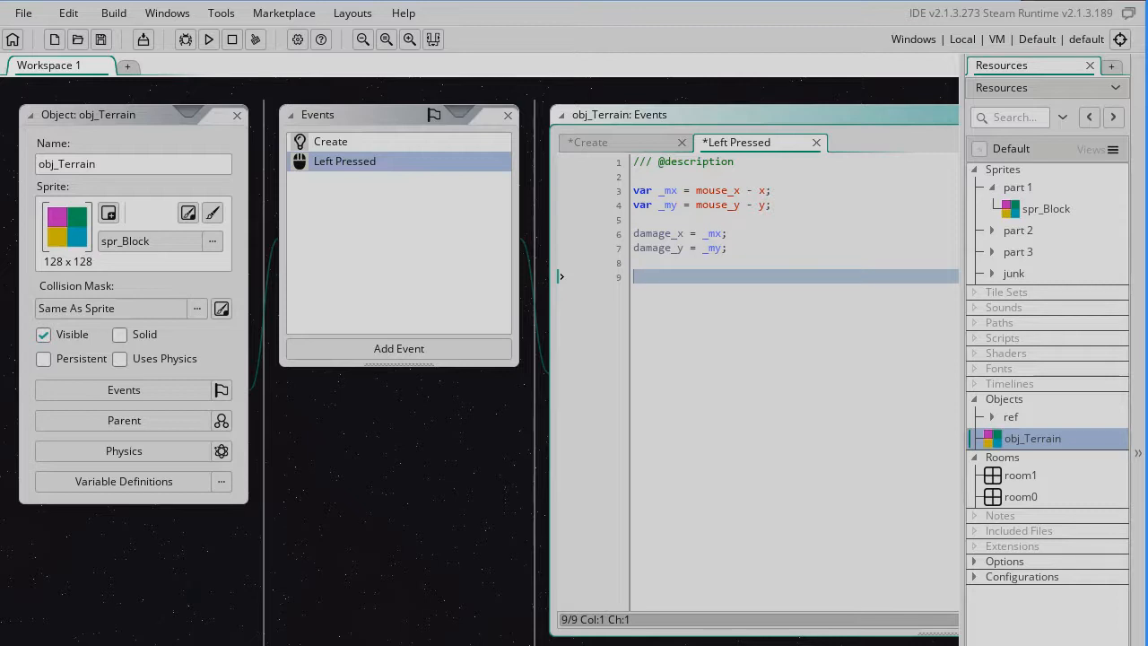
Add HIT = true; to obj_Terrain's Left Pressed code.
{"action": "type", "text": "HIT"}
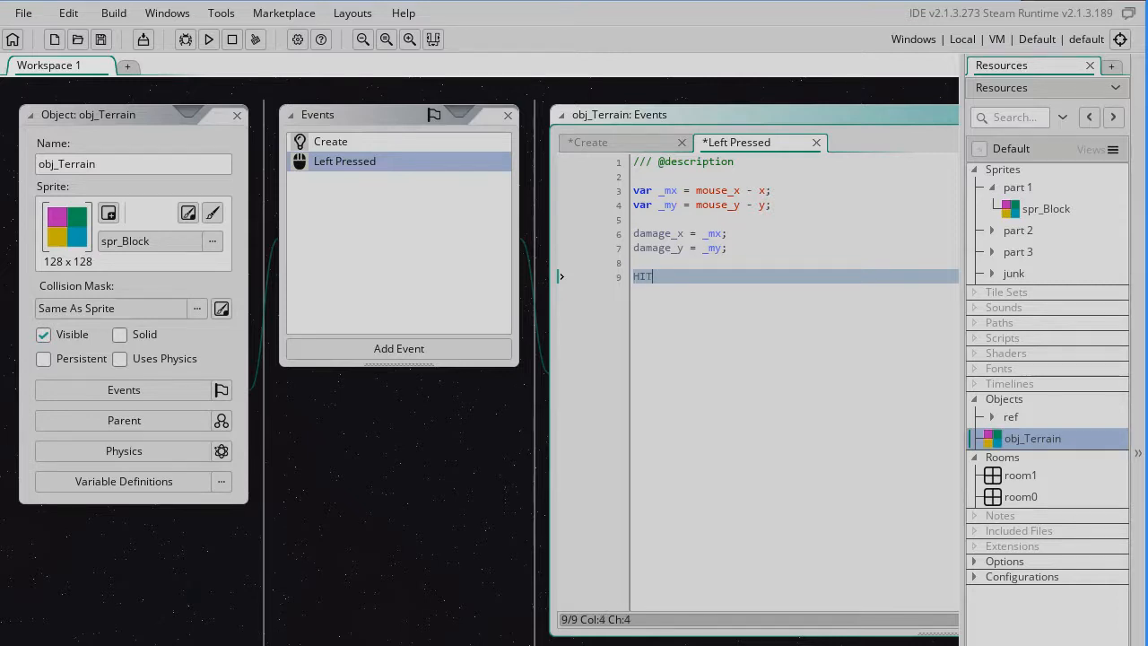
{"action": "type", "text": "="}
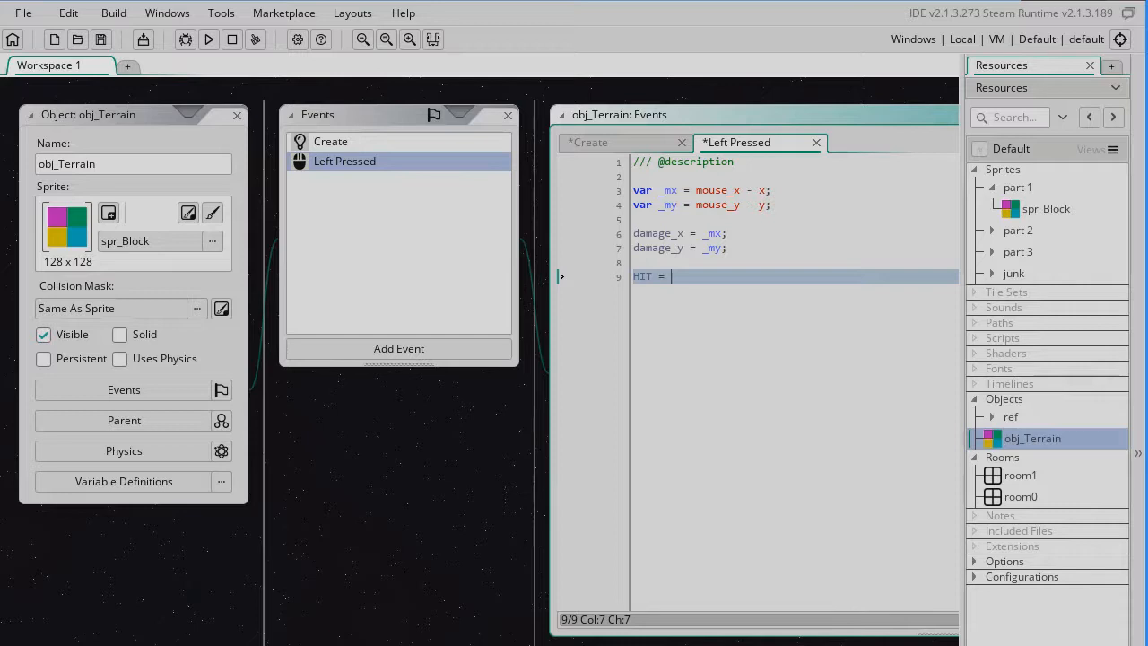
{"action": "type", "text": "true;"}
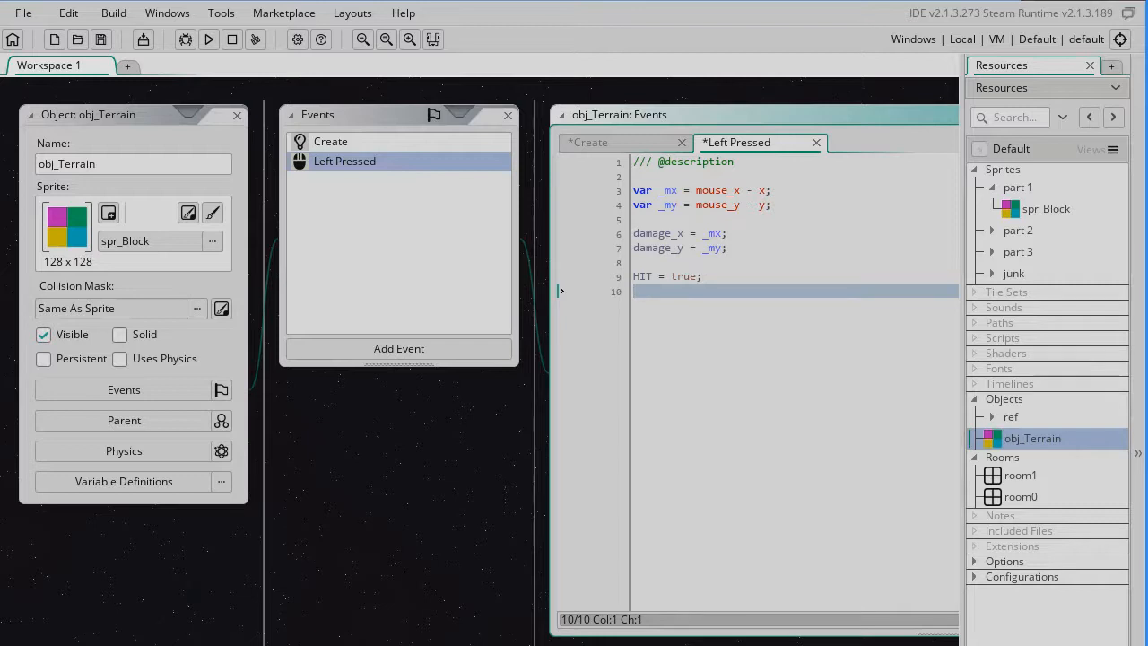
{"action": "left_click", "coordinate": [398, 348]}
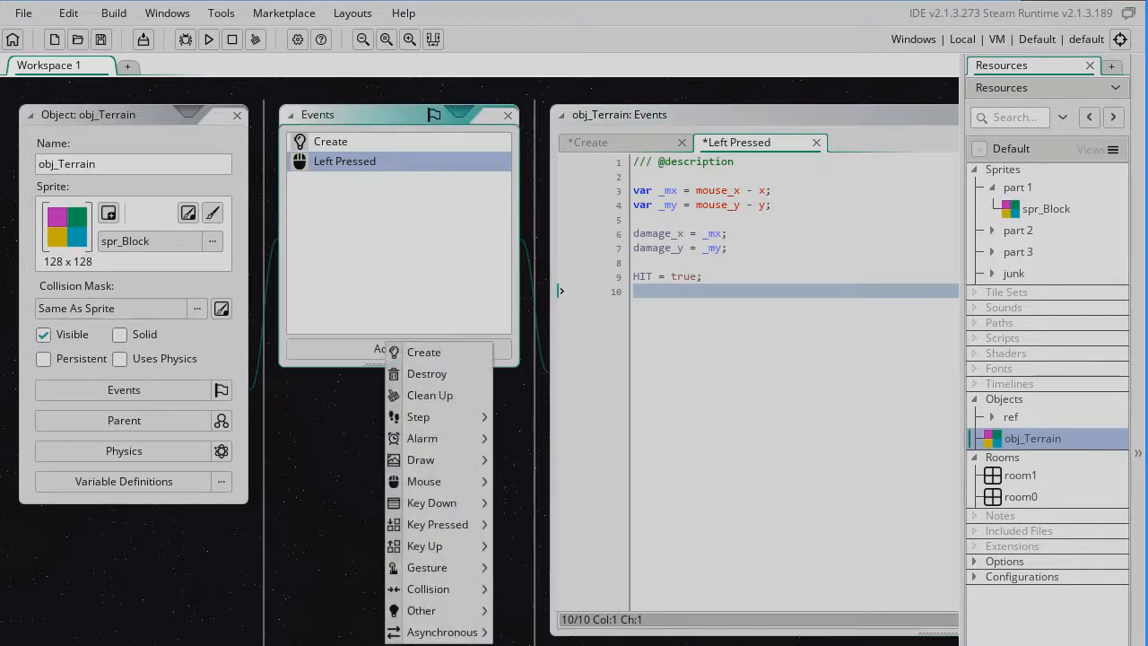
{"action": "mouse_move", "coordinate": [421, 459]}
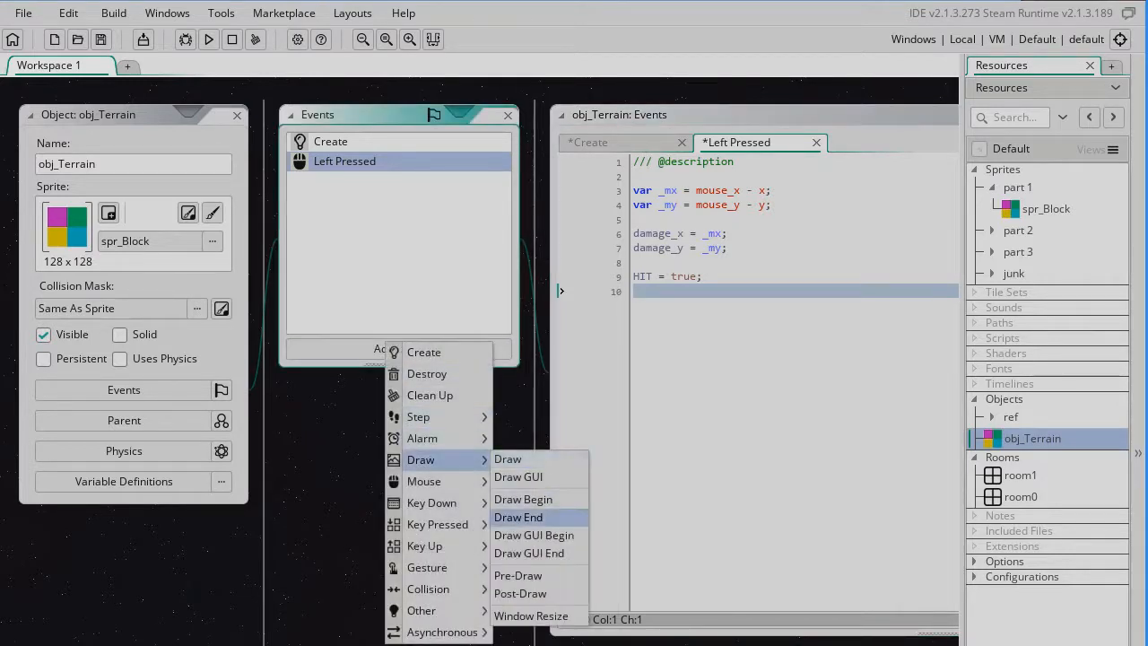
Add a Draw Begin event to obj_Terrain and clear its template comment.
{"action": "left_click", "coordinate": [523, 499]}
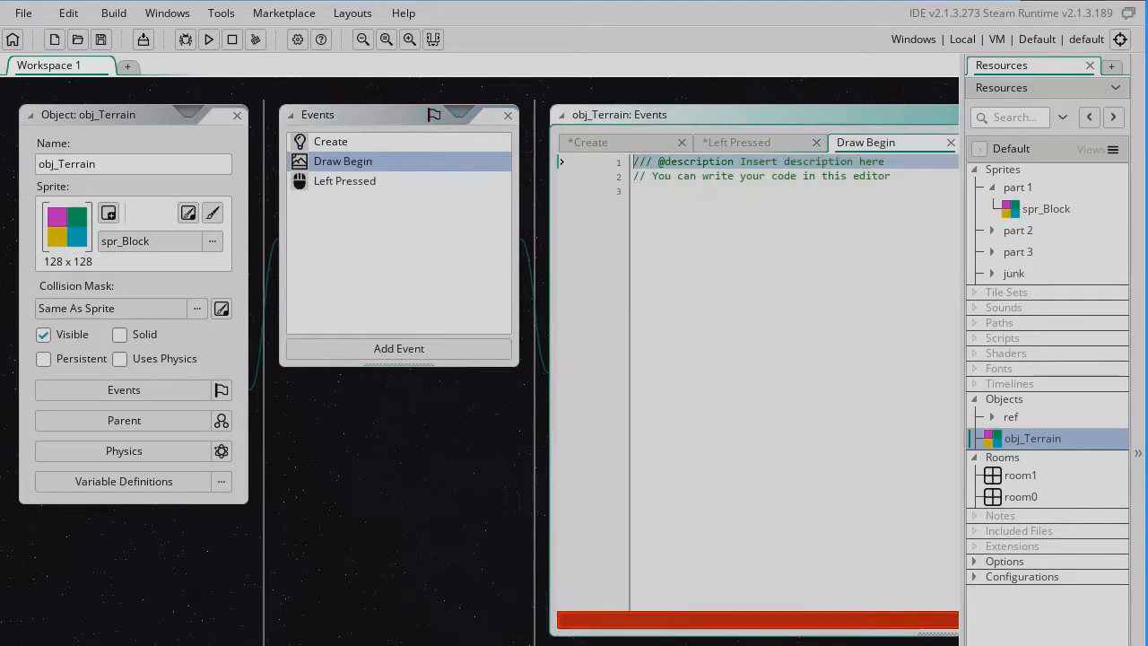
{"action": "left_click_drag", "start_coordinate": [634, 161], "coordinate": [796, 176]}
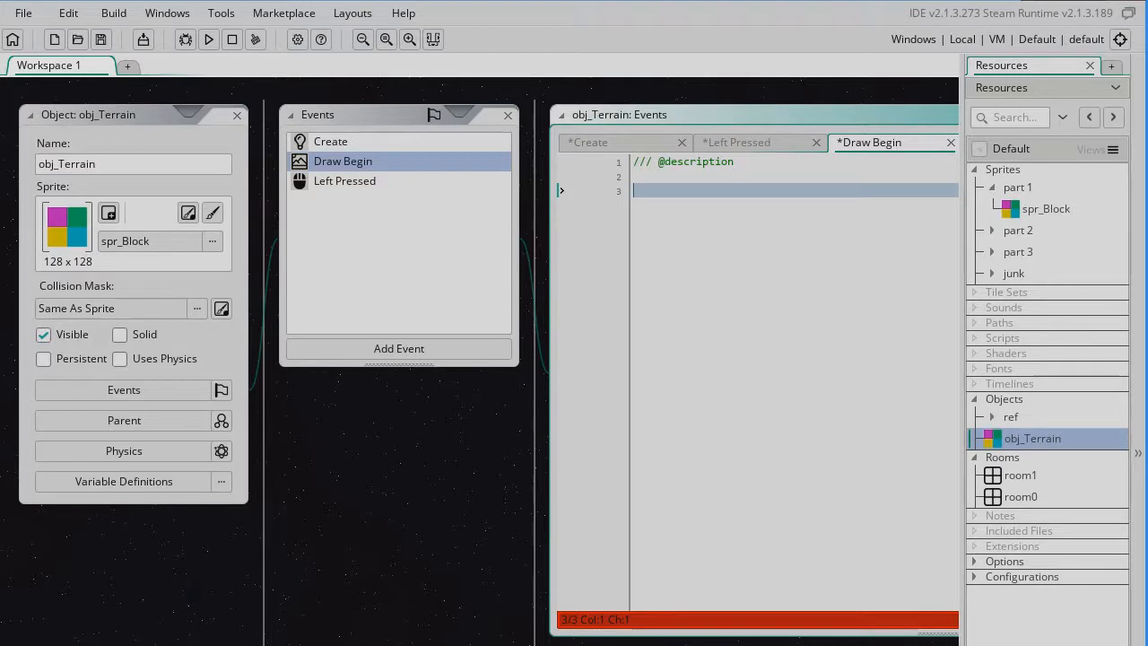
Write an if(HIT) block with a '//make a new sprite' comment and HIT = false.
{"action": "type", "text": "i"}
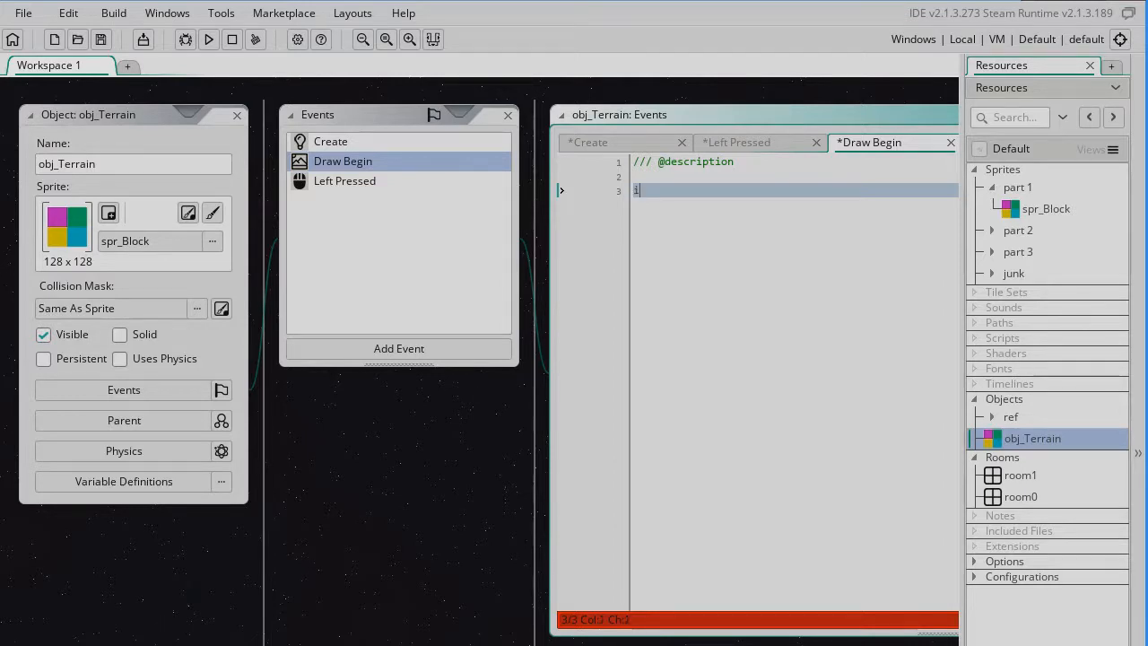
{"action": "type", "text": "if(GI"}
{"action": "type", "text": "{"}
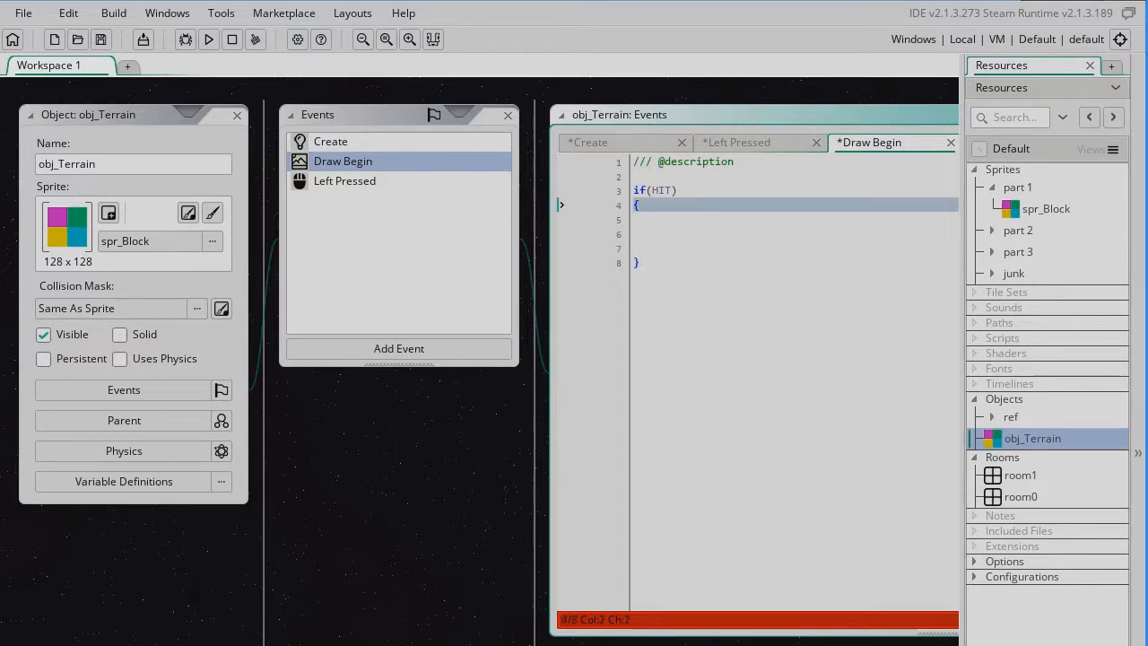
{"action": "type", "text": "//make a new sprite code"}
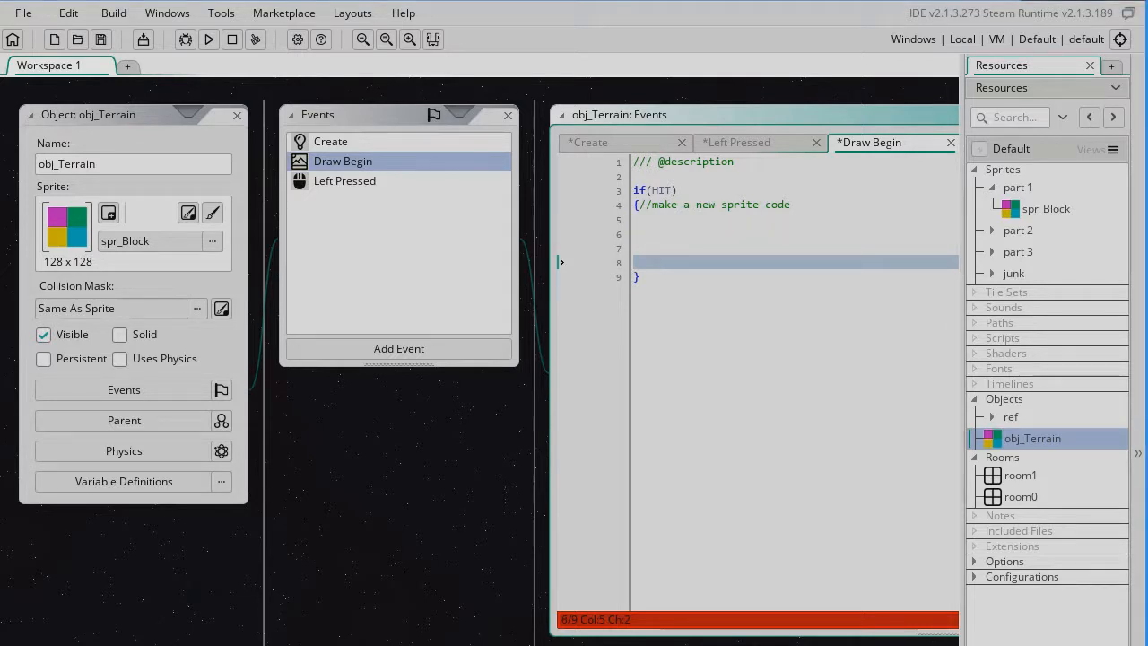
{"action": "type", "text": "HIT = false"}
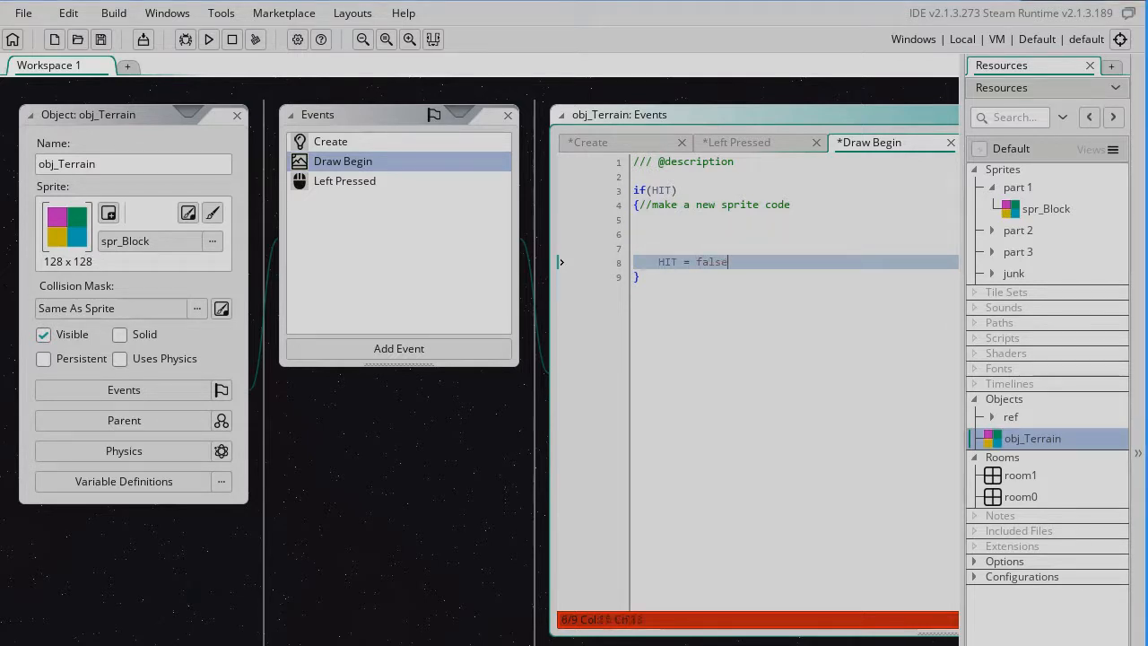
{"action": "type", "text": ";"}
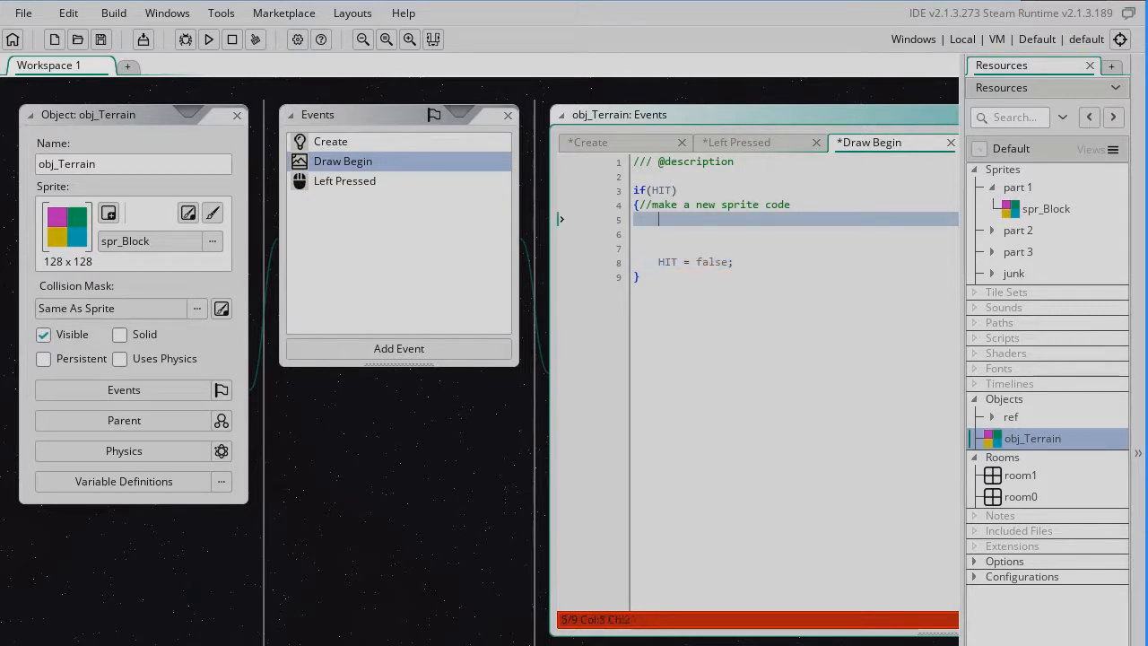
{"action": "key", "text": "enter"}
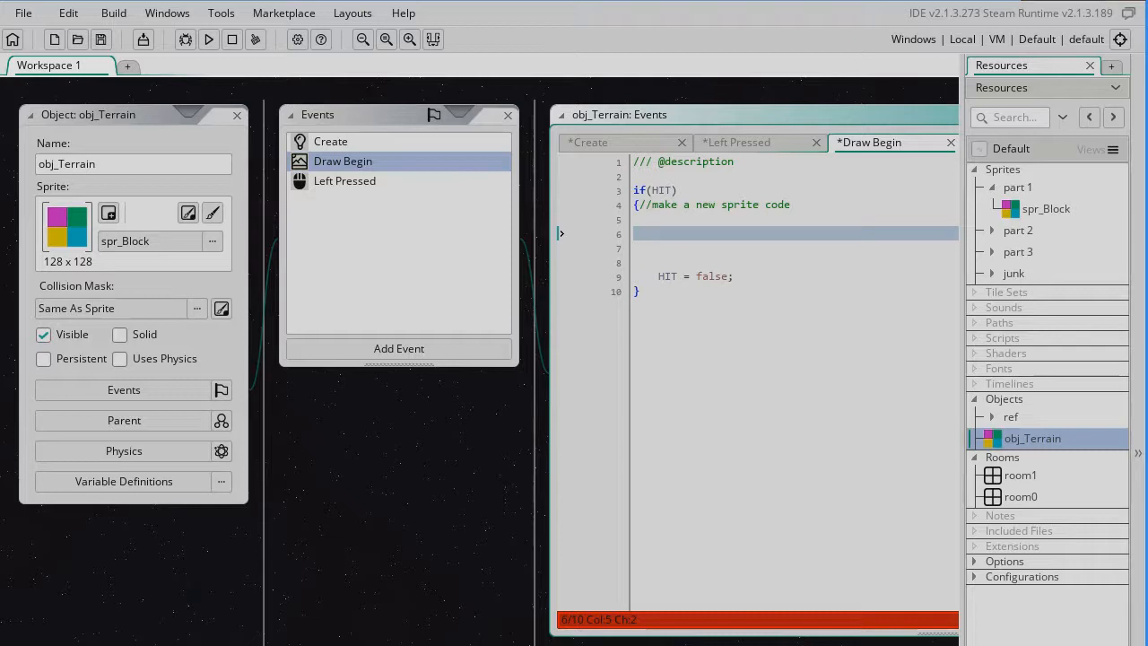
Declare var _temp_surf = surface_create(sprite_width, sprite_height); inside the if block.
{"action": "type", "text": "va"}
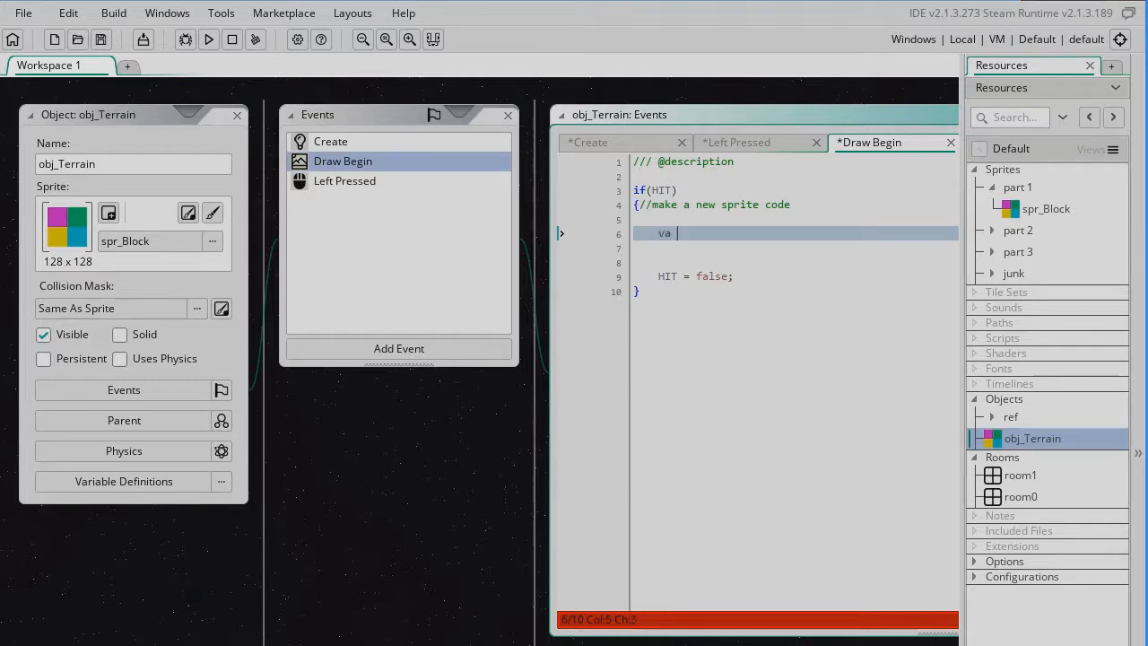
{"action": "type", "text": "r"}
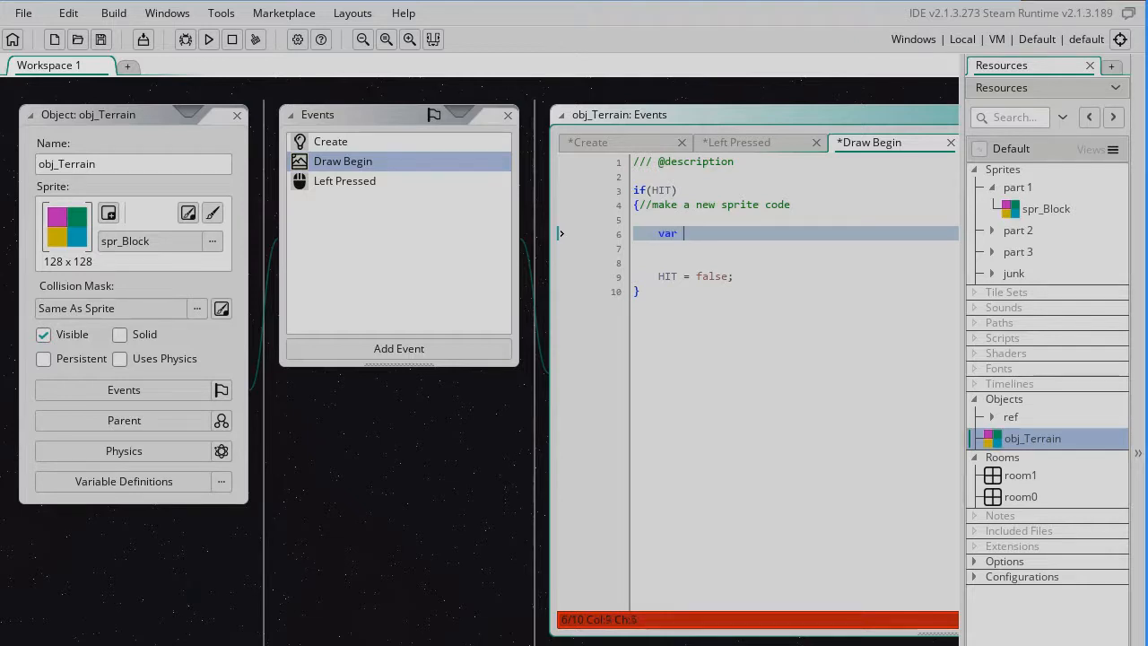
{"action": "type", "text": "temp_surf"}
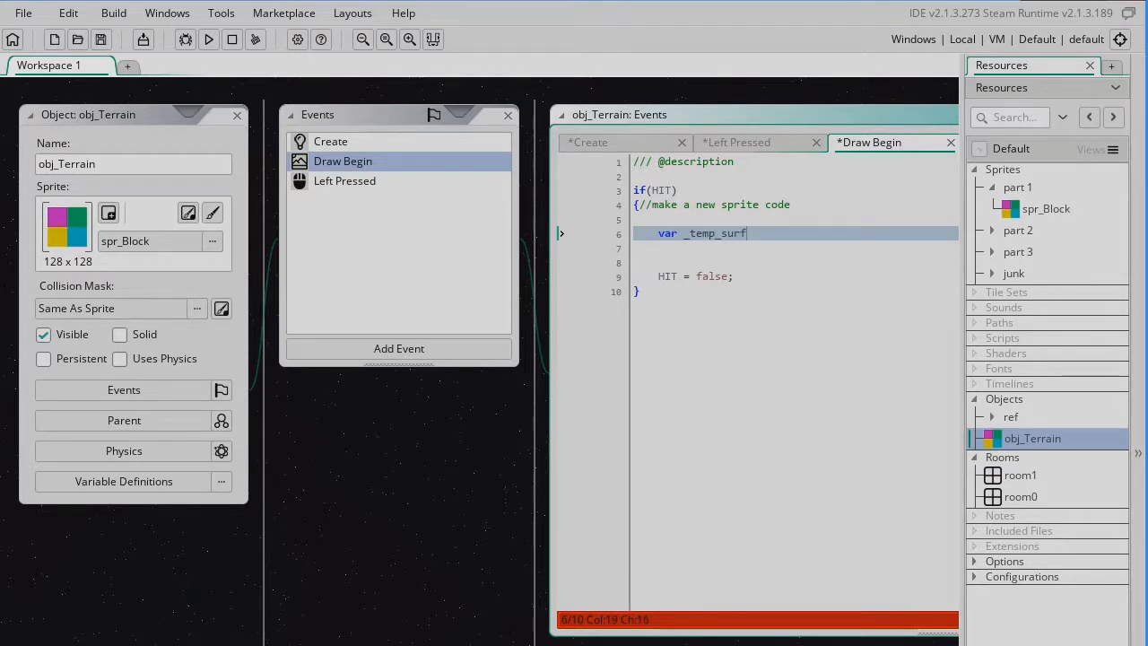
{"action": "type", "text": "="}
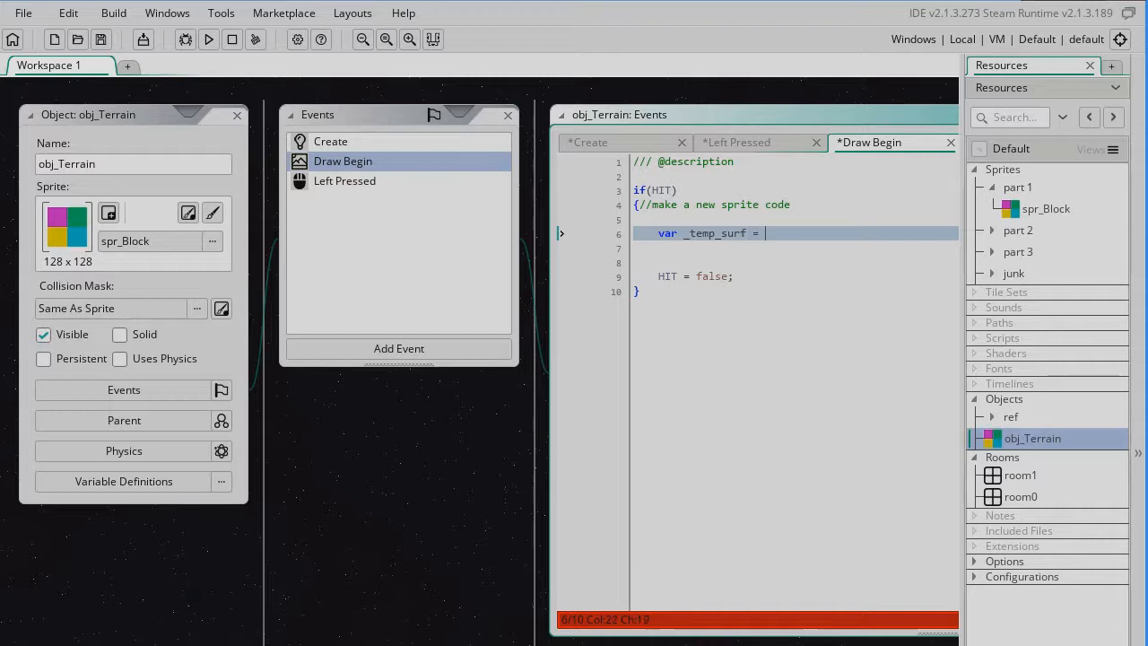
{"action": "type", "text": "surface_cre"}
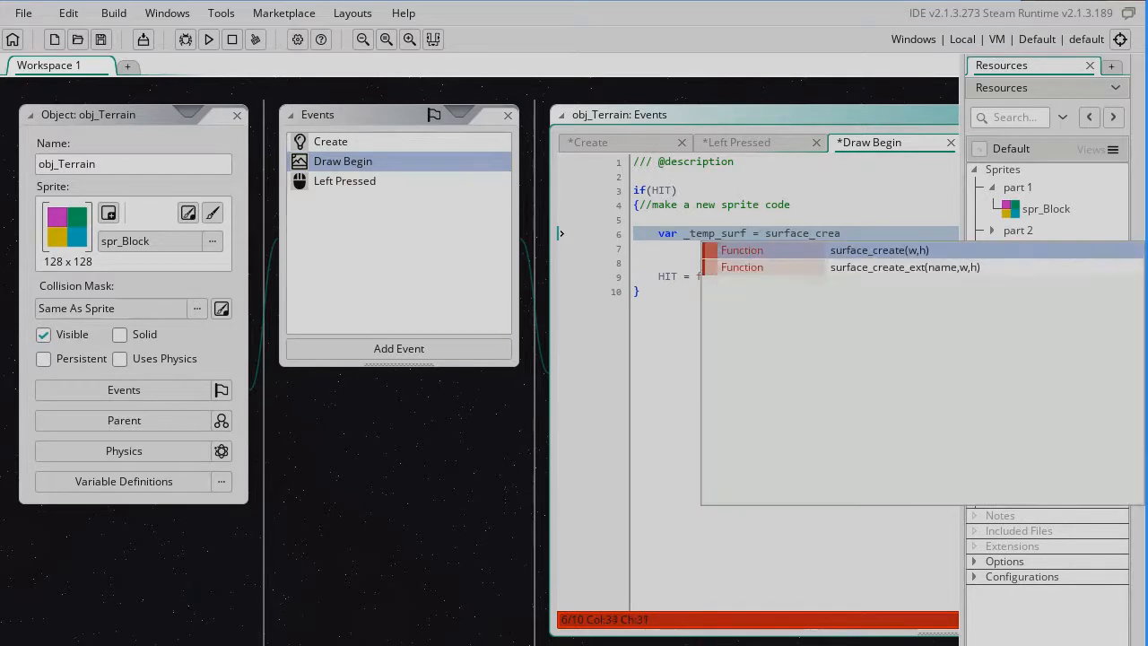
{"action": "type", "text": "a"}
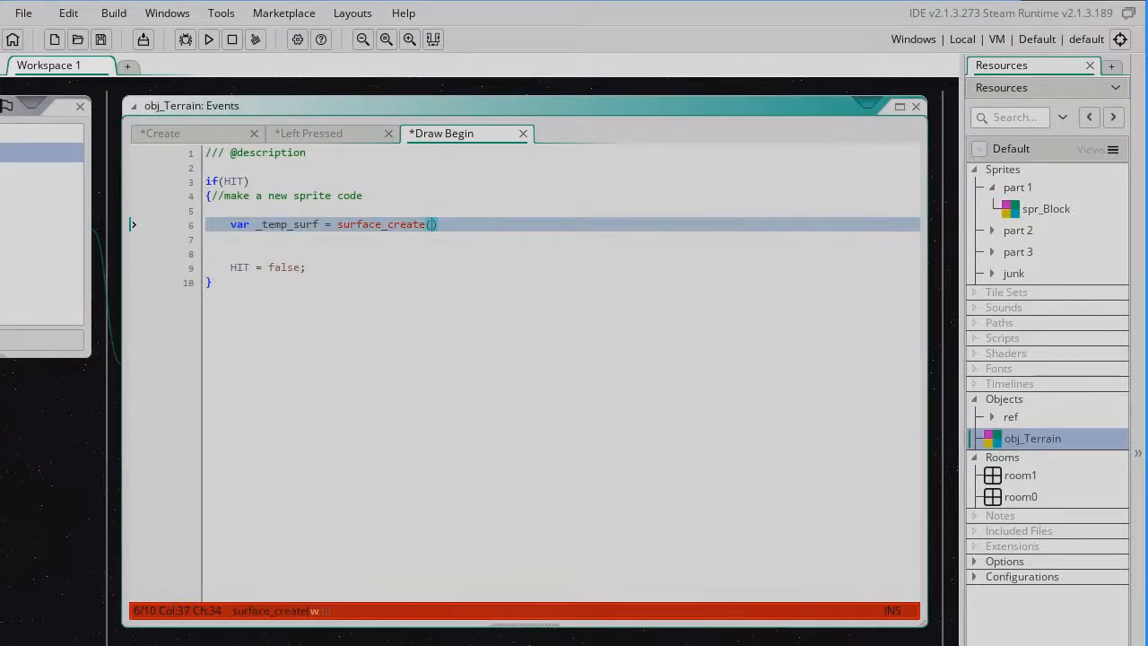
{"action": "type", "text": "sprite"}
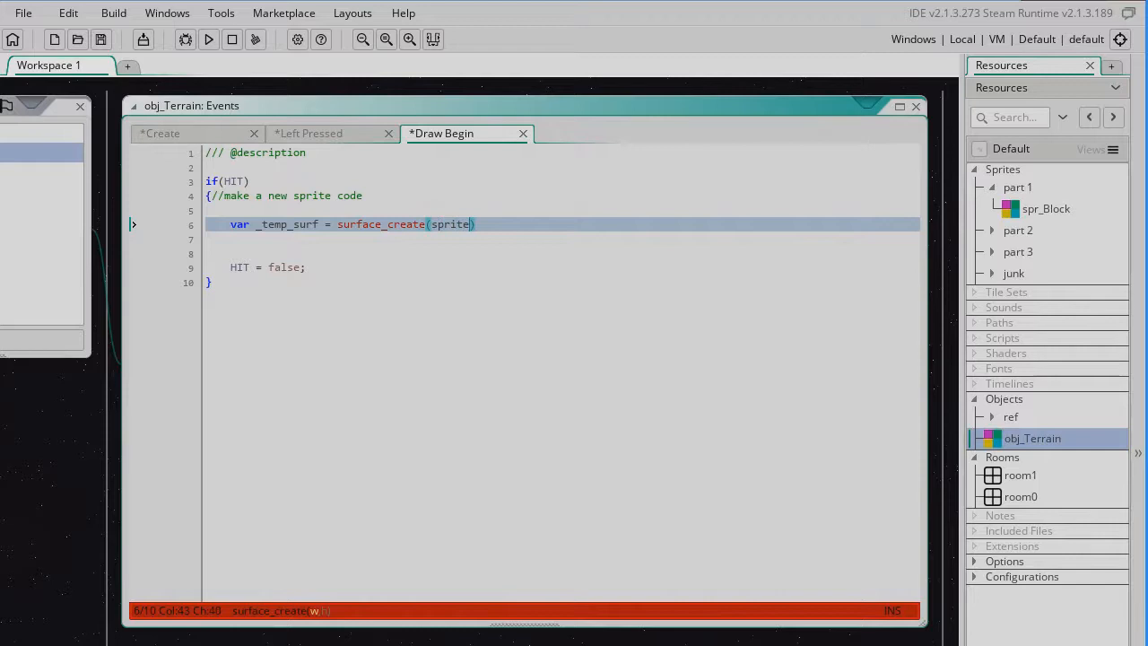
{"action": "type", "text": "_width"}
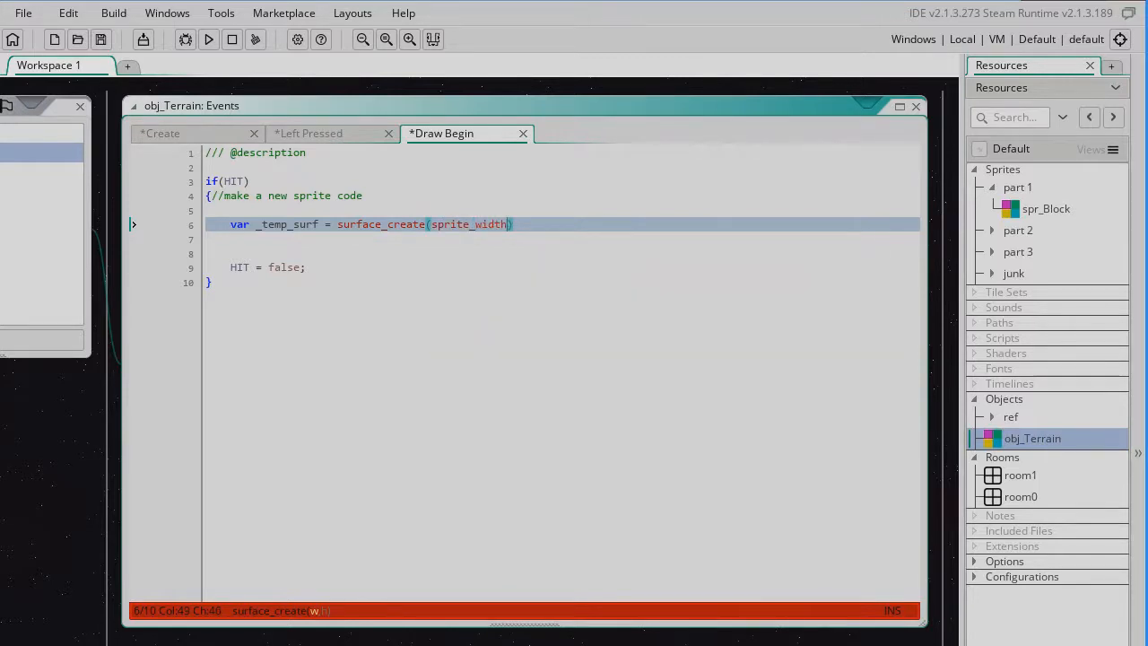
{"action": "type", "text": ", sprite_height"}
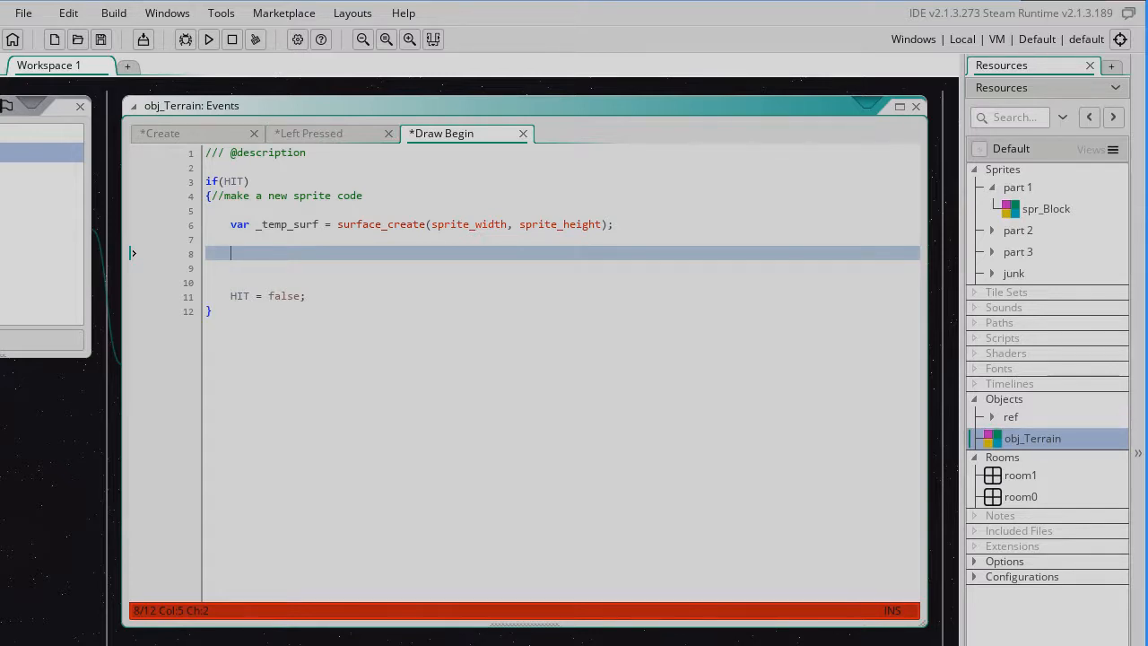
Add surface_set_target(_temp_surf); to redirect drawing onto the temporary surface.
{"action": "type", "text": "surface"}
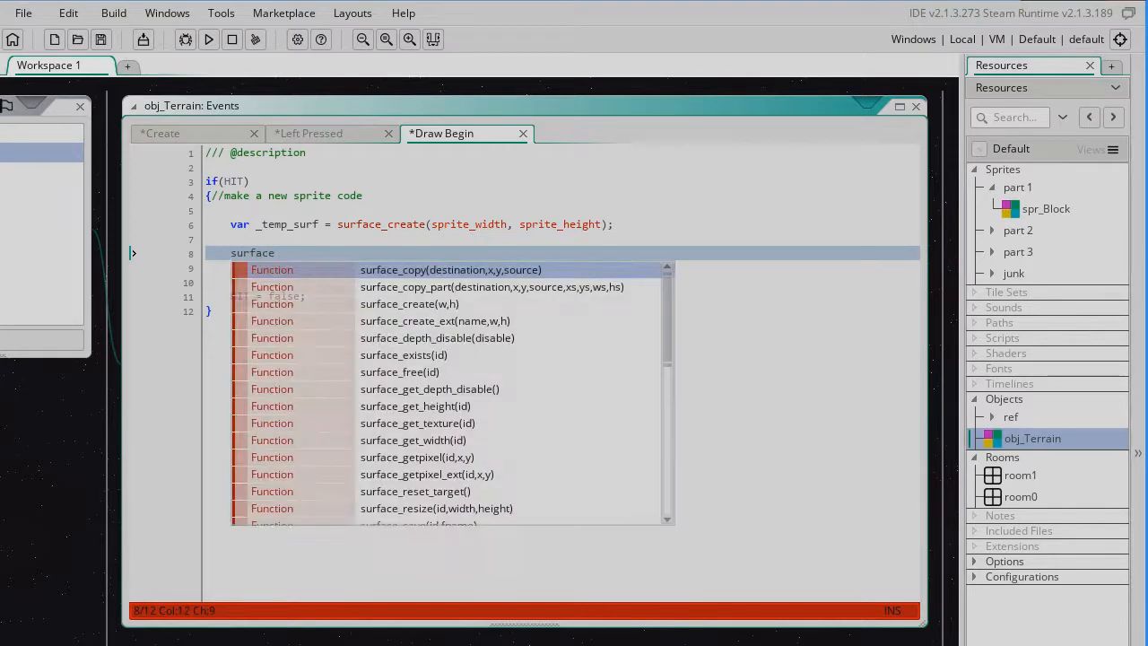
{"action": "type", "text": "_set_target("}
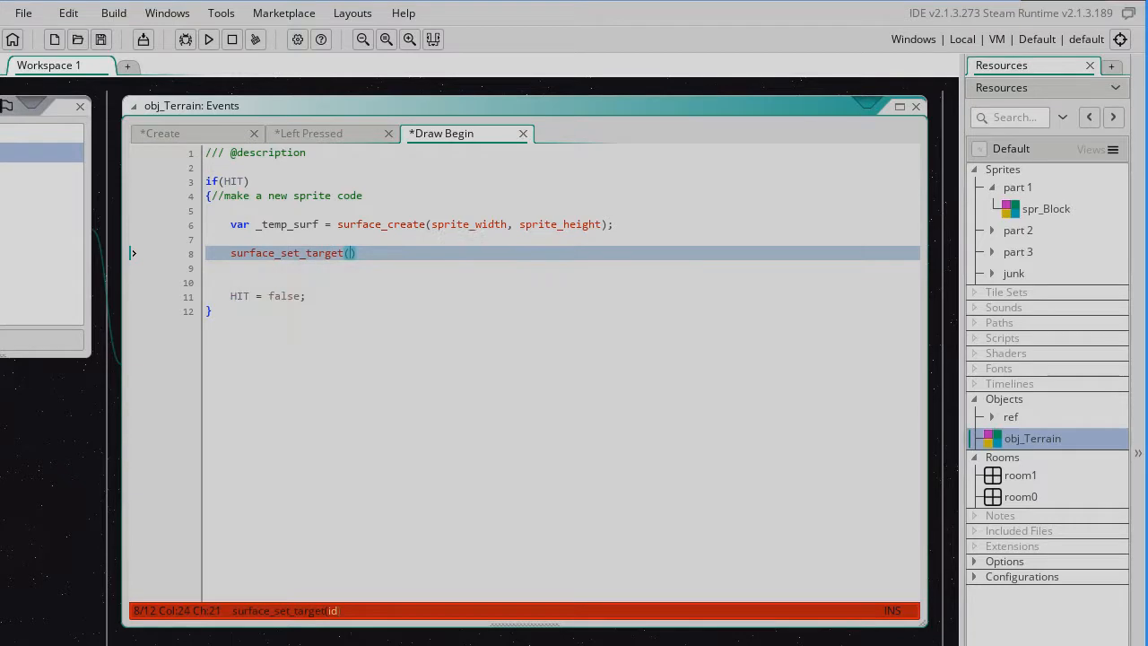
{"action": "type", "text": "_temp"}
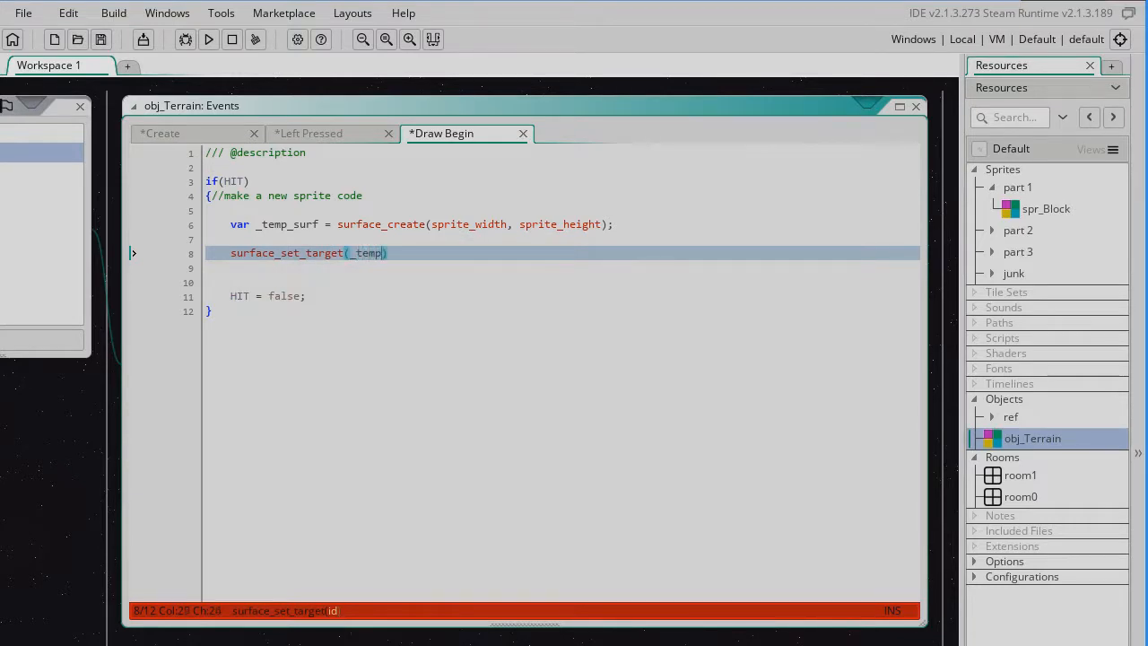
{"action": "type", "text": "_surf"}
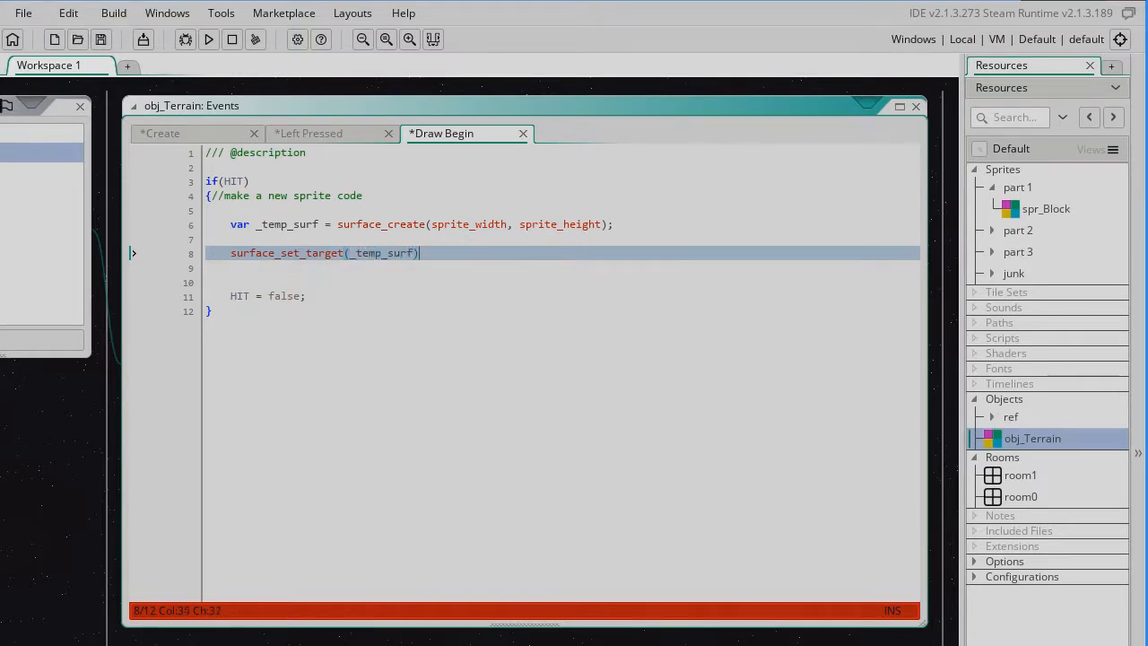
{"action": "type", "text": ";"}
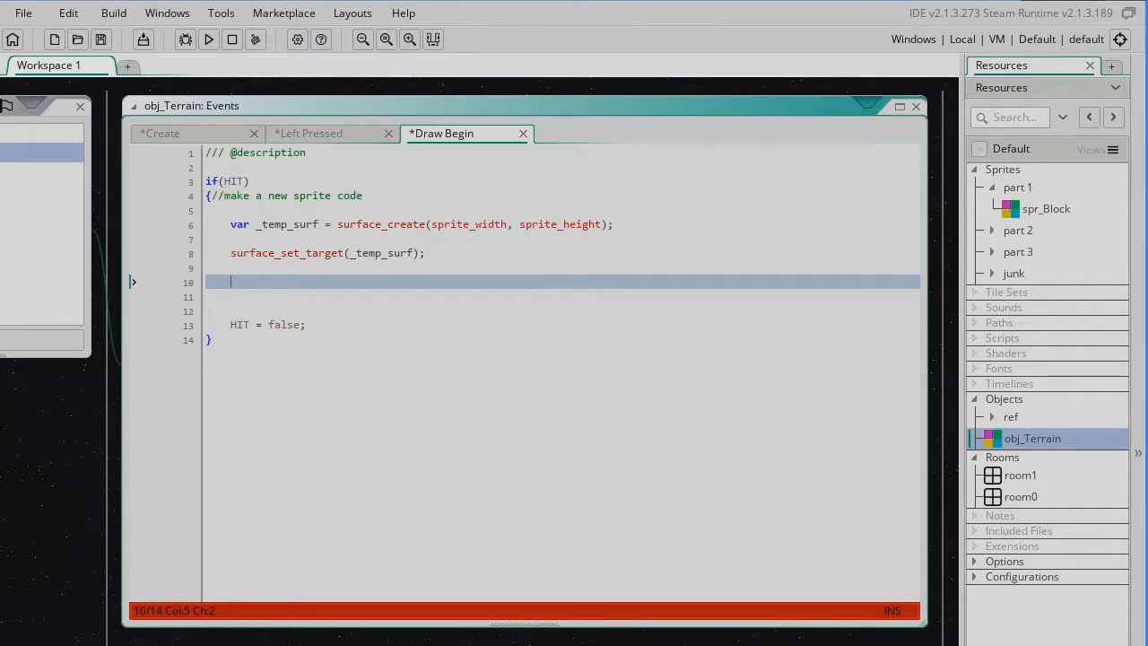
Add draw_sprite(sprite_index, 0, 0, 0); below the surface target call.
{"action": "type", "text": "darw"}
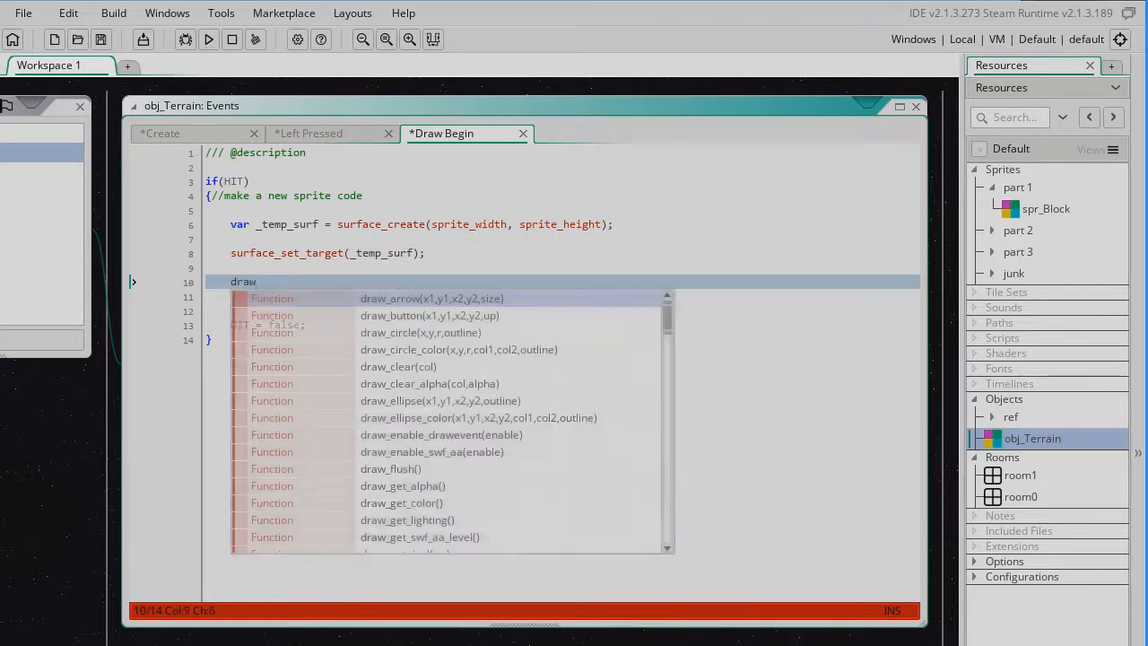
{"action": "type", "text": "_sprite("}
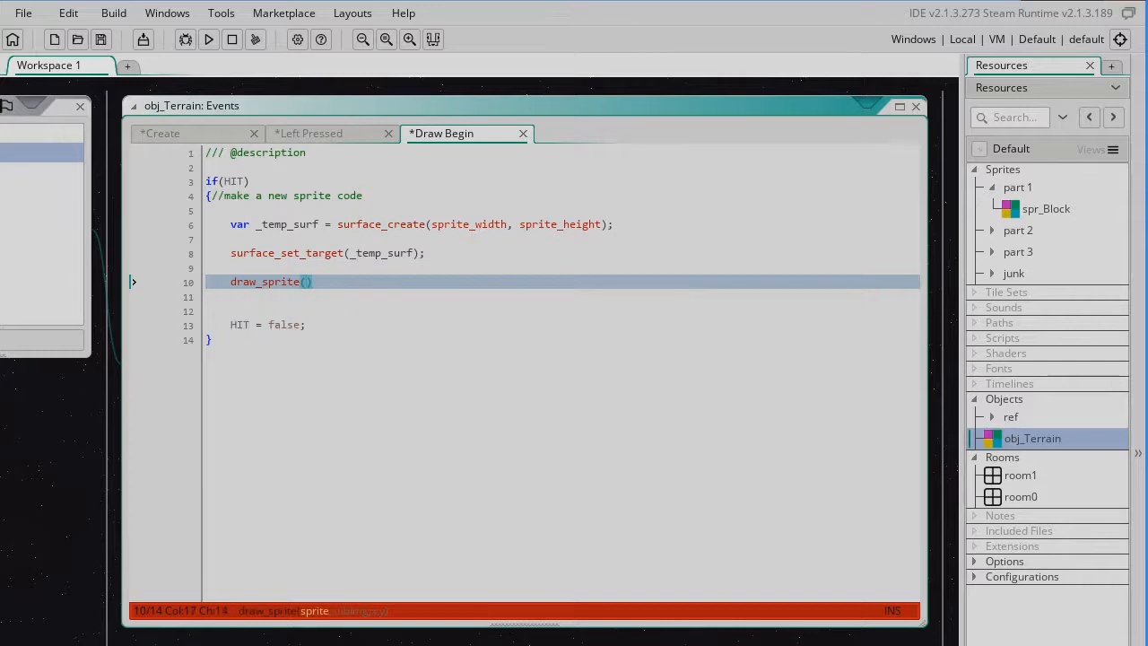
{"action": "type", "text": "sprite_"}
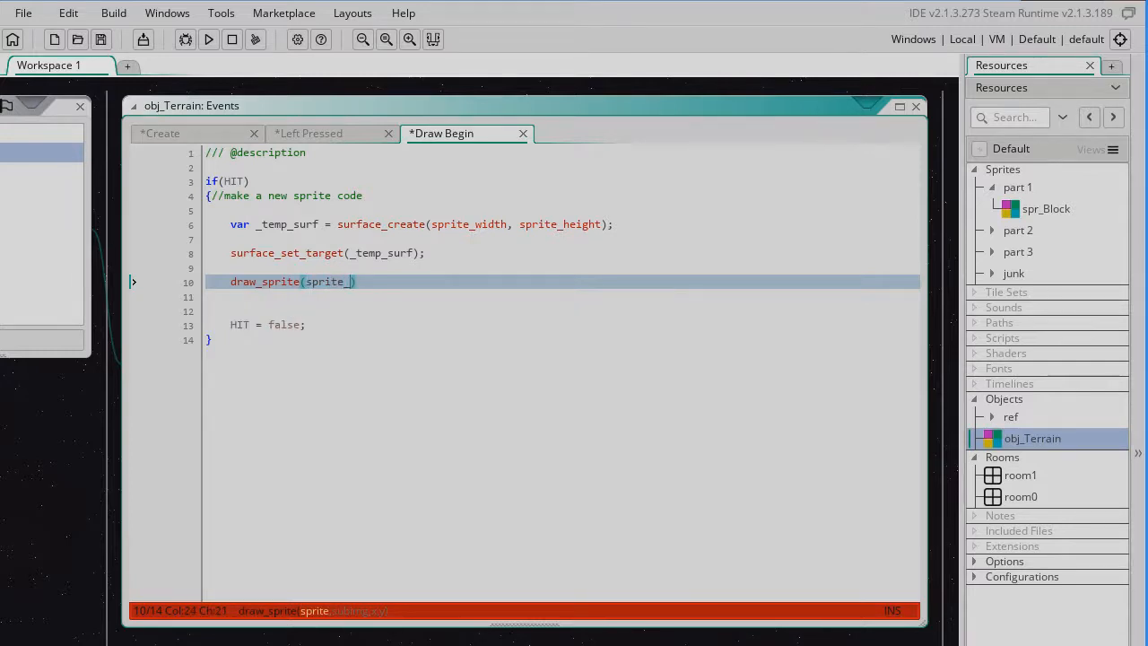
{"action": "type", "text": "index"}
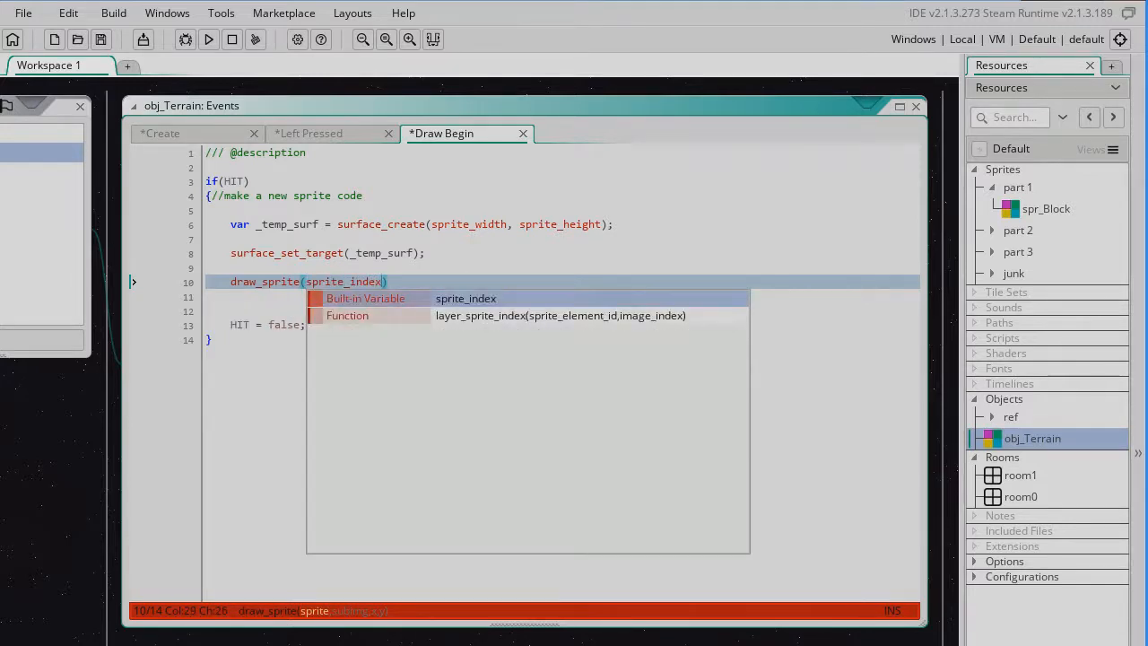
{"action": "type", "text": ","}
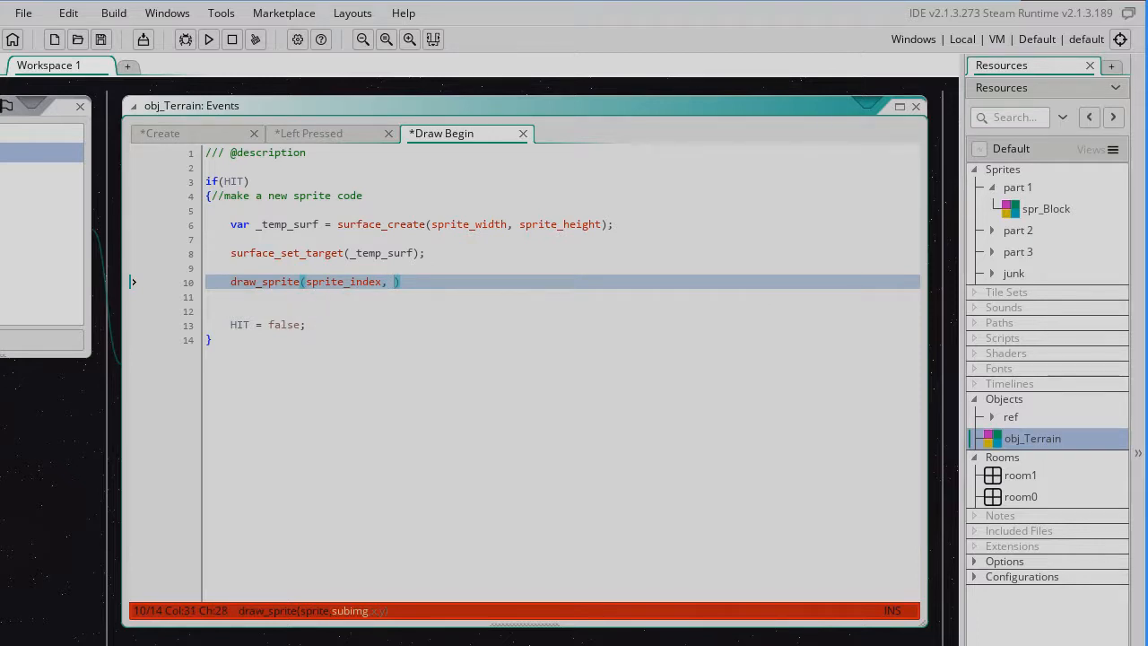
{"action": "type", "text": "0"}
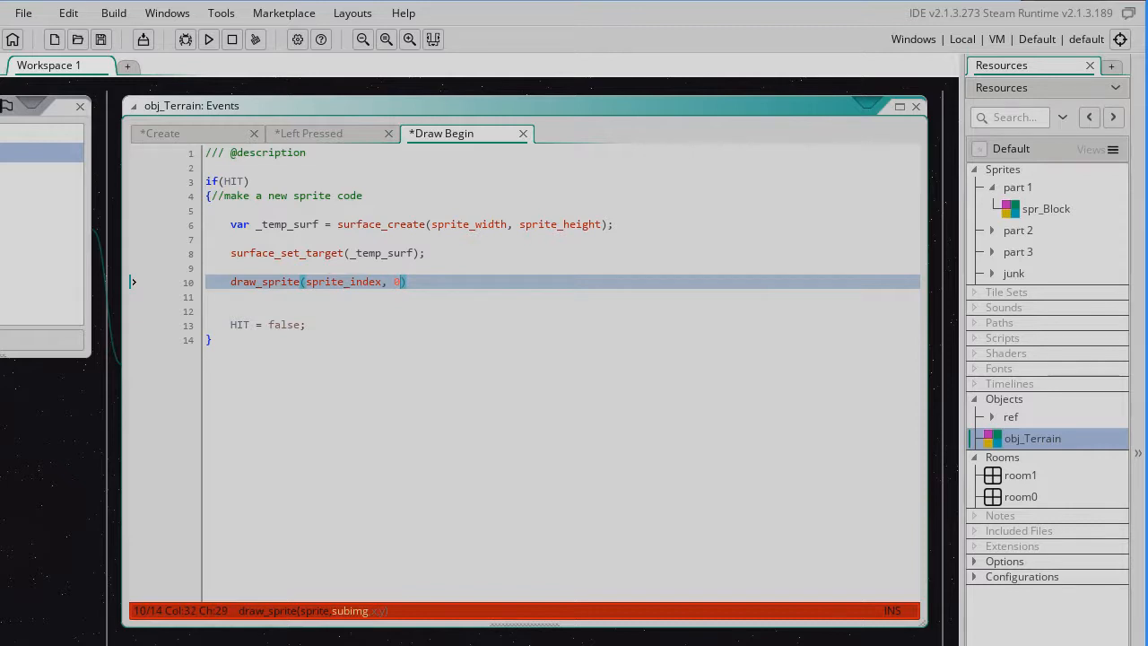
{"action": "type", "text": ", 0, 0"}
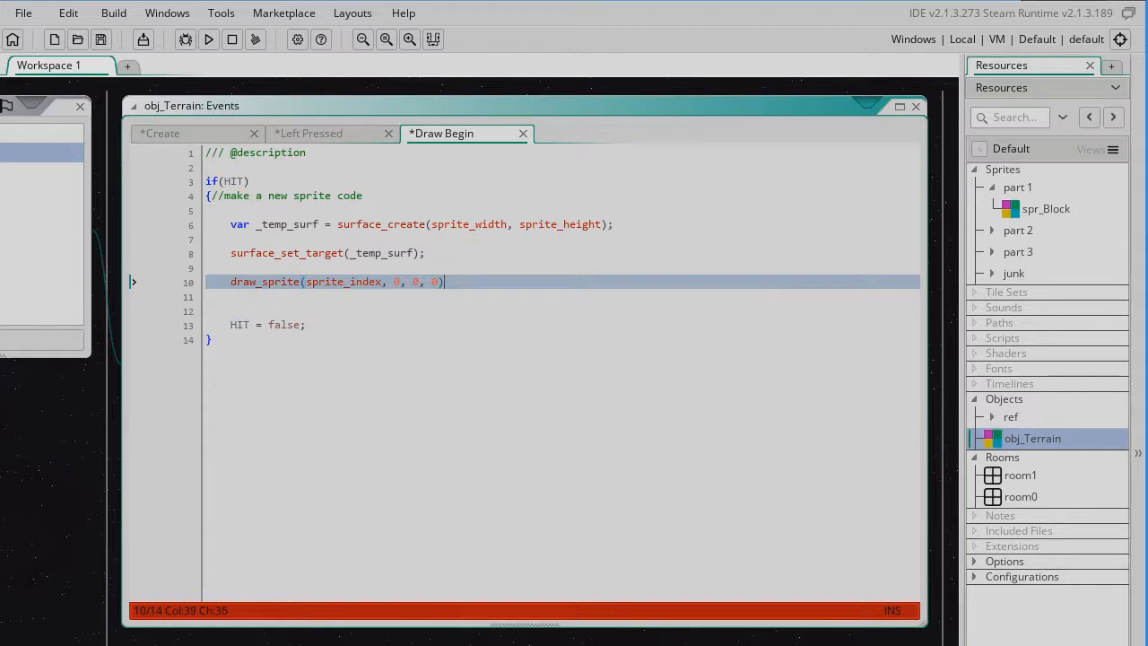
{"action": "type", "text": ";"}
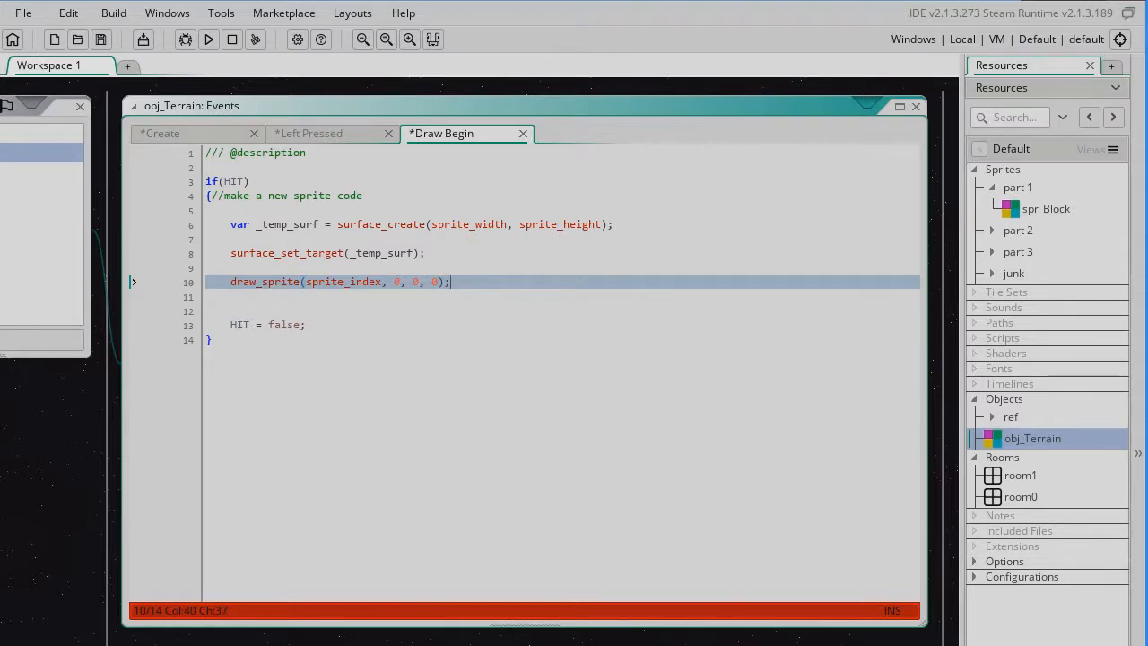
Add gpu_set_blendmode(bm_subtract); on a new line after draw_sprite.
{"action": "key", "text": "enter"}
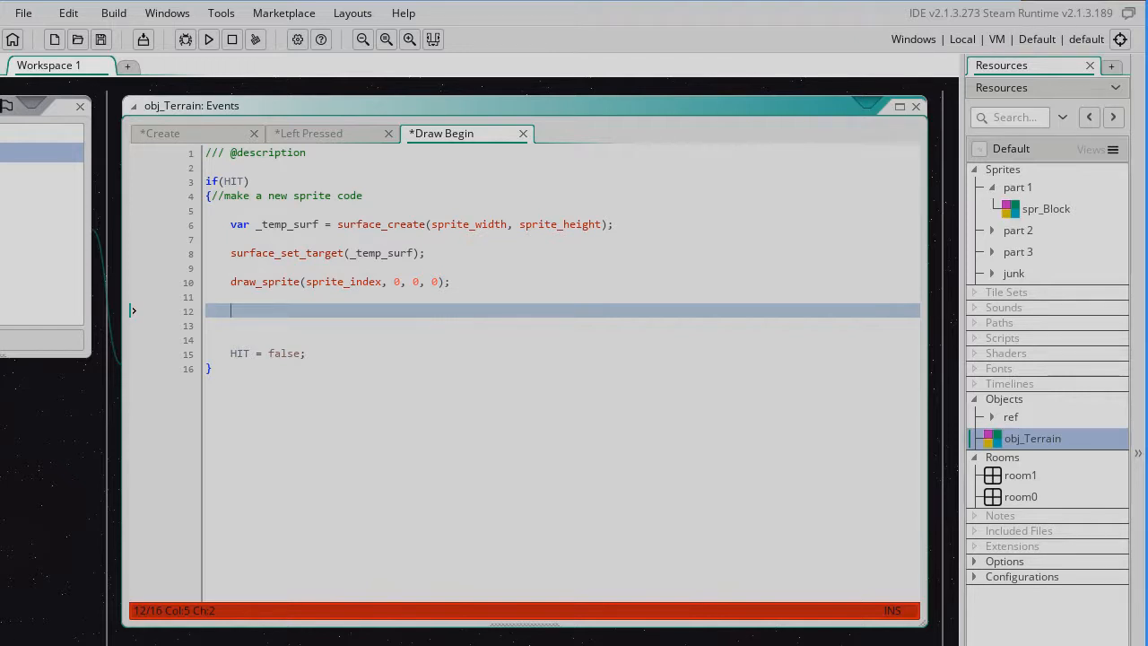
{"action": "type", "text": "gpu"}
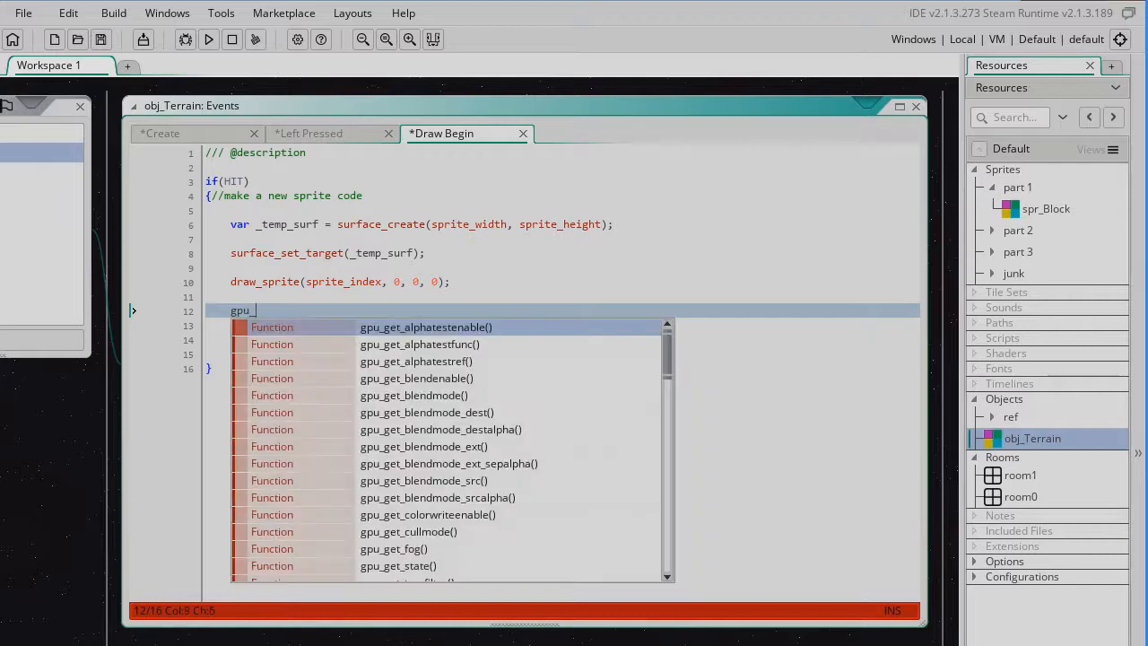
{"action": "type", "text": "_set_"}
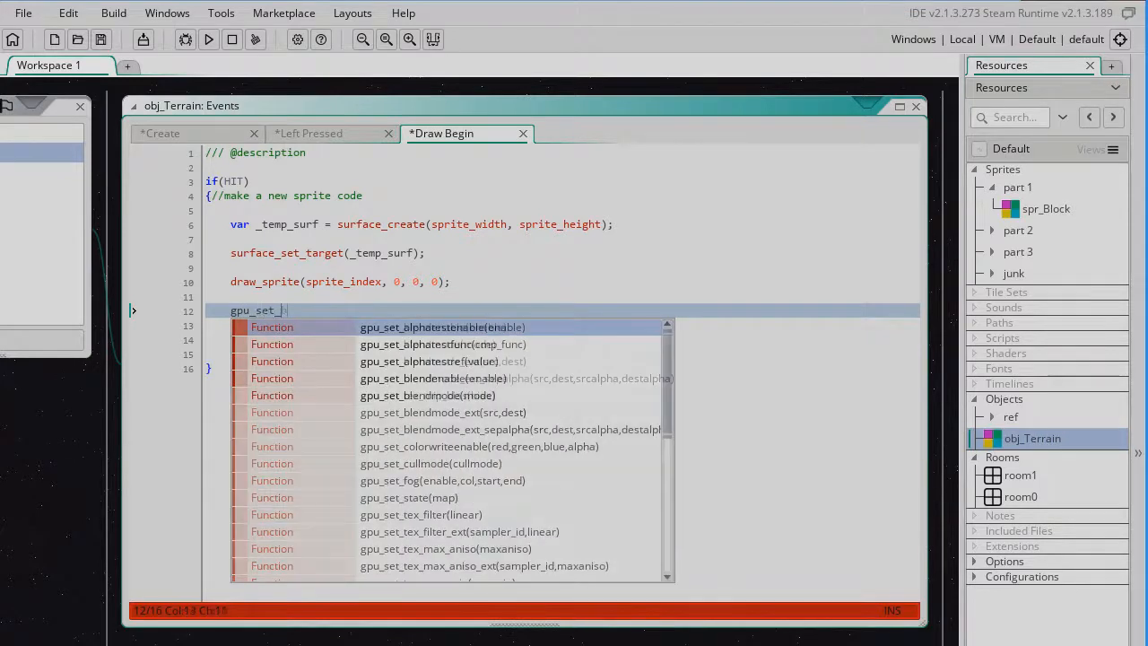
{"action": "type", "text": "blendmode("}
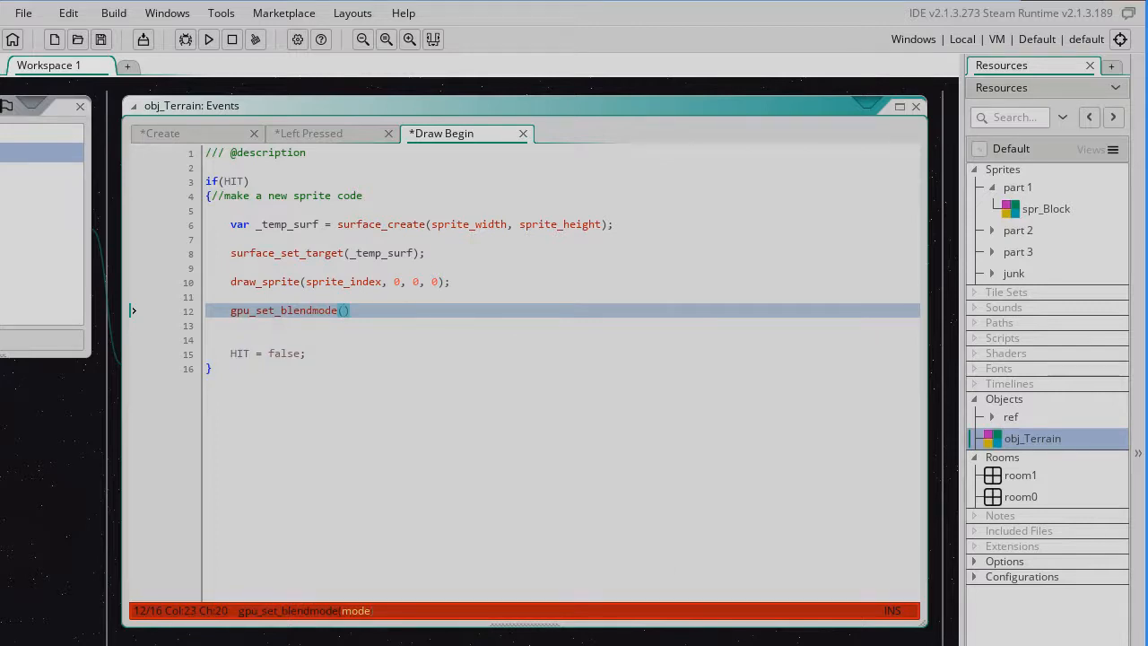
{"action": "type", "text": "bm_subtract"}
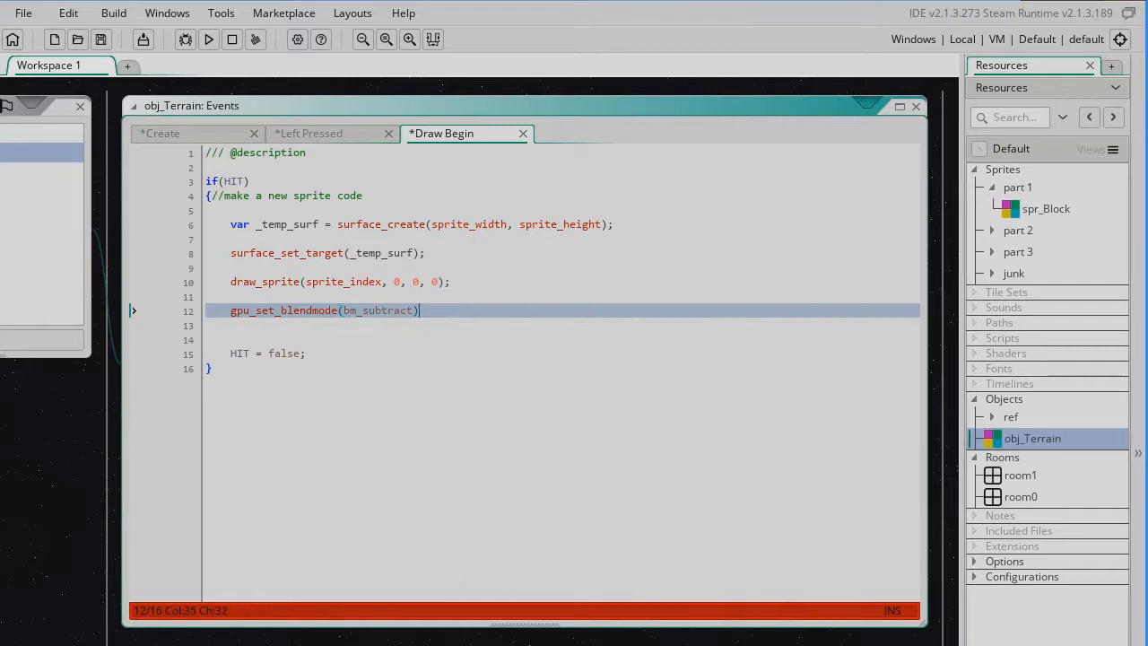
{"action": "type", "text": ";"}
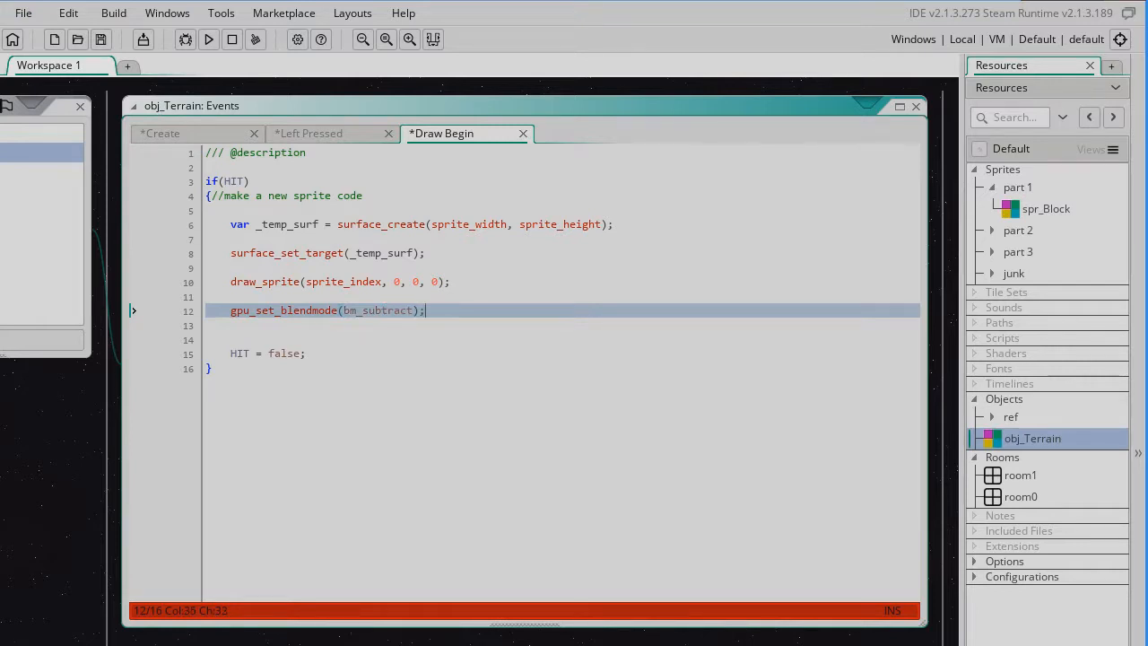
{"action": "key", "text": "Right"}
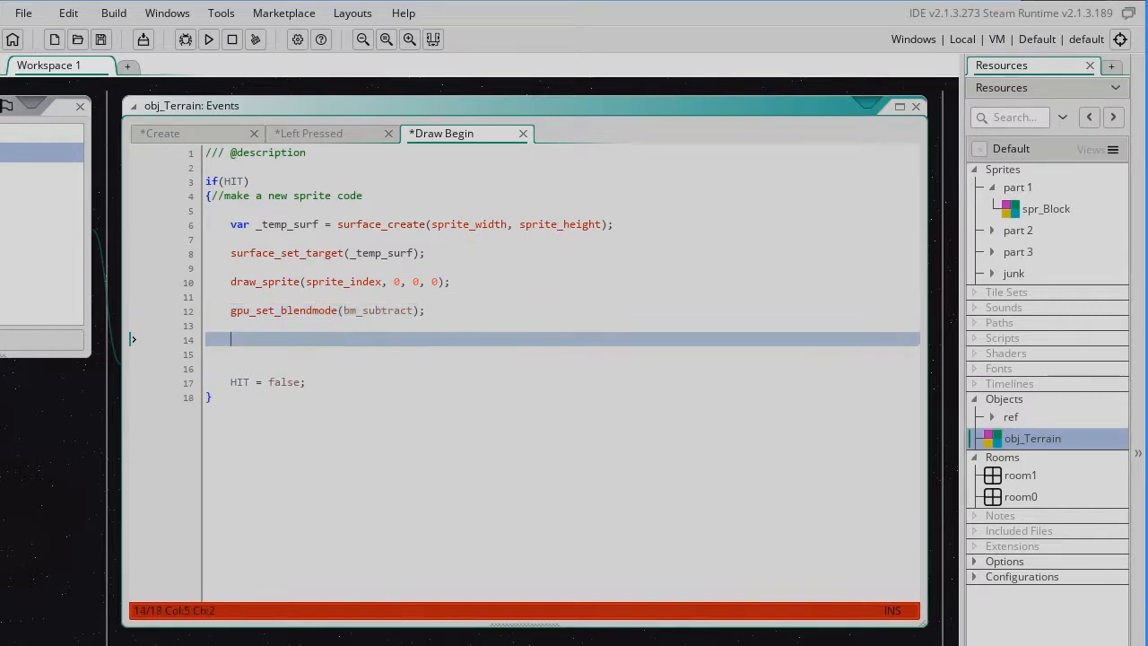
Type draw_set_color(c_black); on line 14 after the blend-mode call.
{"action": "type", "text": "draw_"}
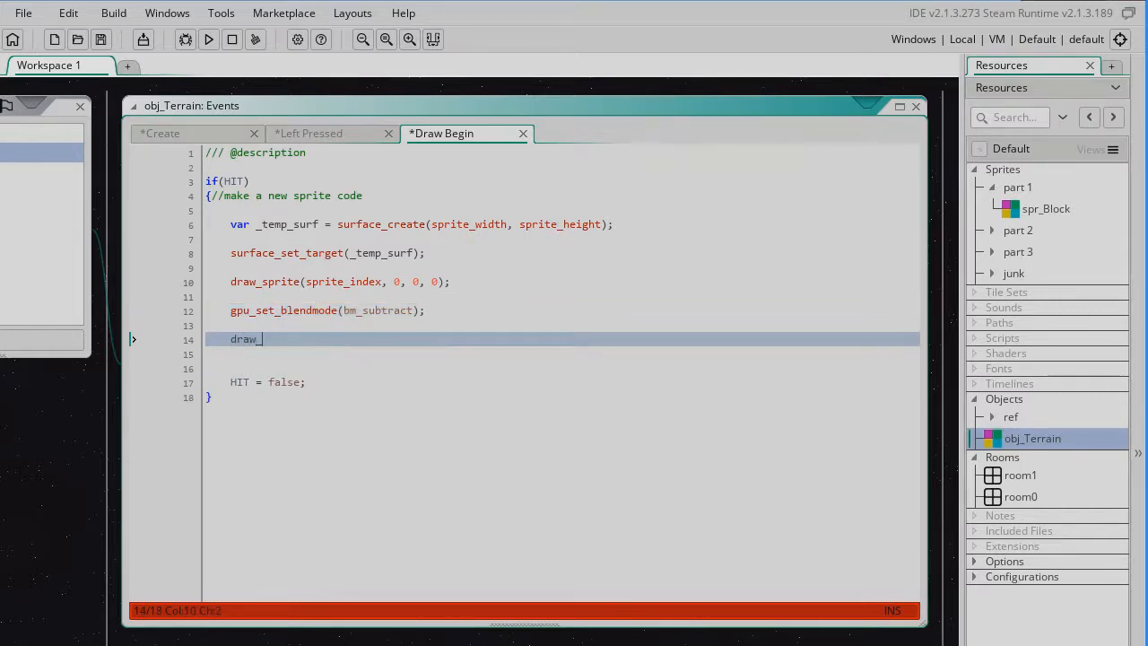
{"action": "type", "text": "set_color(c_"}
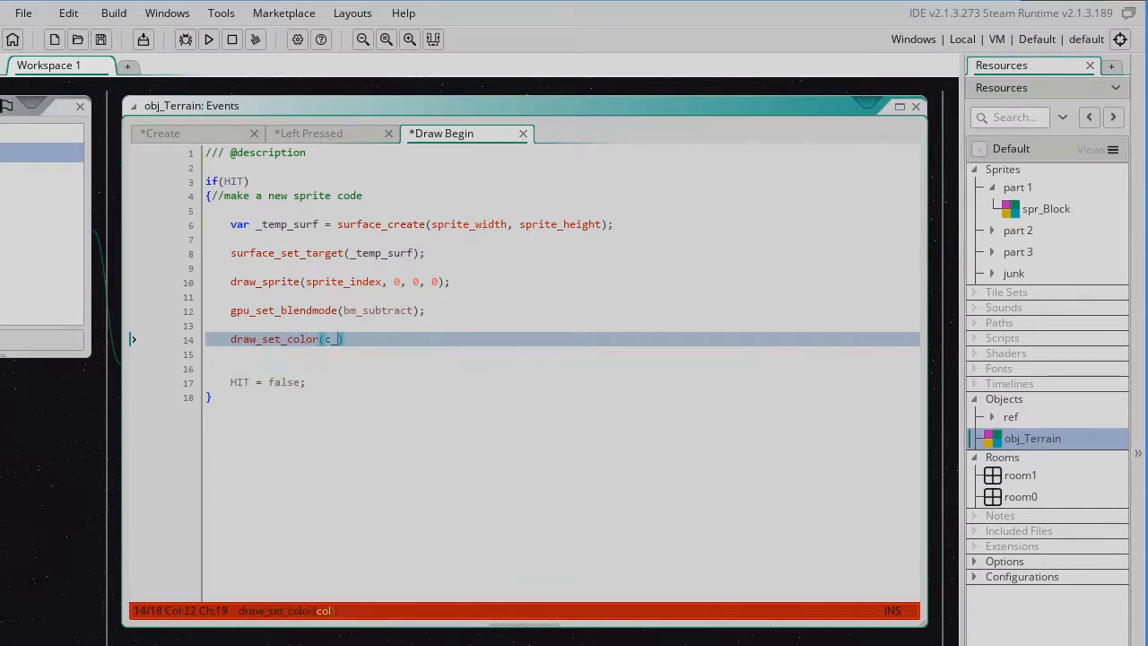
{"action": "type", "text": "black)"}
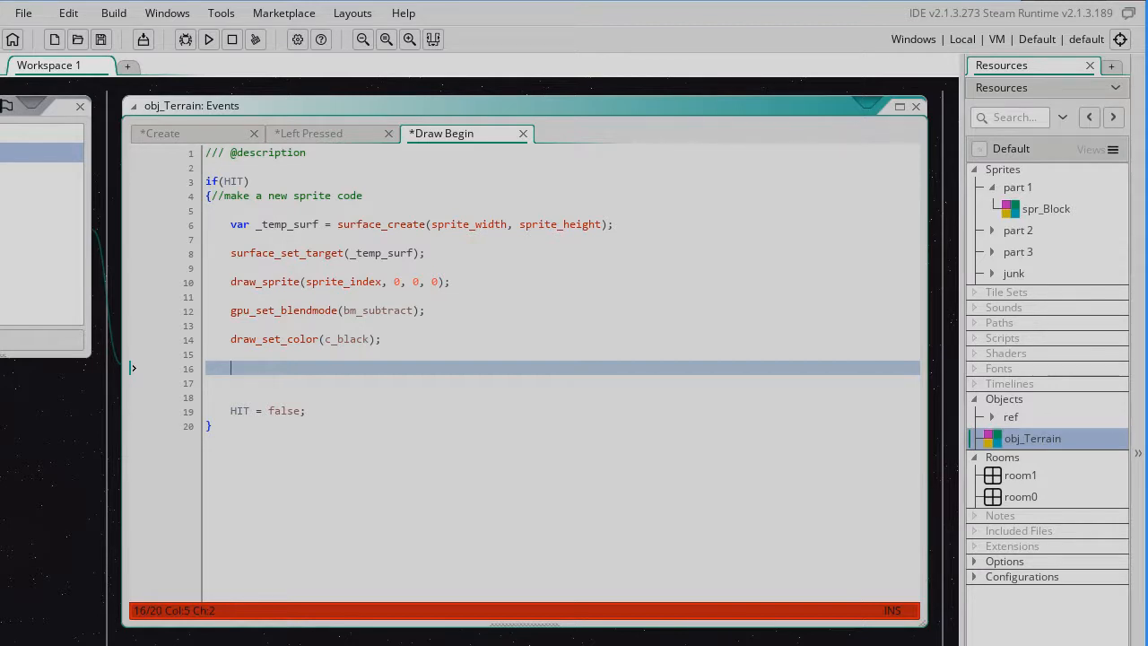
Add draw_circle(damage_x, damage_y, 12, false); on line 16.
{"action": "type", "text": "draw"}
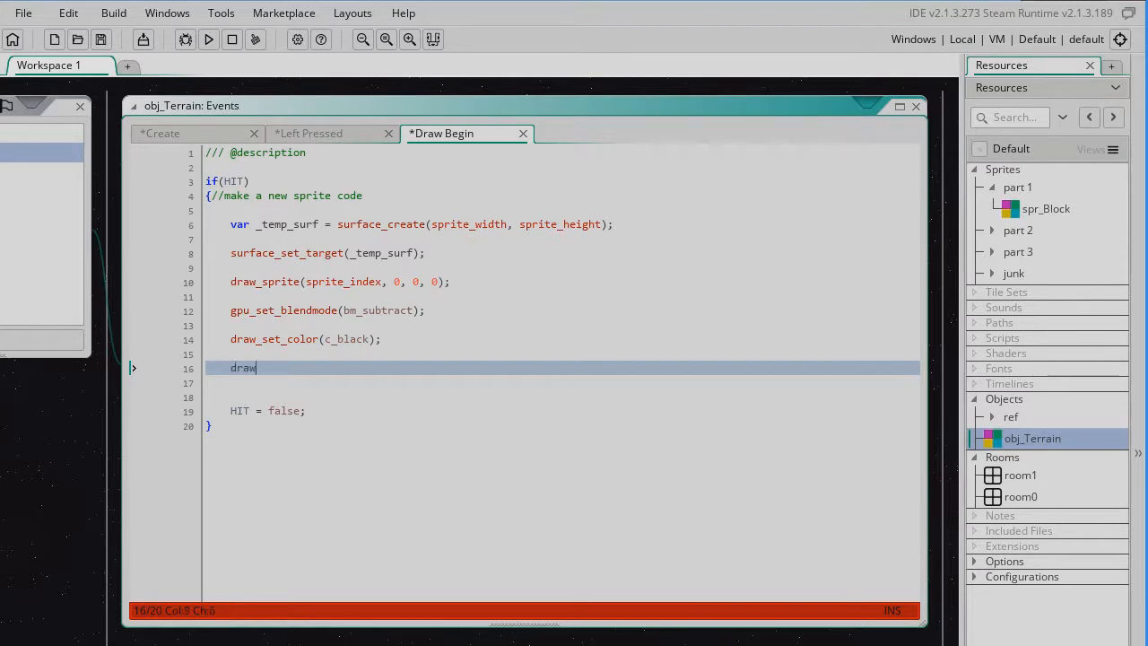
{"action": "type", "text": "_circle("}
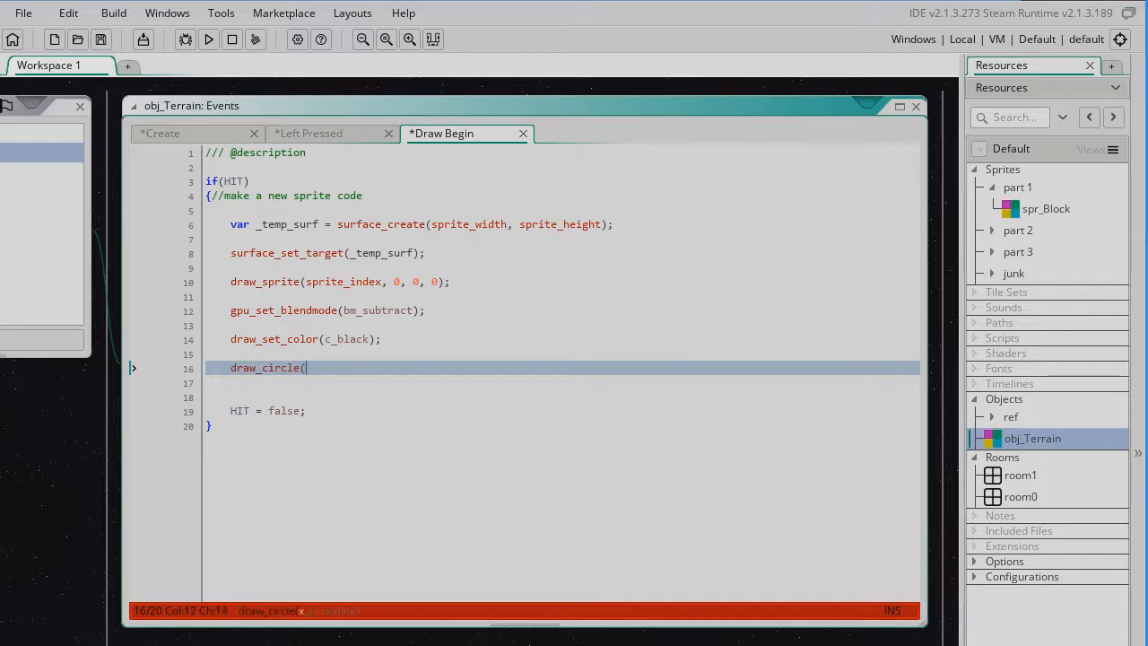
{"action": "type", "text": "damage_x, damage_y,"}
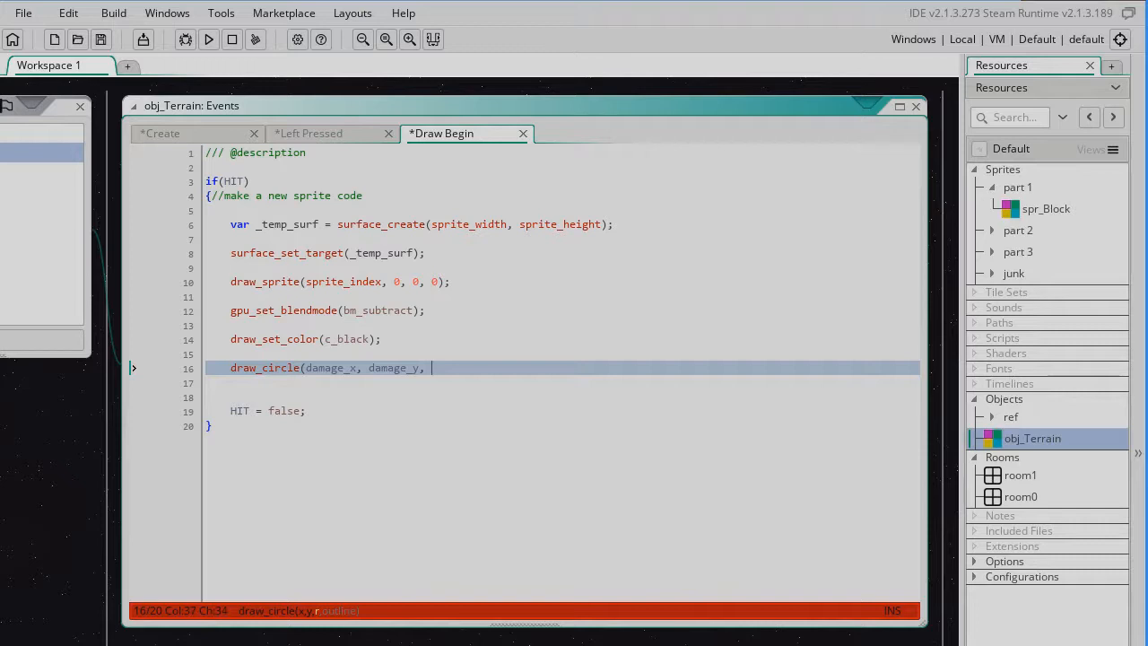
{"action": "type", "text": "12"}
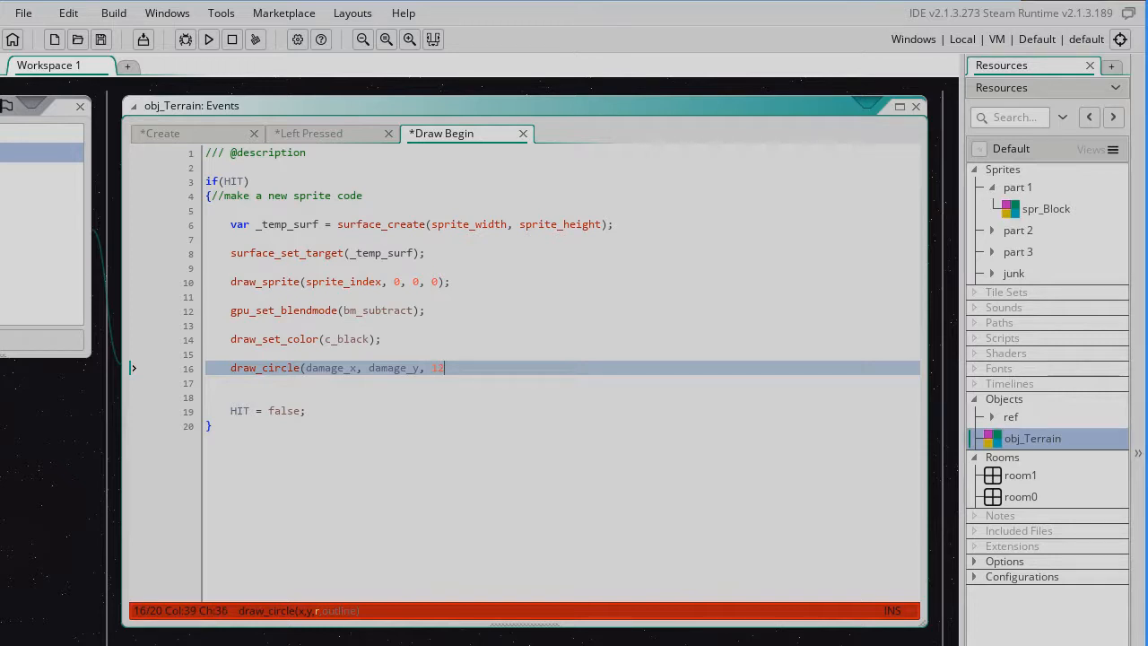
{"action": "type", "text": ","}
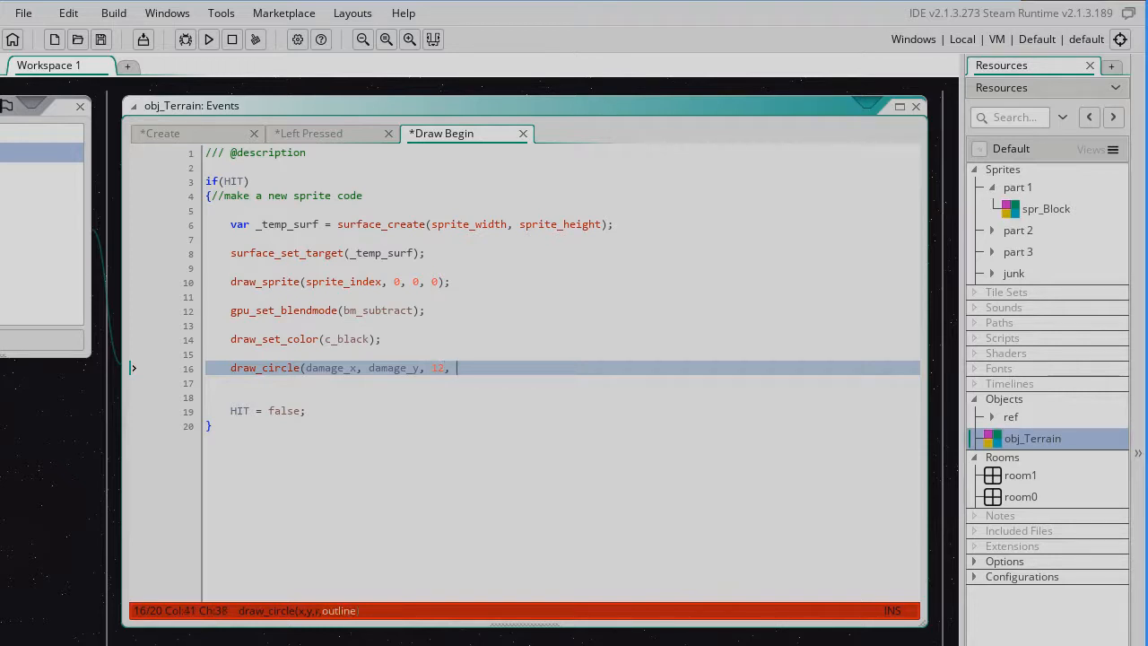
{"action": "type", "text": "false"}
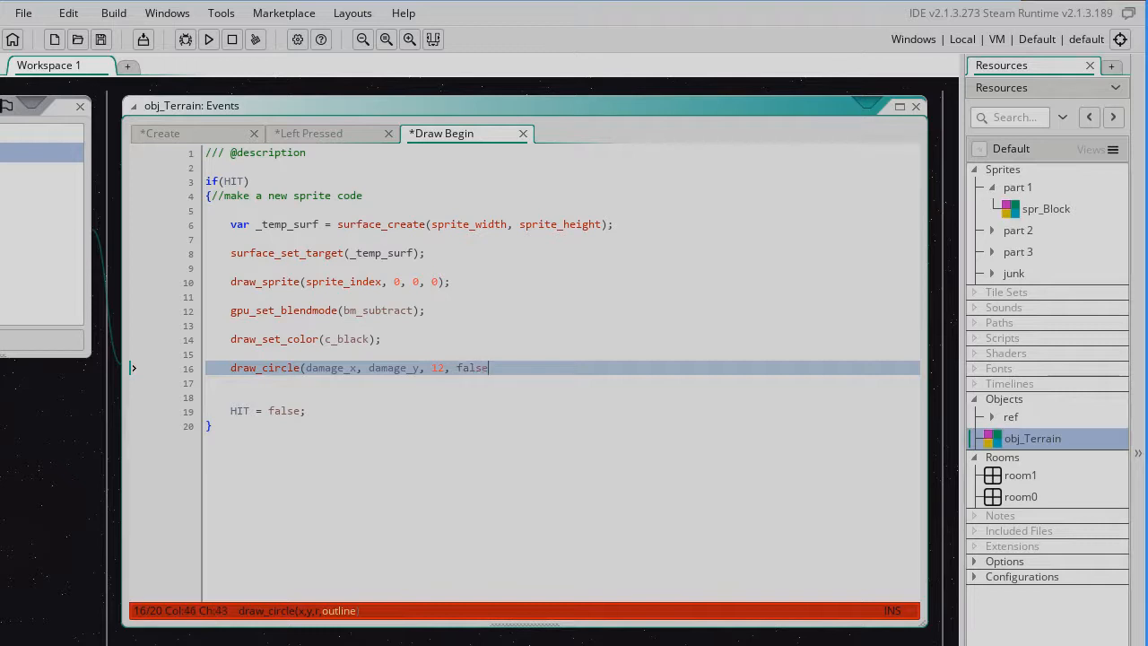
{"action": "type", "text": ");"}
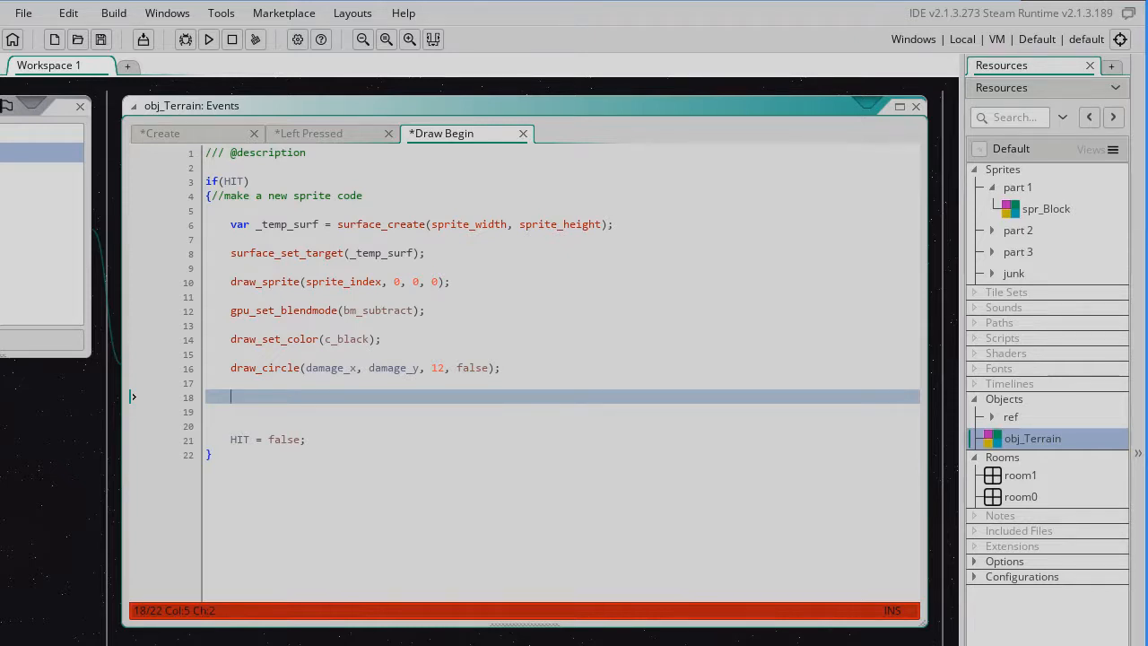
Add gpu_set_blendmode(bm_normal); on line 18 and start a fresh line.
{"action": "type", "text": "gpu_set"}
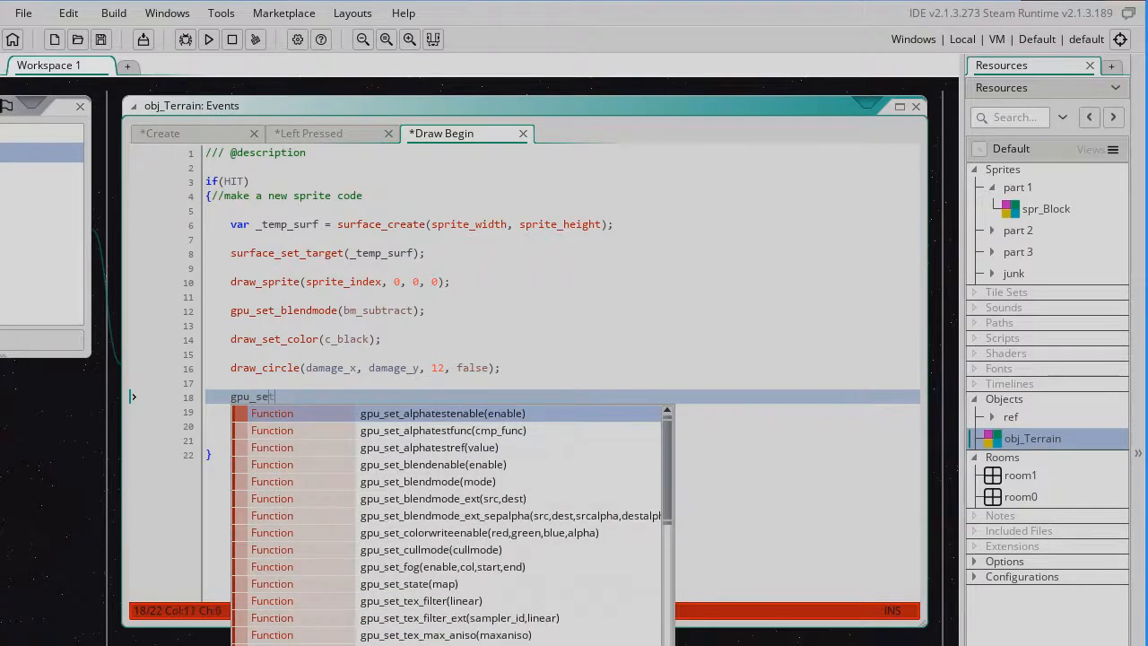
{"action": "type", "text": "_blendmode()"}
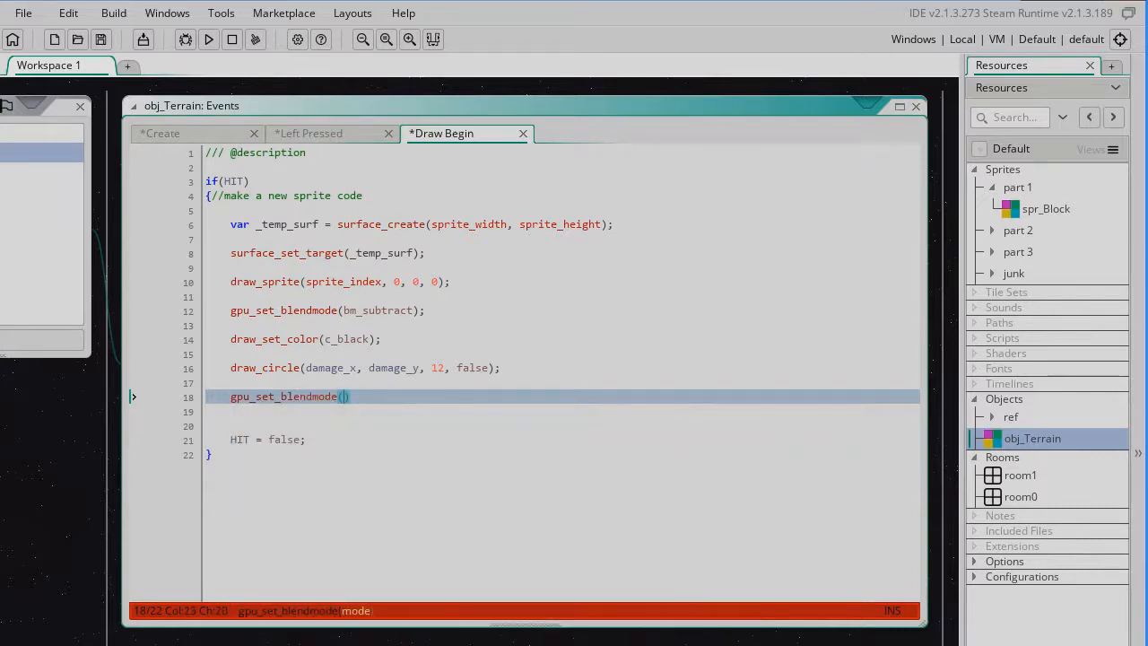
{"action": "type", "text": "bm_"}
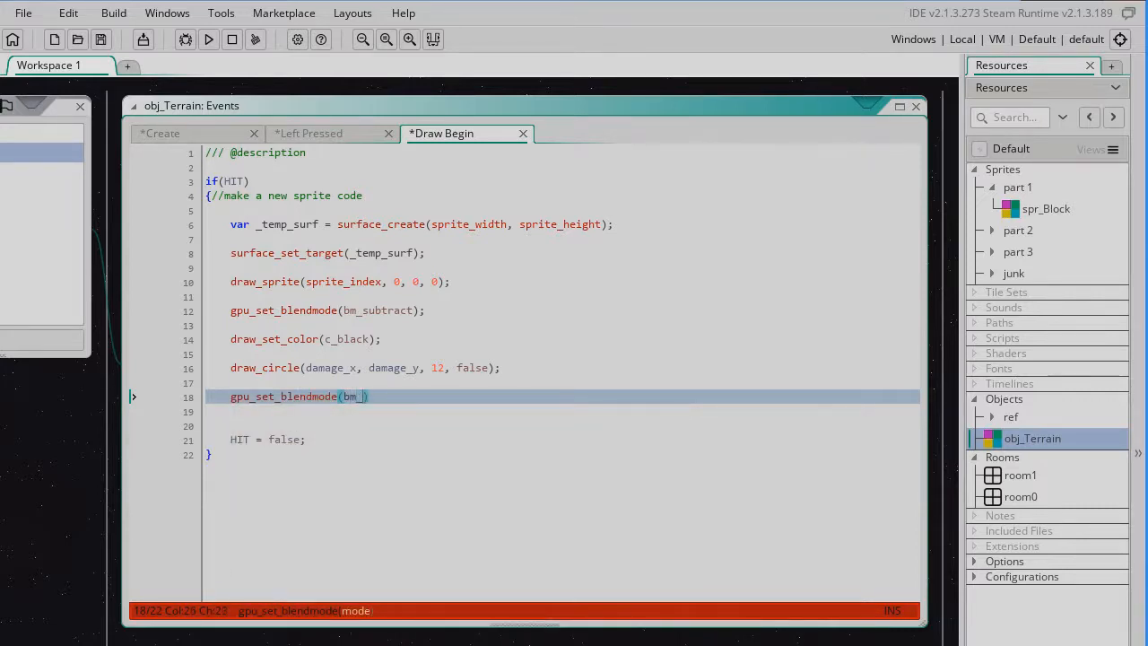
{"action": "type", "text": "normal"}
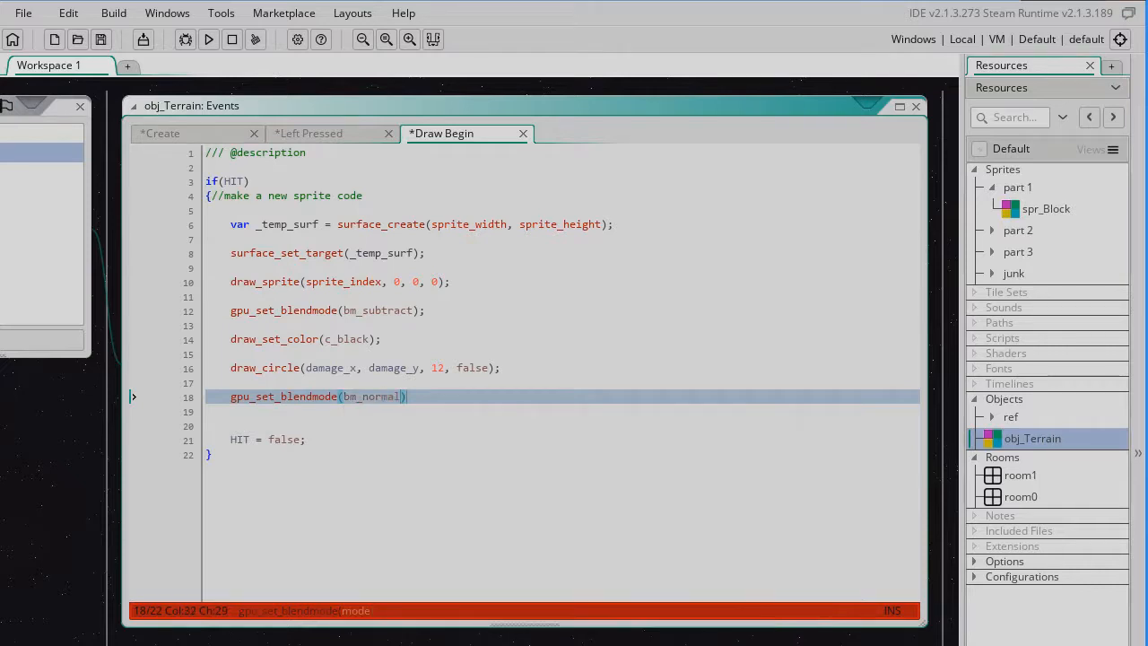
{"action": "key", "text": "Enter"}
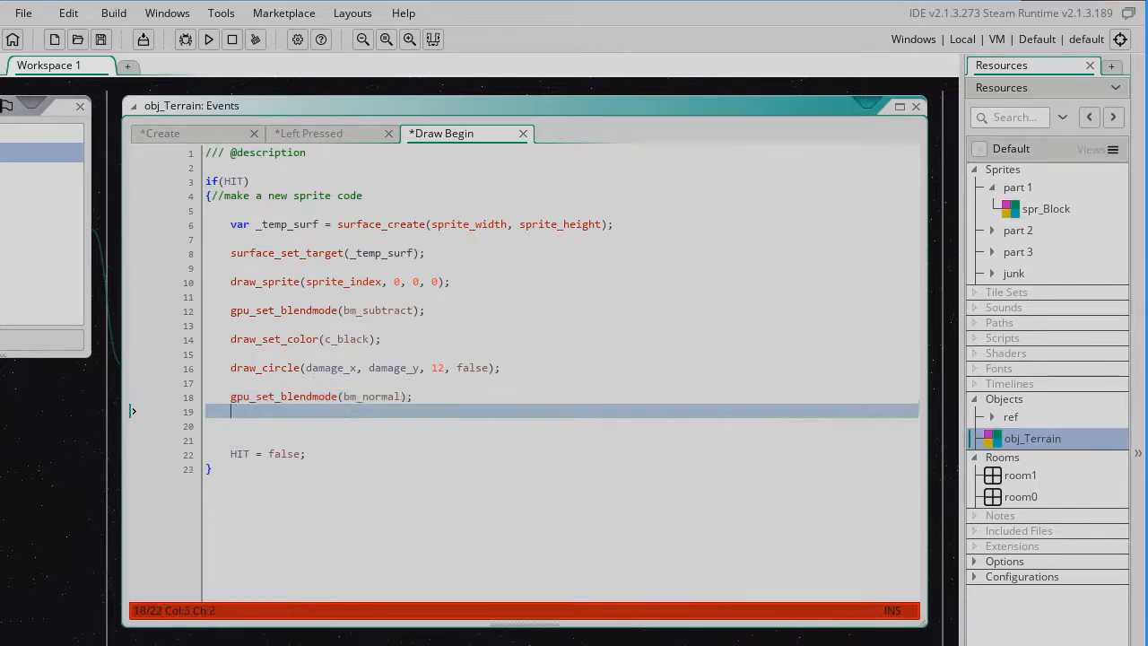
{"action": "key", "text": "enter"}
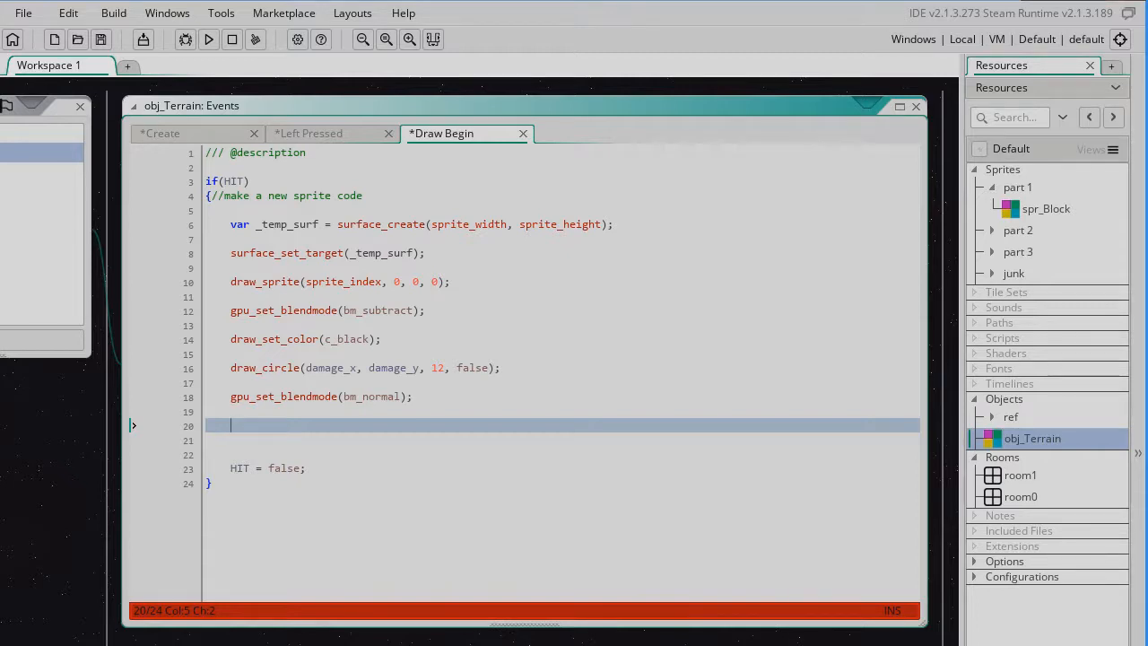
Set sprite_index = sprite_create_from_surface(_temp_surf, 0, 0, sprite_width, sprite_height, false, false, 0, 0);.
{"action": "type", "text": "sprite_index"}
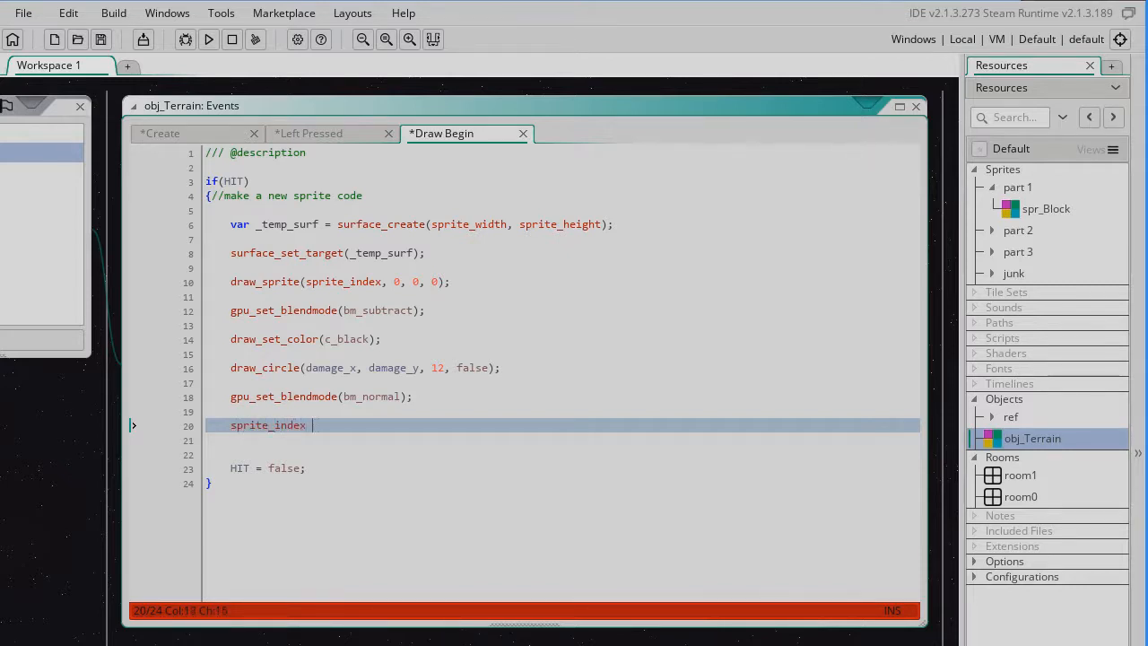
{"action": "type", "text": "= sprite_create"}
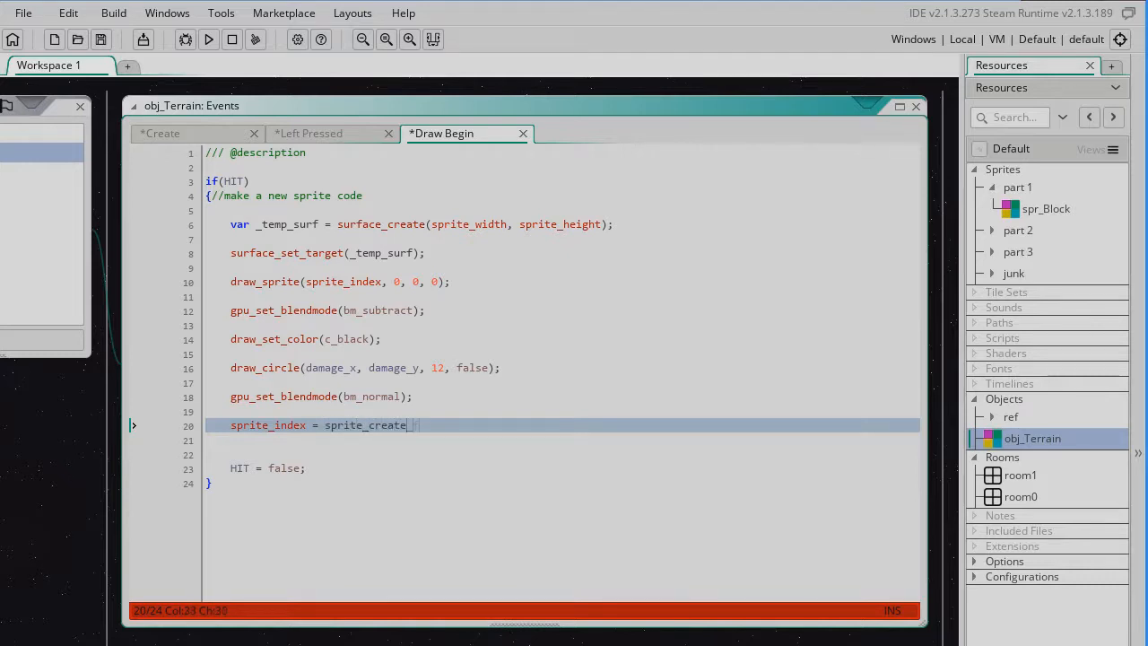
{"action": "type", "text": "_from_surf"}
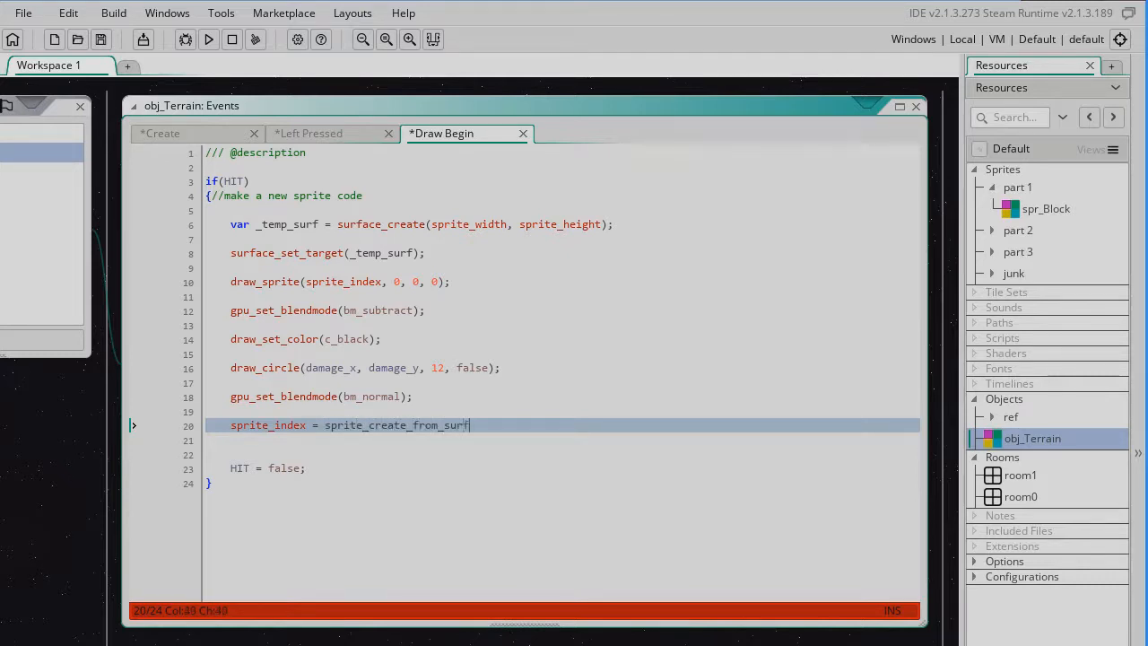
{"action": "type", "text": "ace("}
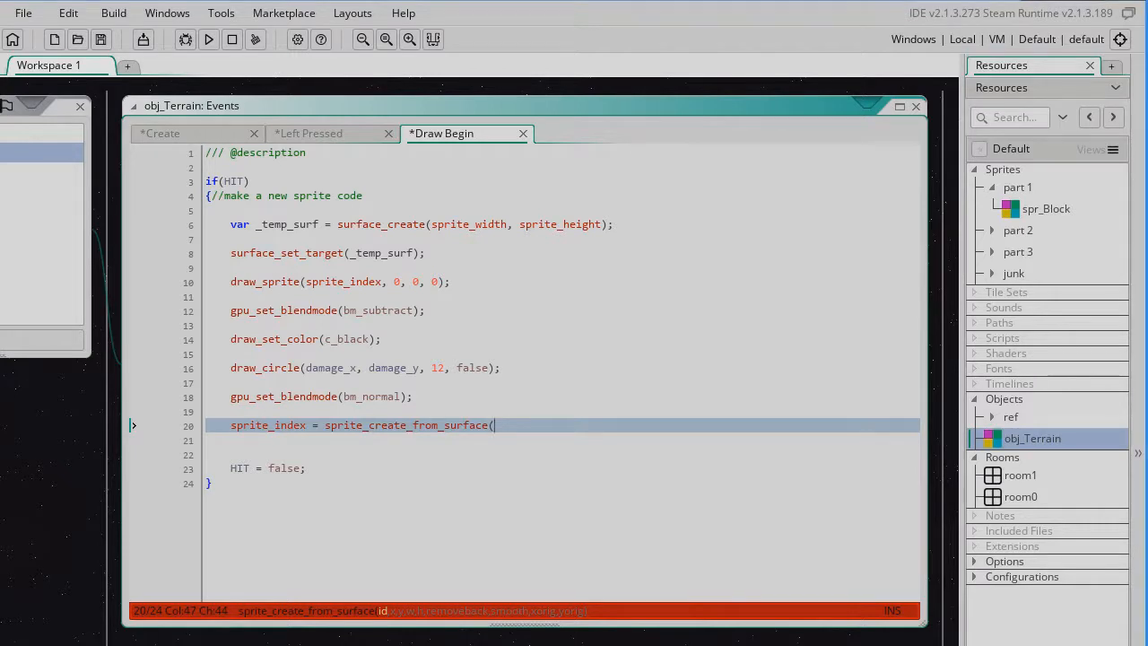
{"action": "type", "text": "_te"}
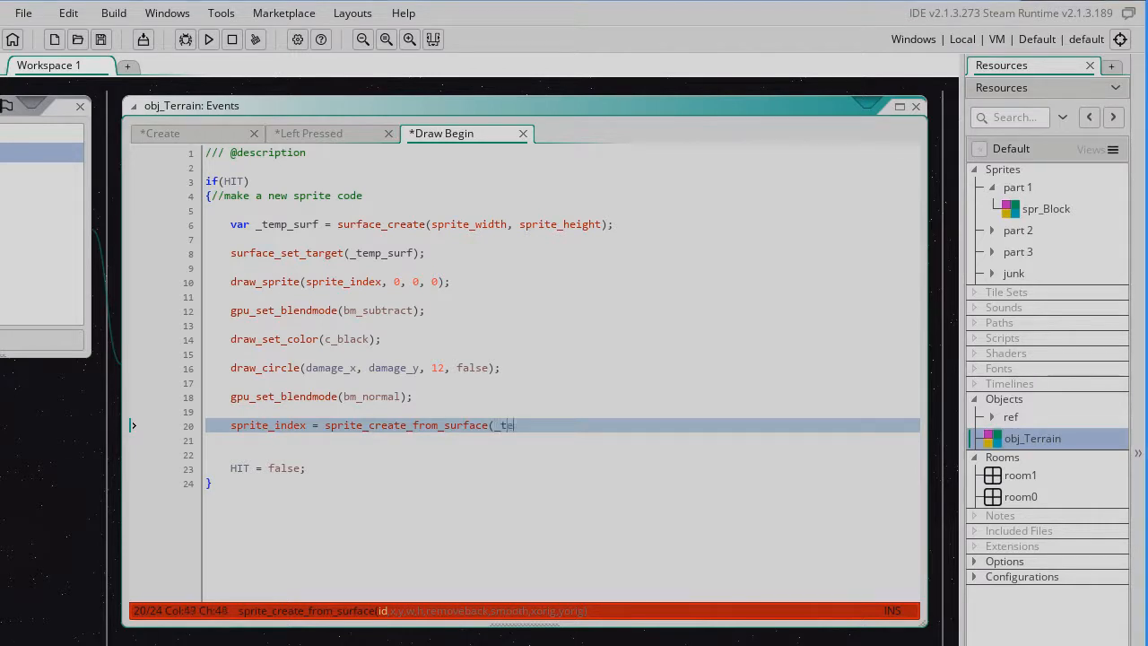
{"action": "type", "text": "emp_surf, 0, 0,"}
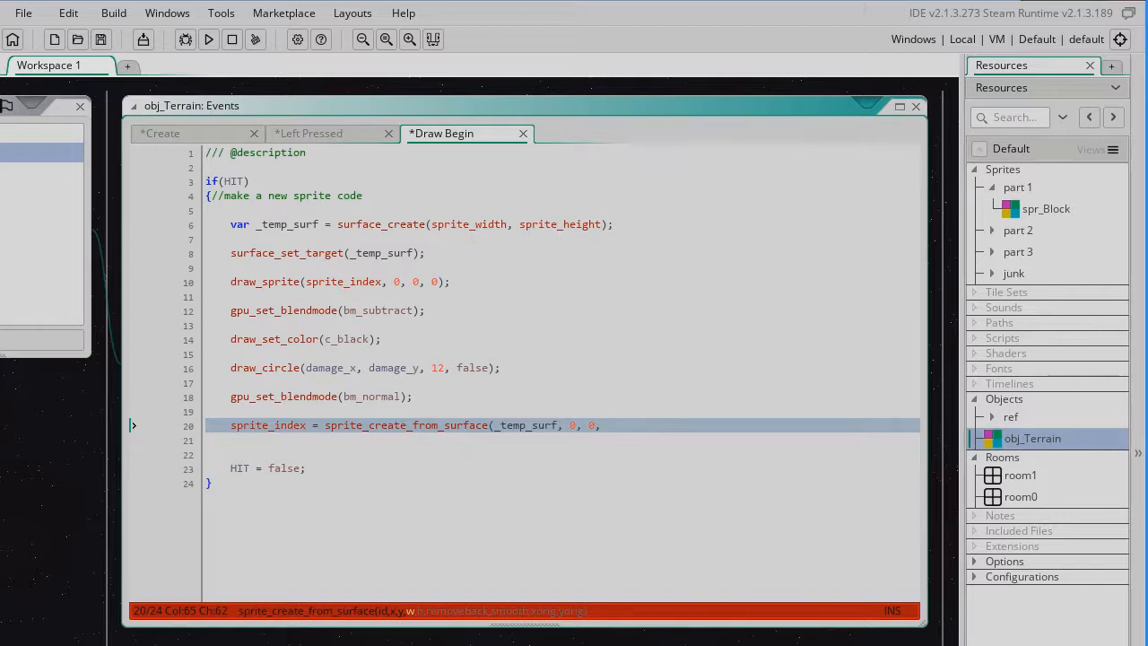
{"action": "type", "text": "sprite_"}
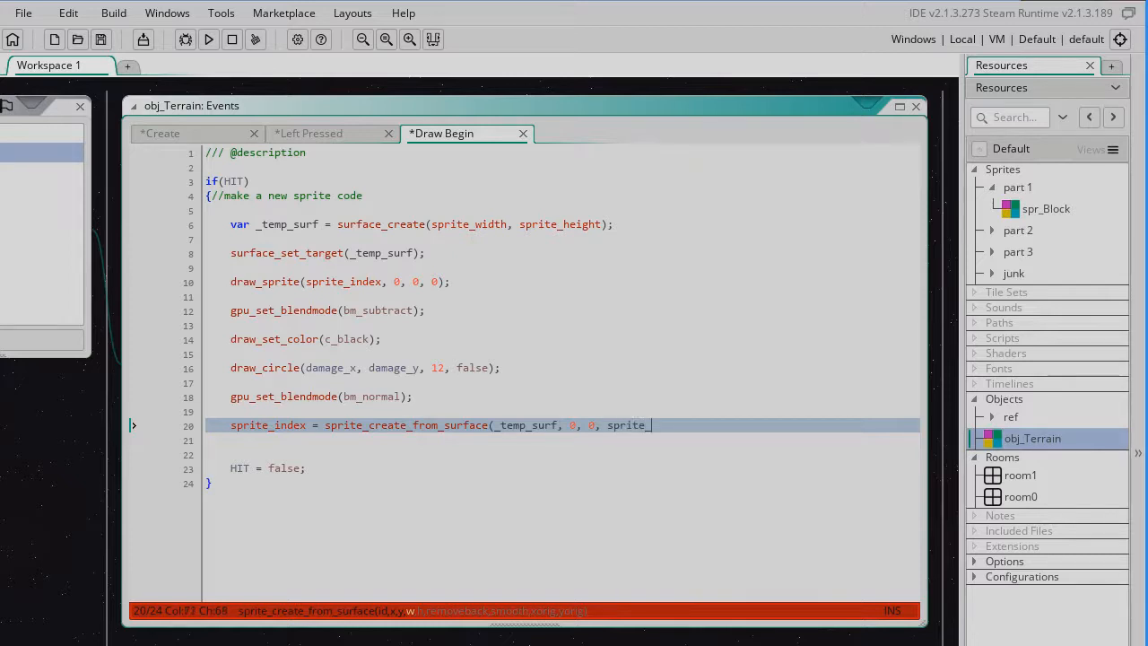
{"action": "type", "text": "width,"}
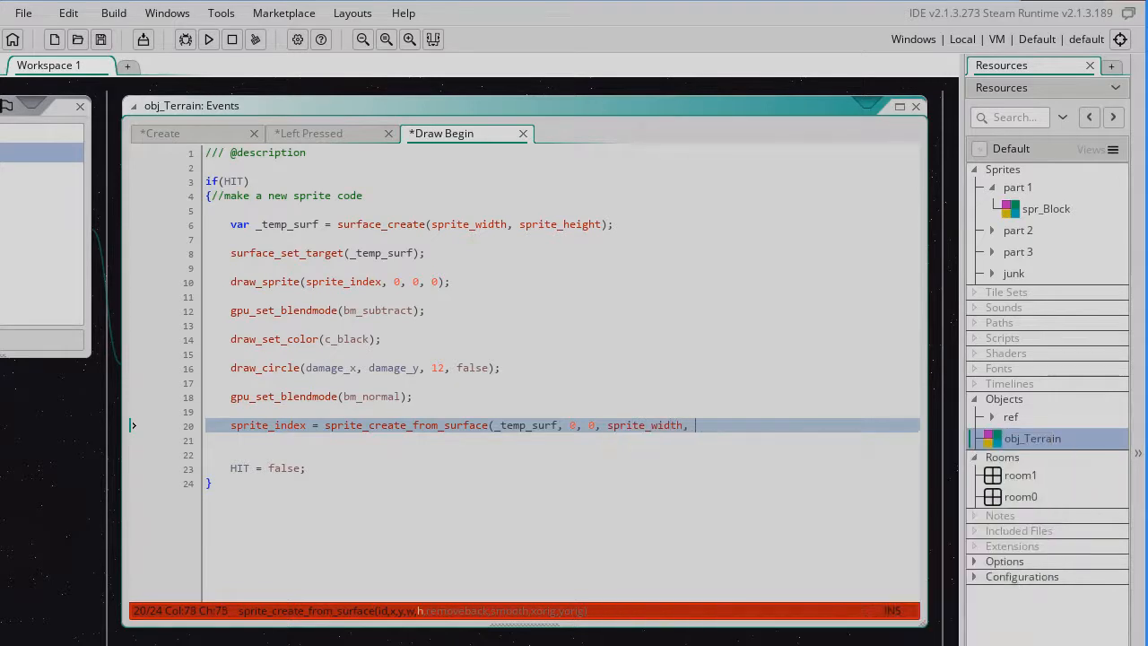
{"action": "type", "text": "sprite_height, false, false"}
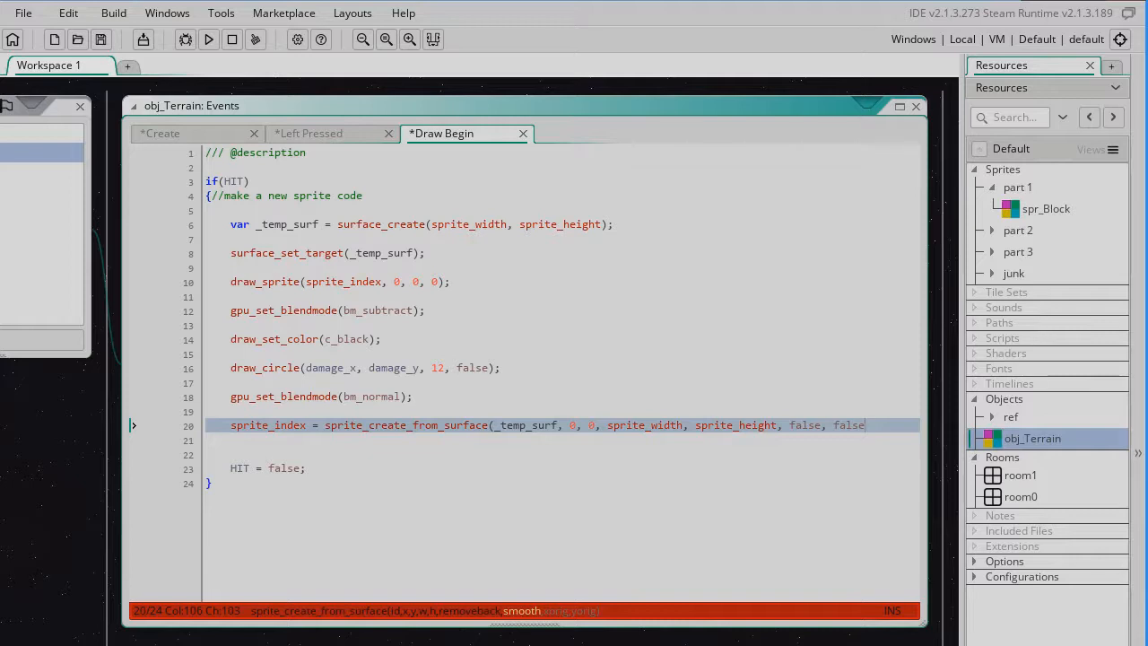
{"action": "type", "text": ", 0, 0"}
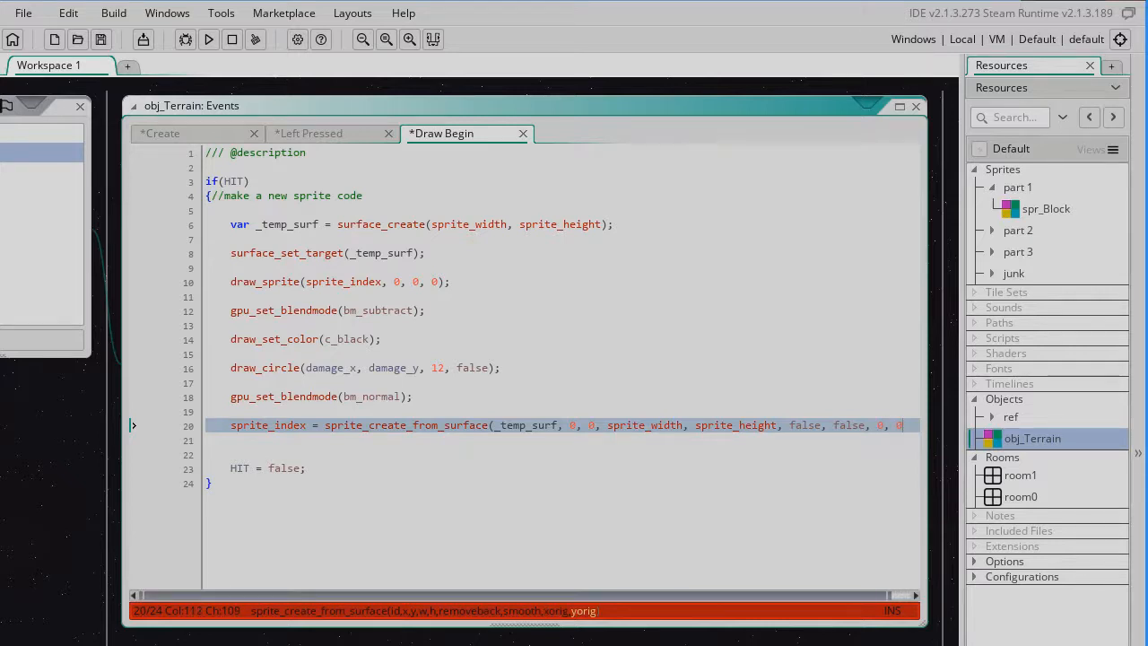
{"action": "type", "text": ");"}
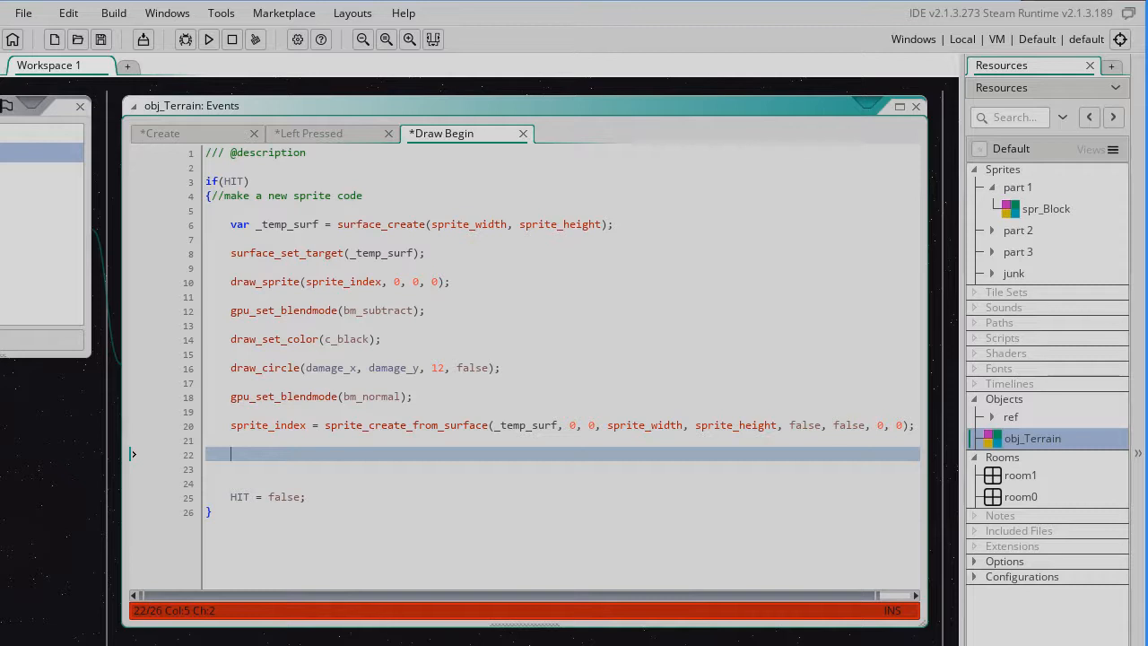
Add surface_free(_temp_surf); on line 22 after the sprite creation.
{"action": "type", "text": "s"}
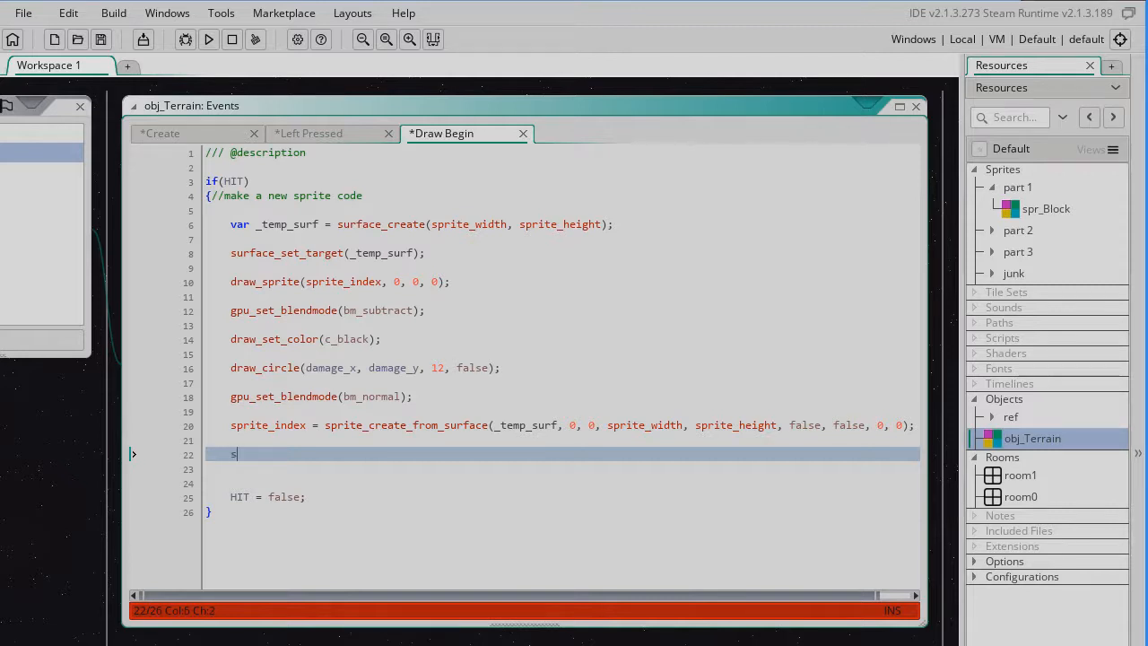
{"action": "type", "text": "urface_free"}
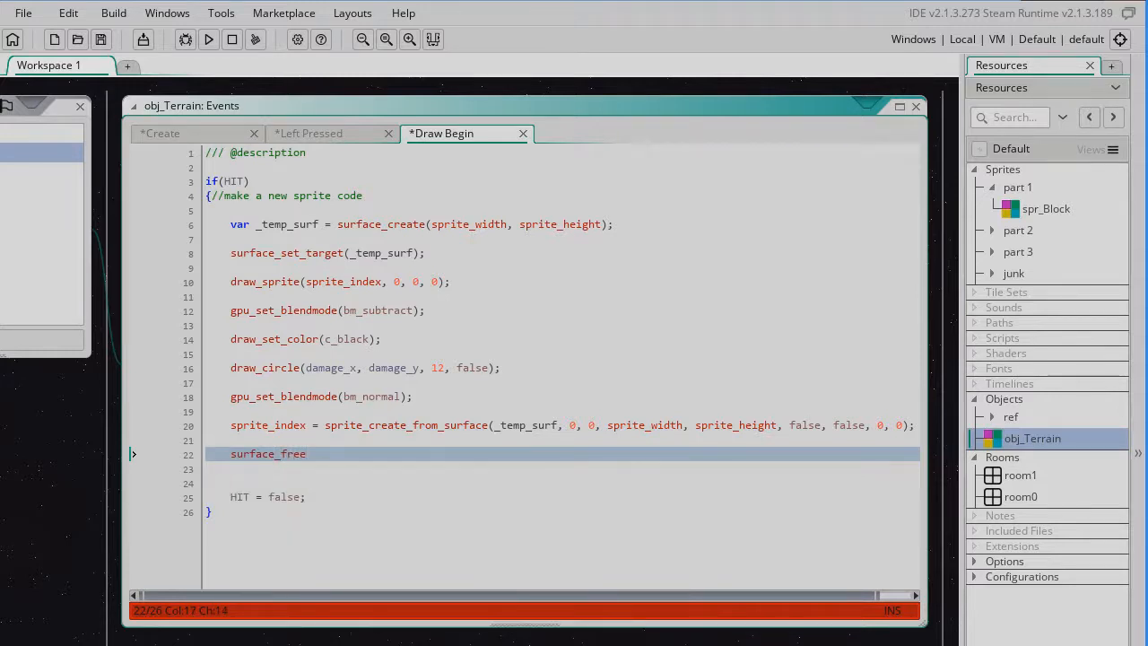
{"action": "type", "text": "("}
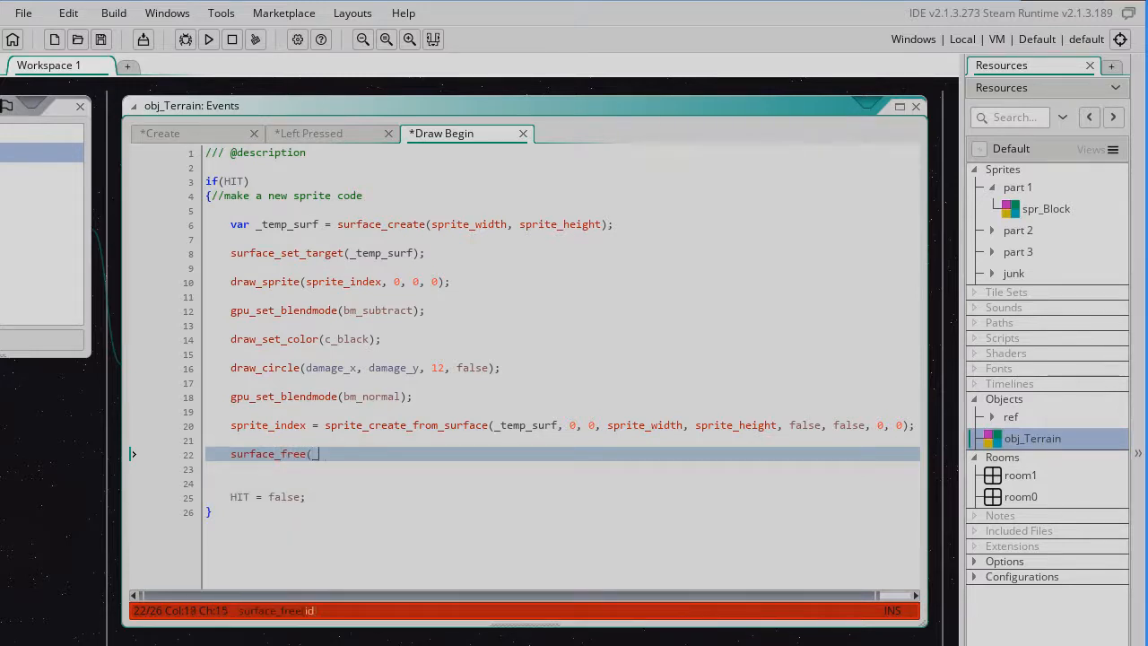
{"action": "type", "text": "_temp_sur"}
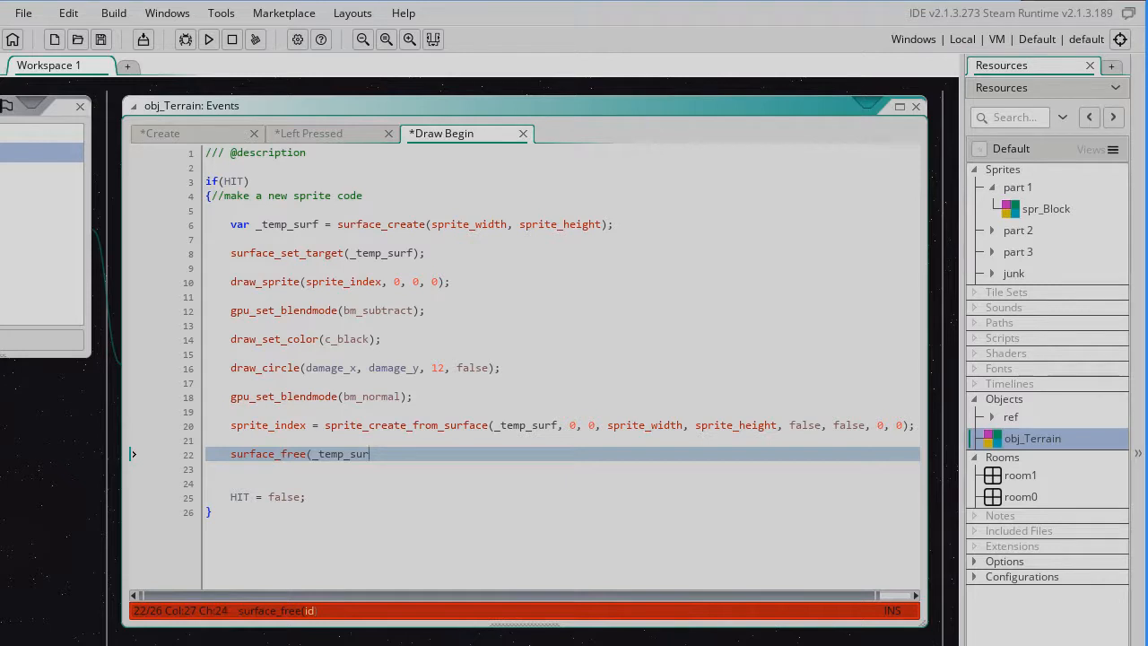
{"action": "type", "text": "f);"}
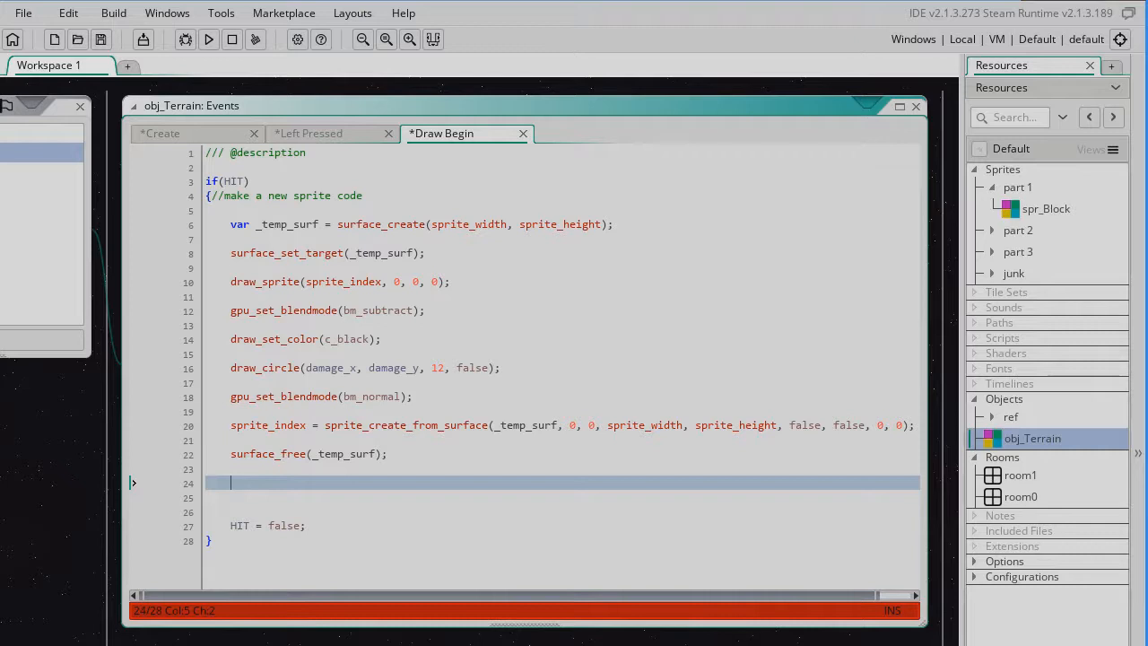
Add sprite_collision_mask(sprite_index, false, 0, 0,0,0,0,0); after surface_free.
{"action": "type", "text": "sprite_"}
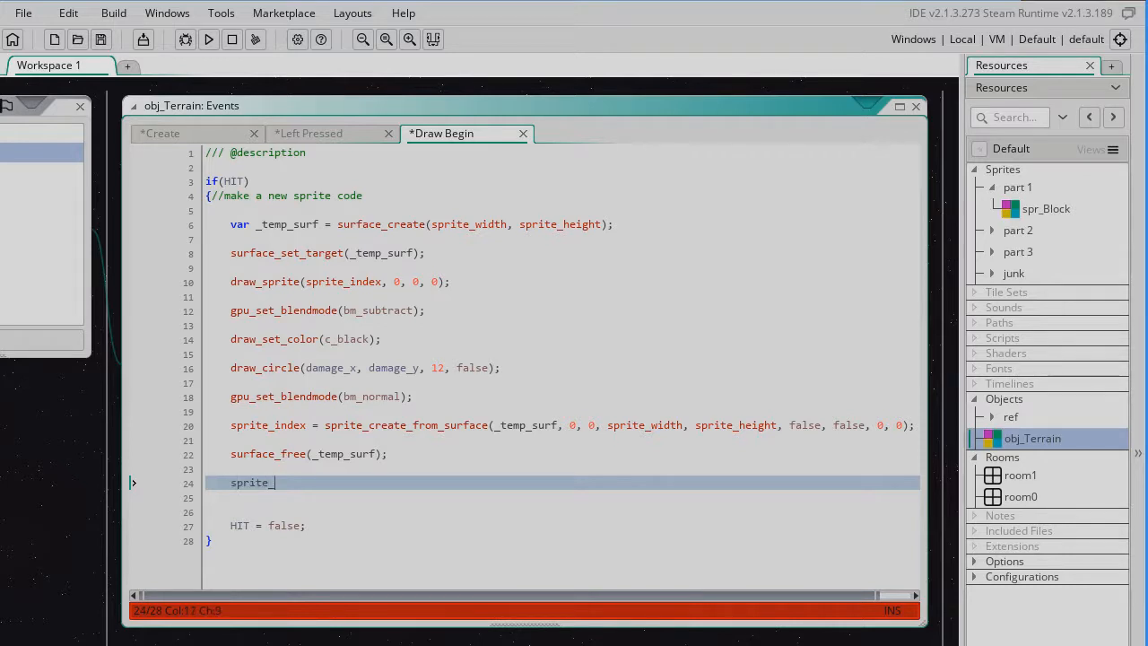
{"action": "type", "text": "collision_mask("}
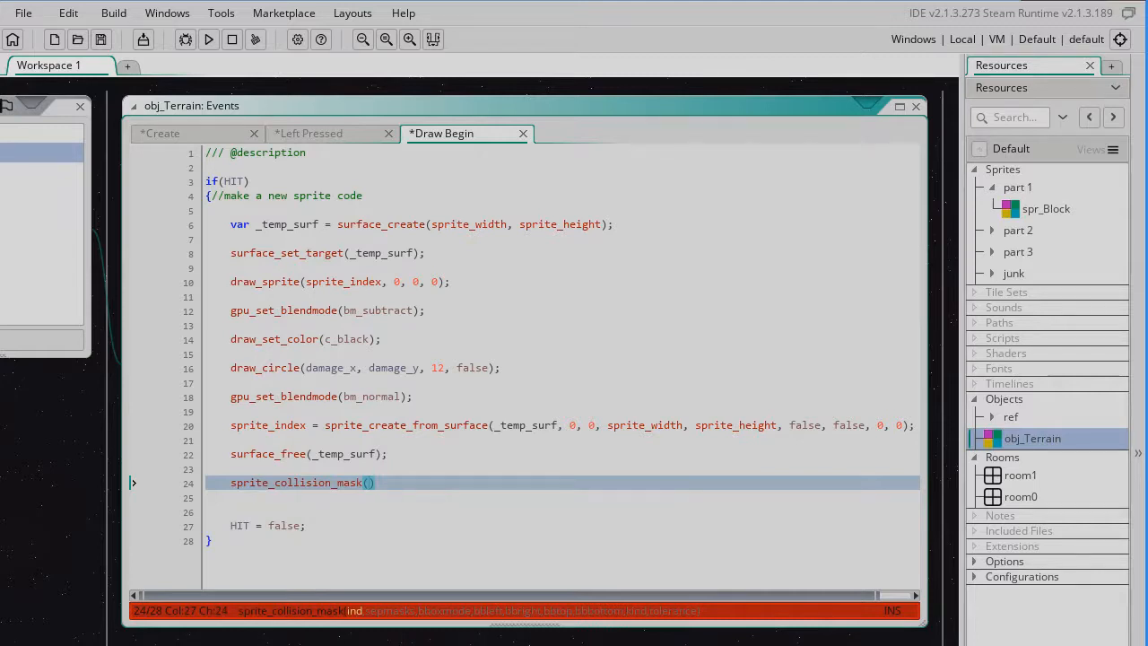
{"action": "type", "text": "sprite_in"}
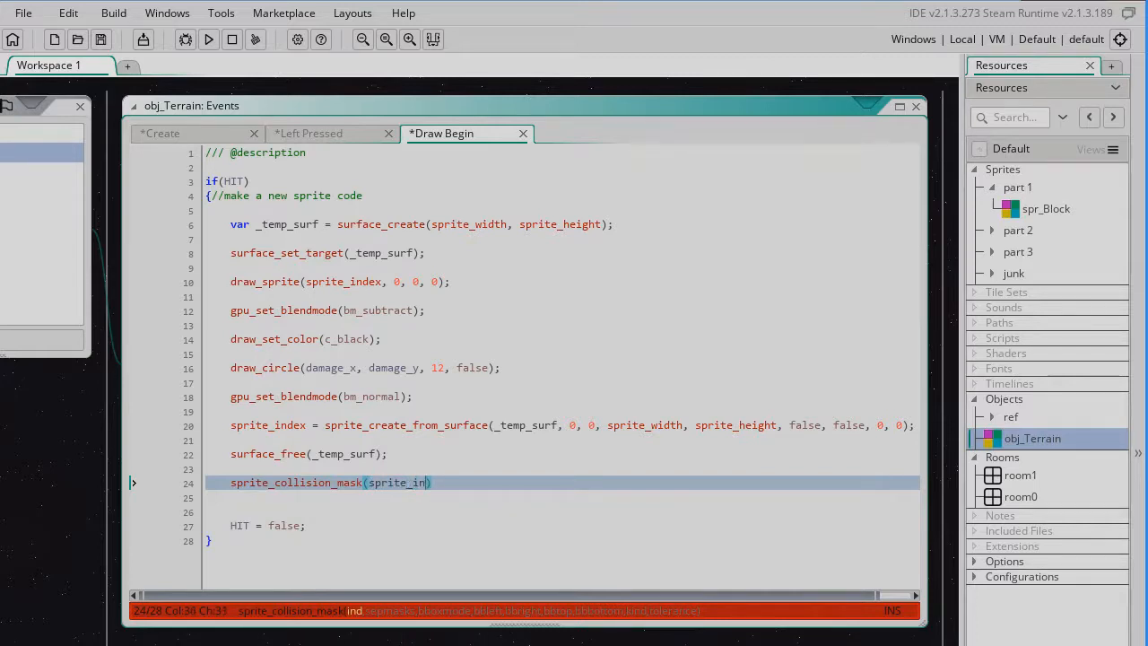
{"action": "type", "text": "dex,"}
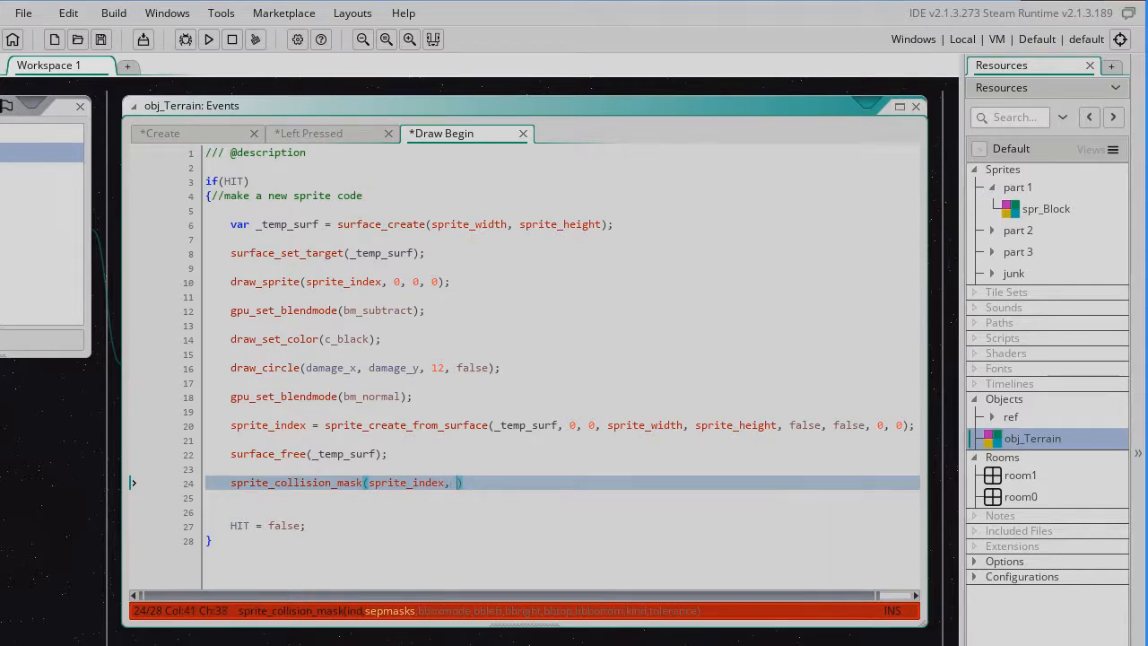
{"action": "type", "text": "false,"}
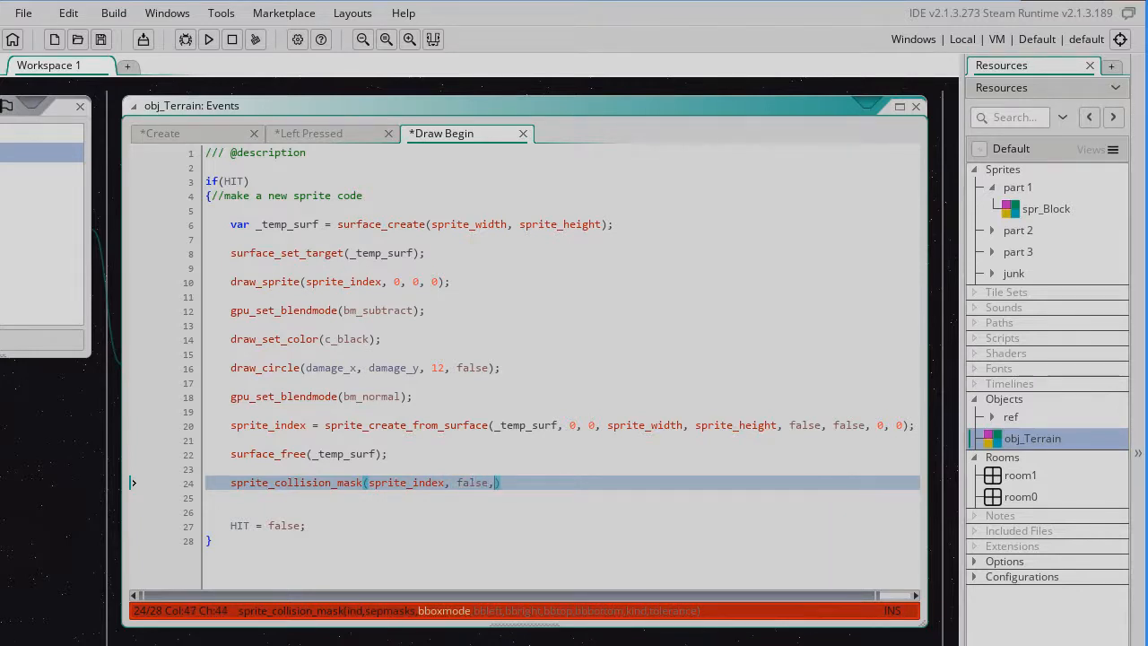
{"action": "type", "text": "\" \""}
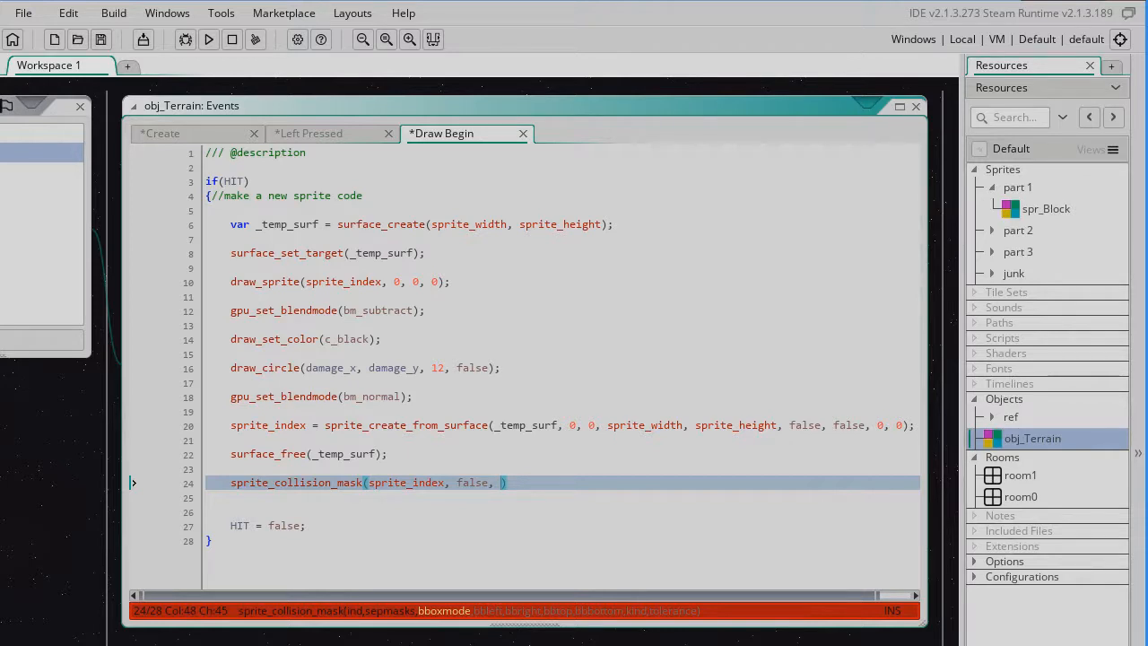
{"action": "type", "text": "0,"}
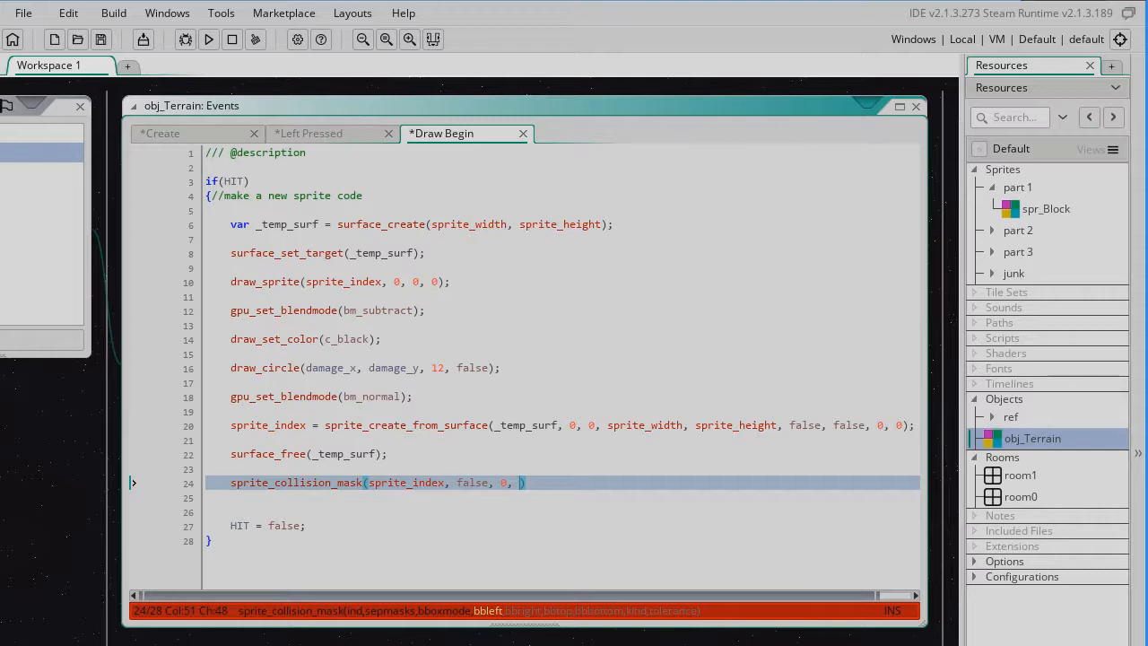
{"action": "type", "text": "0,0,0,0,0,"}
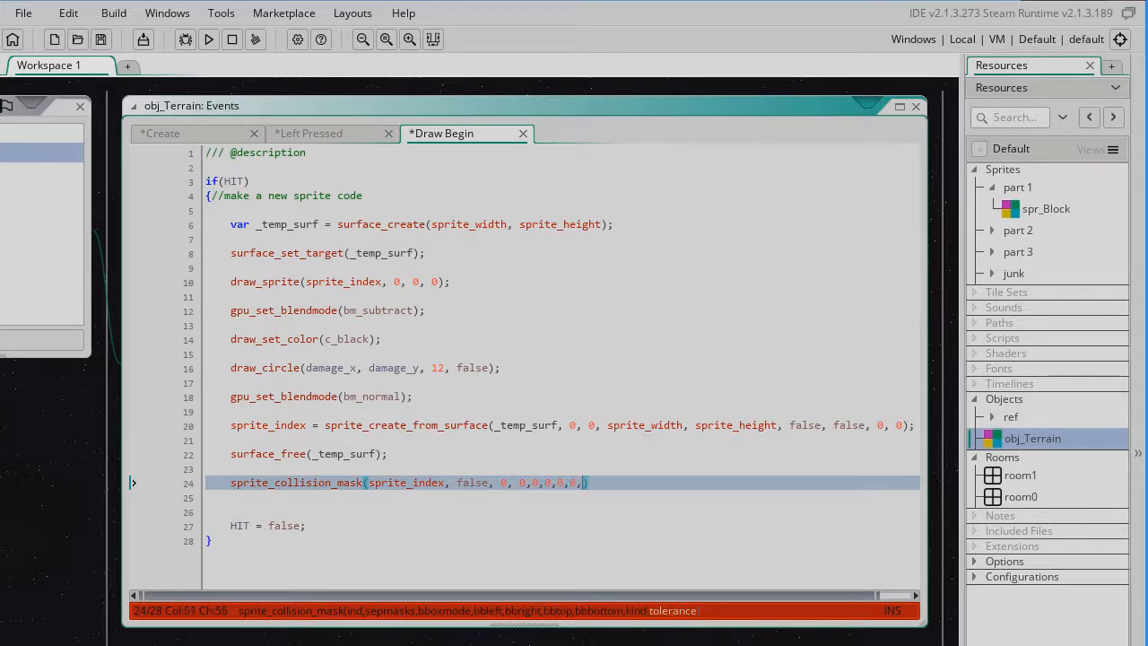
{"action": "type", "text": "0"}
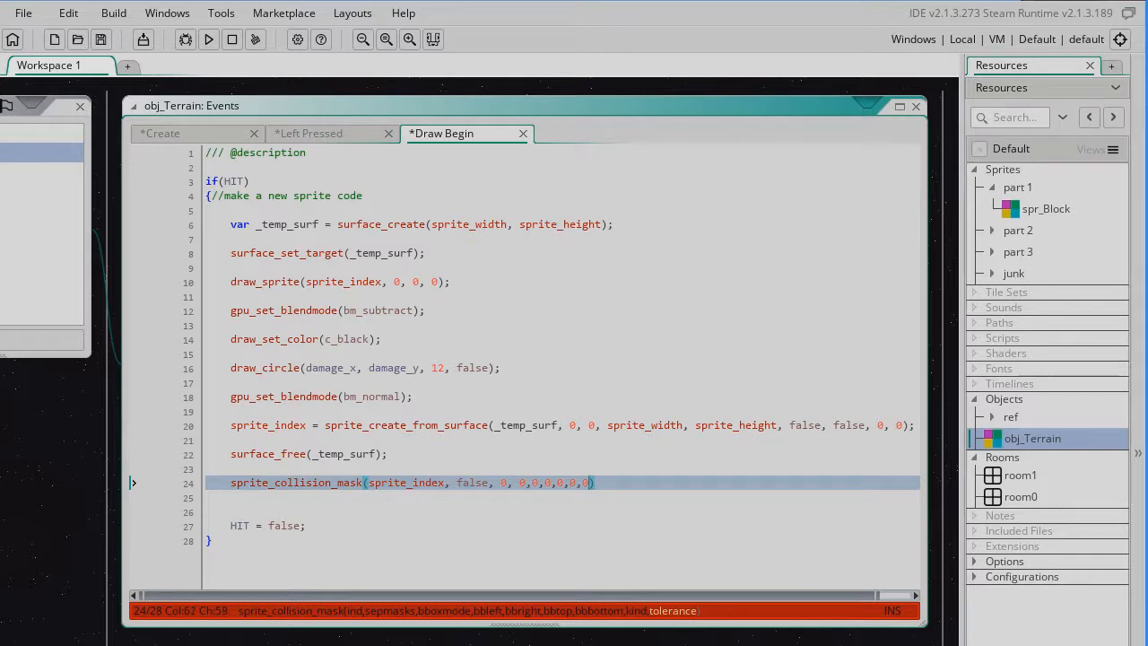
{"action": "type", "text": ");"}
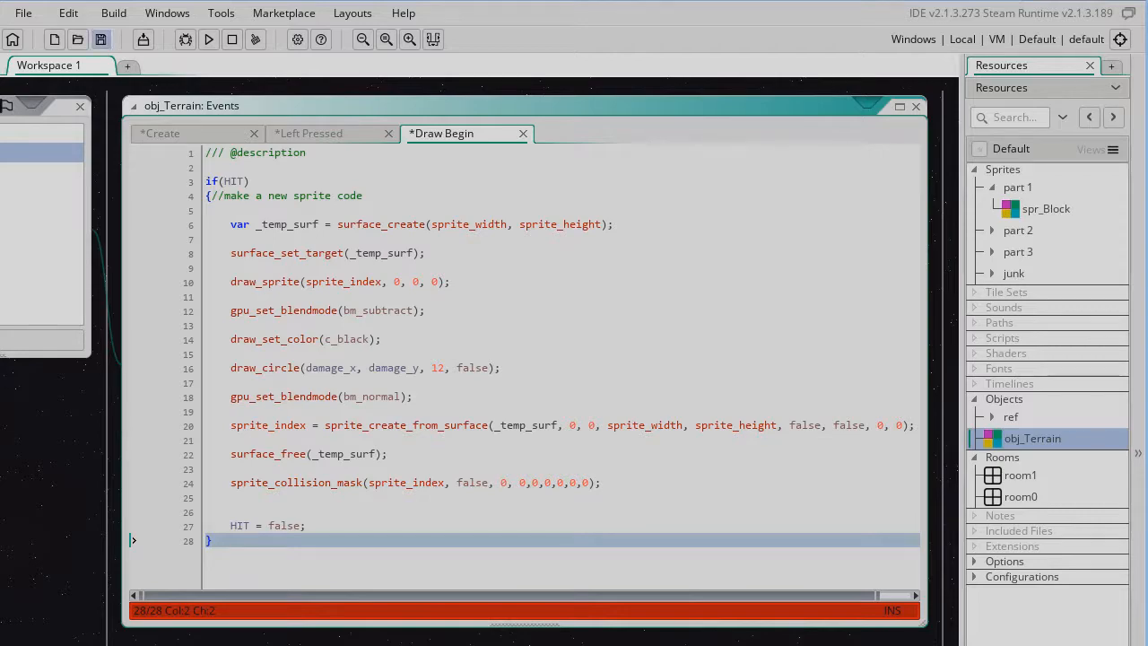
Save the project and add a blank line above the sprite_create_from_surface assignment.
{"action": "left_click", "coordinate": [209, 39]}
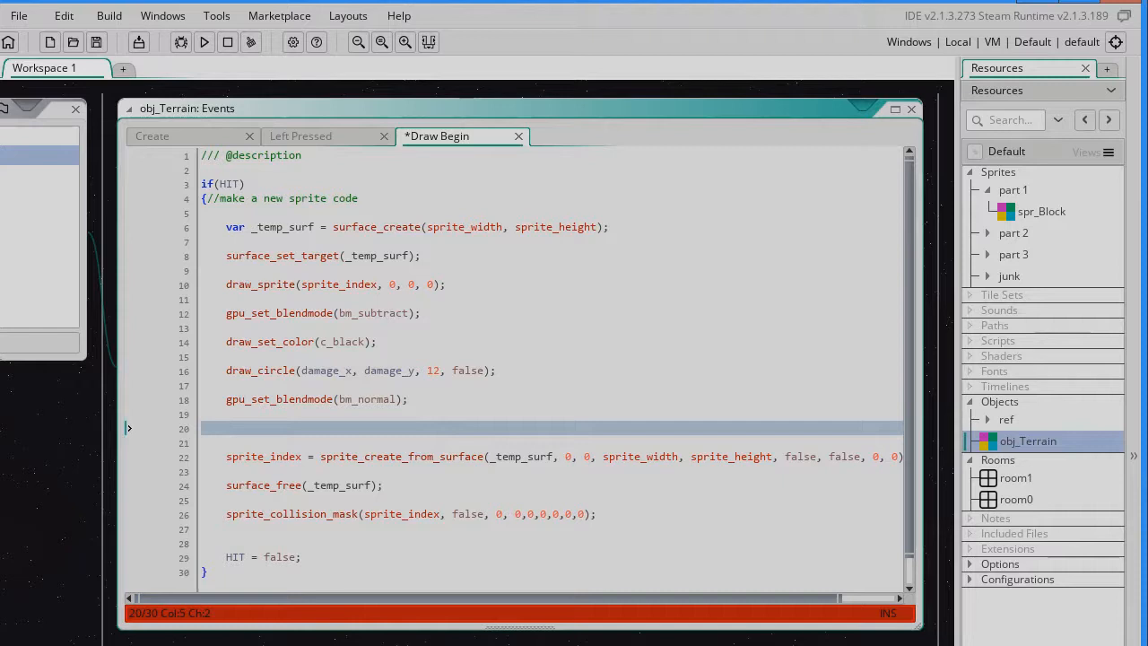
Store the current sprite with var _old_sprite = sprite_index; above the creation line.
{"action": "type", "text": "var"}
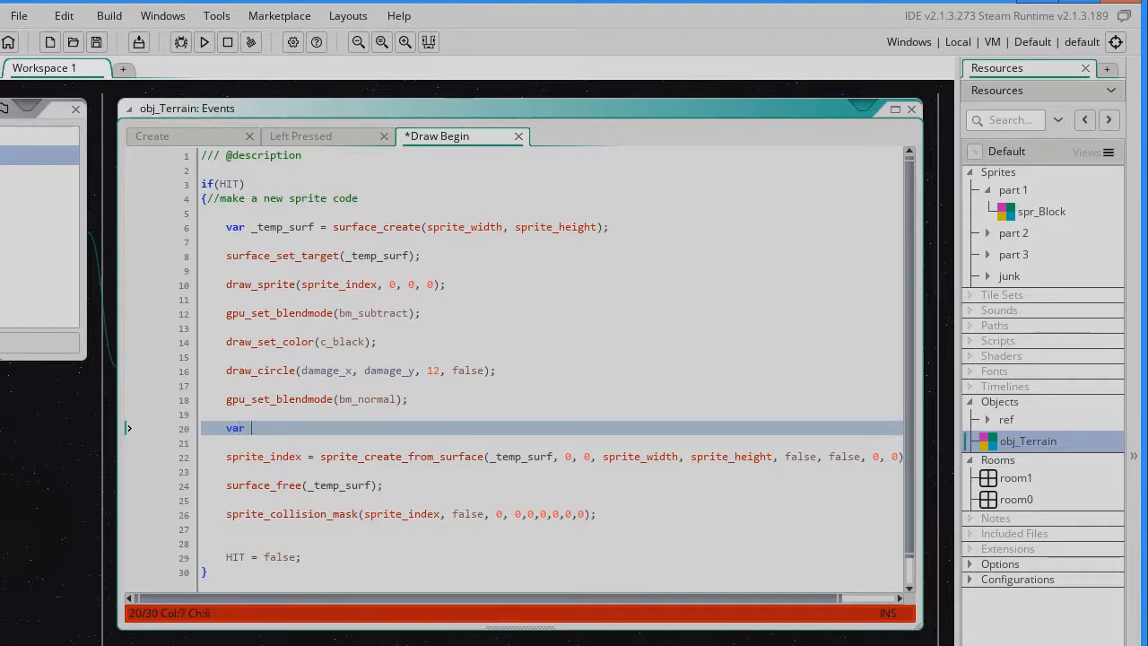
{"action": "type", "text": "_old_spr"}
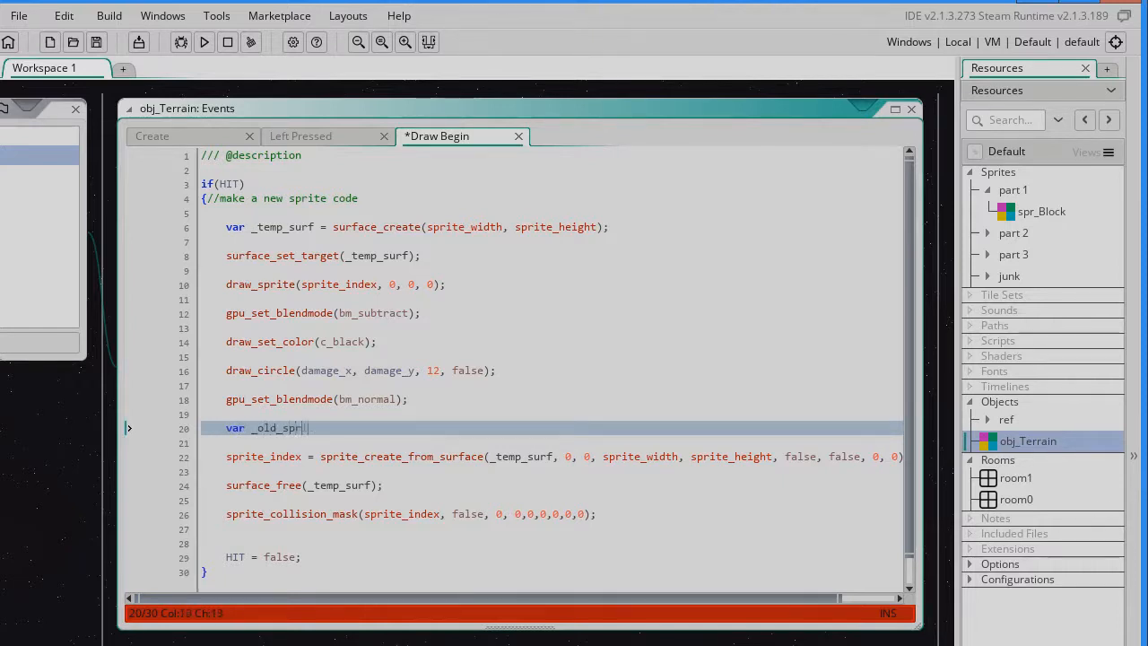
{"action": "type", "text": "ite ="}
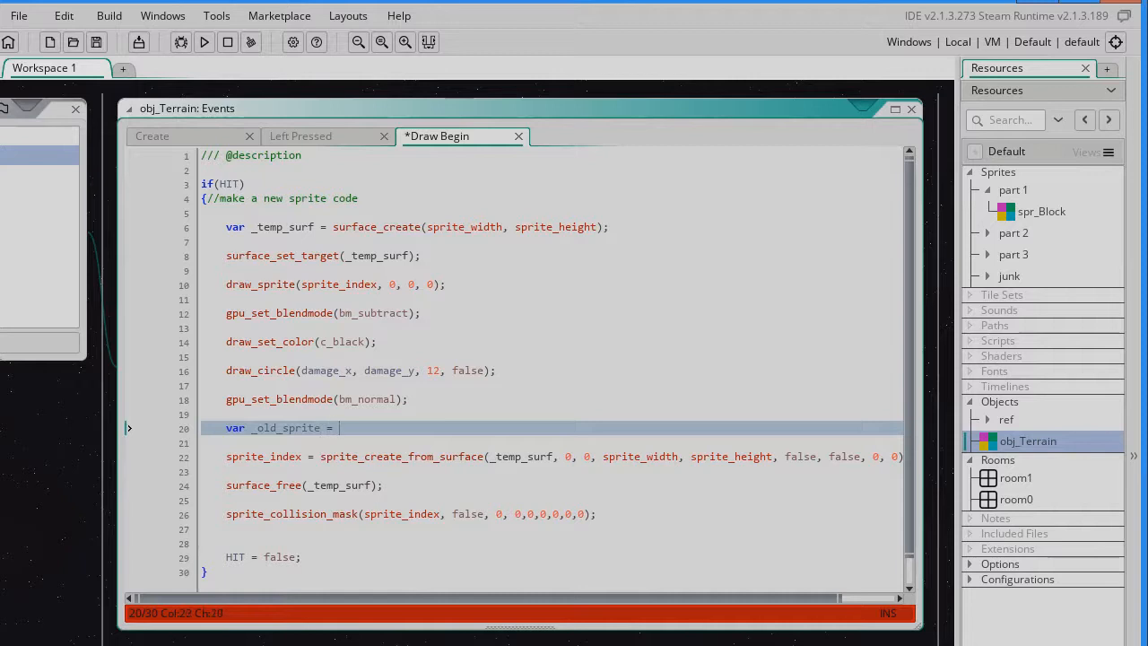
{"action": "type", "text": "sprite_index;"}
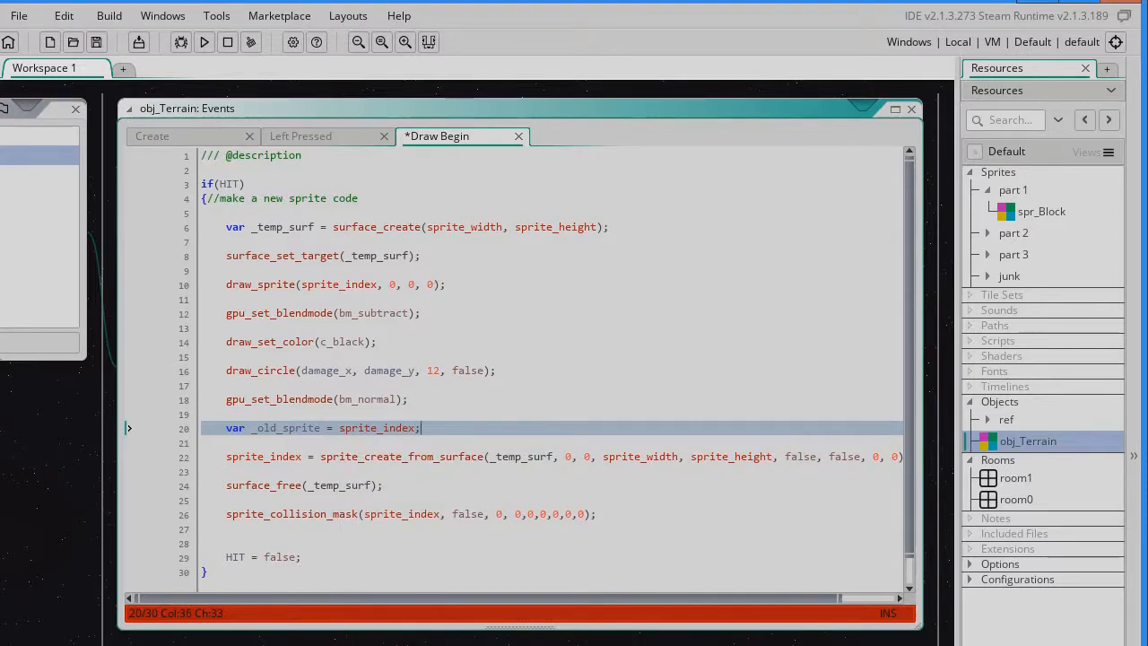
Add sprite_delete(_old_sprite) after the new sprite assignment, then run the game to watch memory.
{"action": "left_click", "coordinate": [426, 456]}
{"action": "type", "text": "sprite_"}
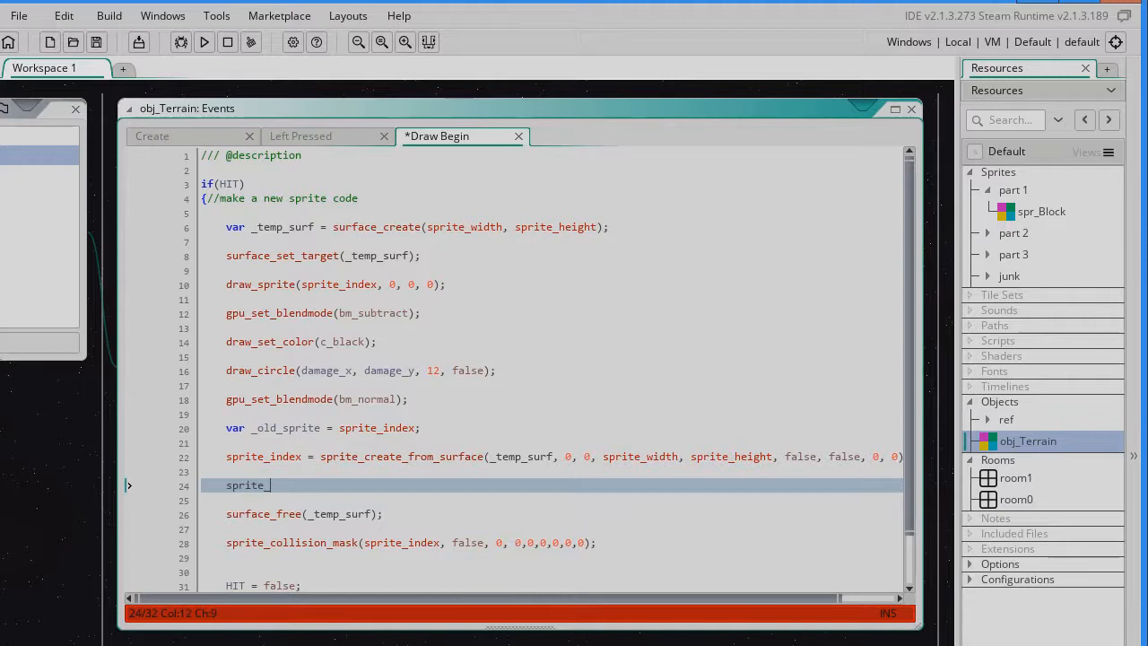
{"action": "type", "text": "delete"}
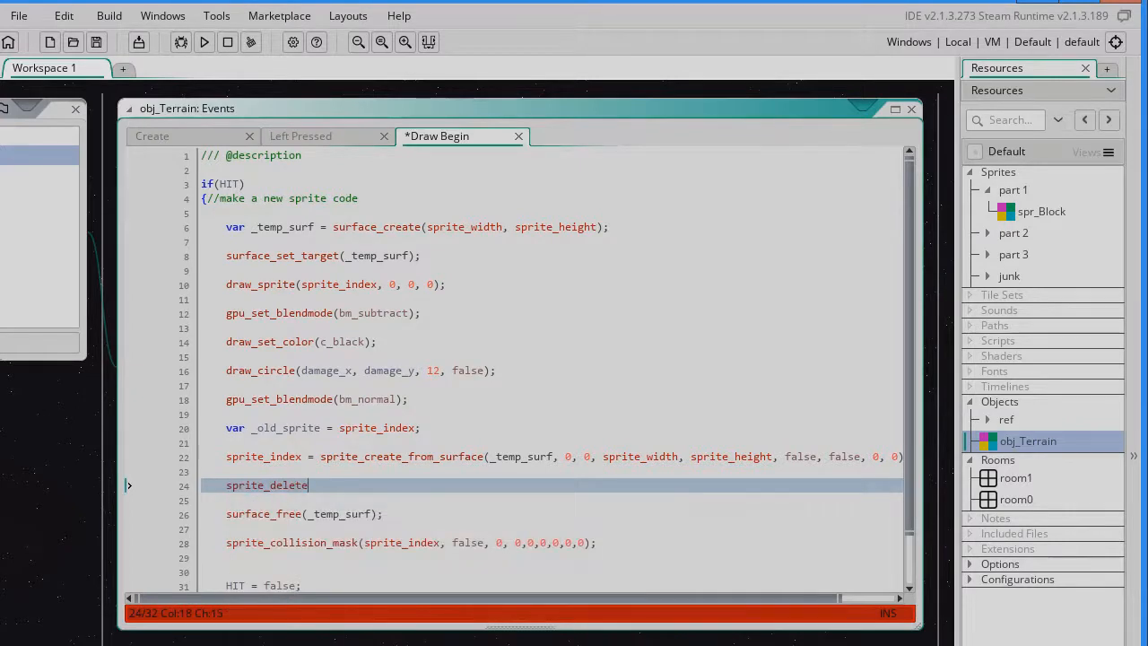
{"action": "type", "text": "_old"}
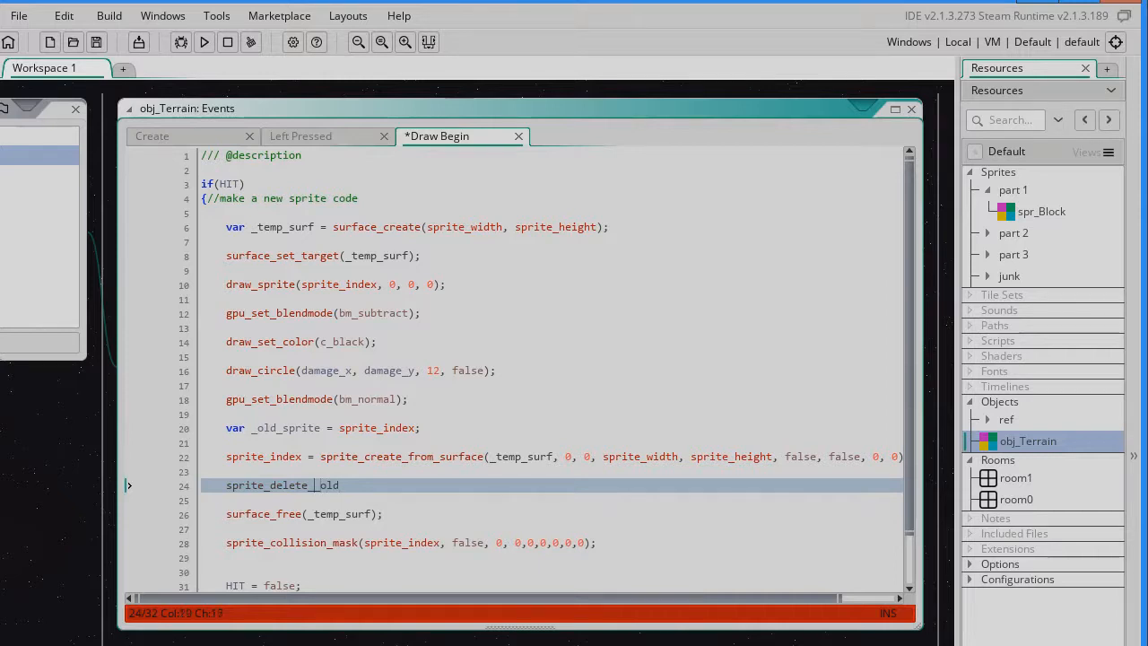
{"action": "type", "text": "("}
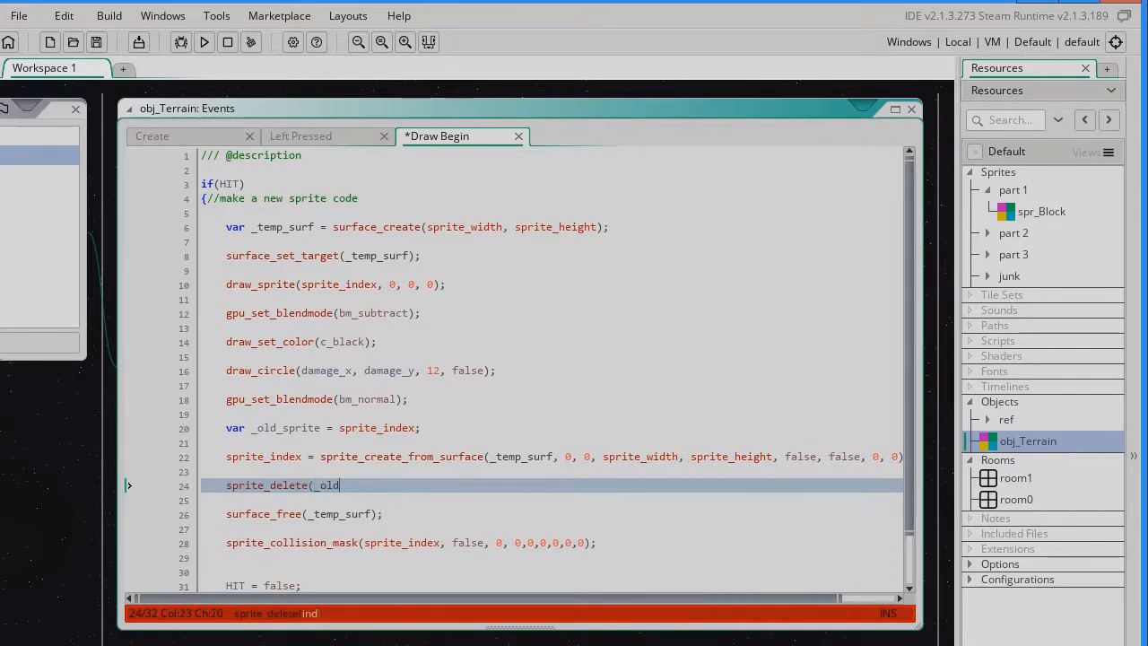
{"action": "type", "text": "_sprite);"}
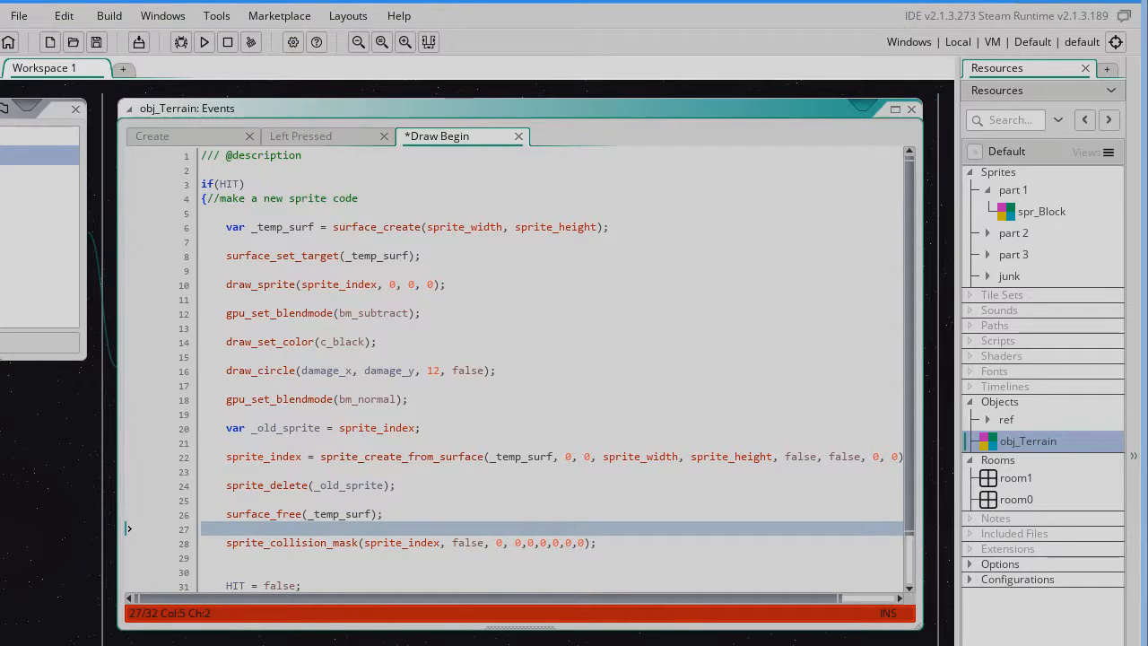
{"action": "left_click", "coordinate": [204, 43]}
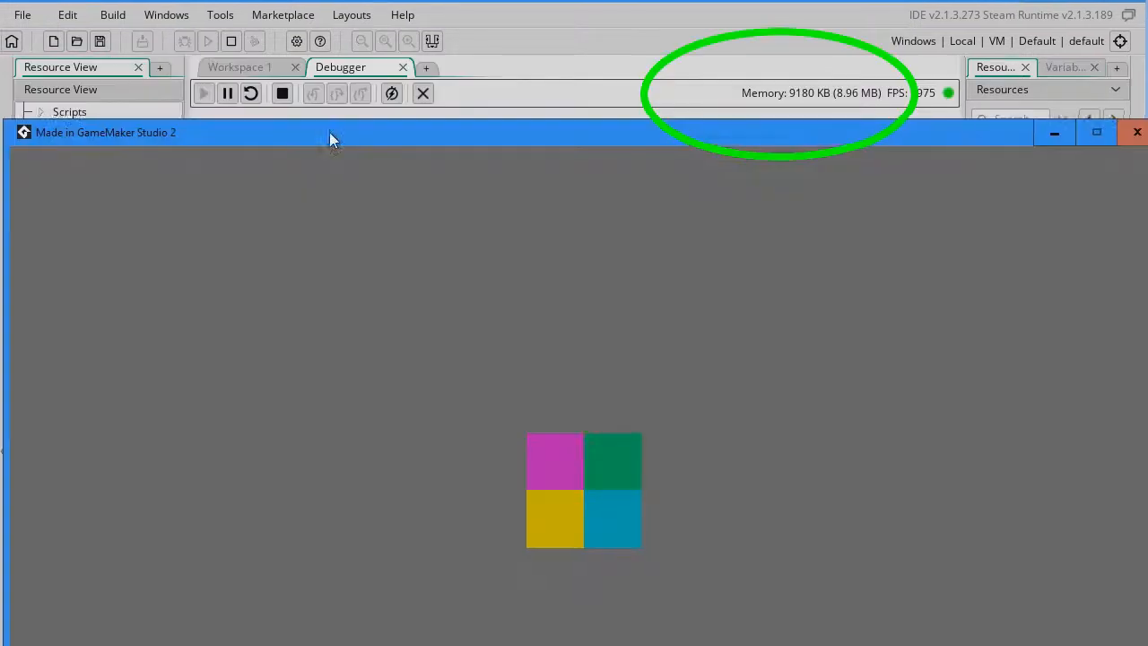